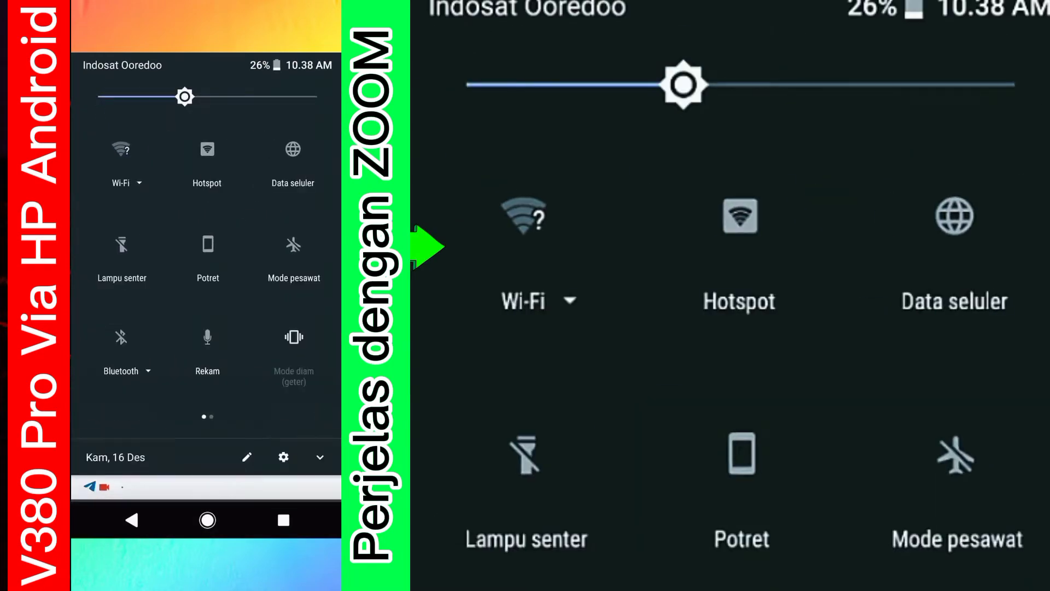
Review the Sudarsana camera's Settings page and return to the Device list with its live feed.
{"action": "left_click", "coordinate": [122, 161]}
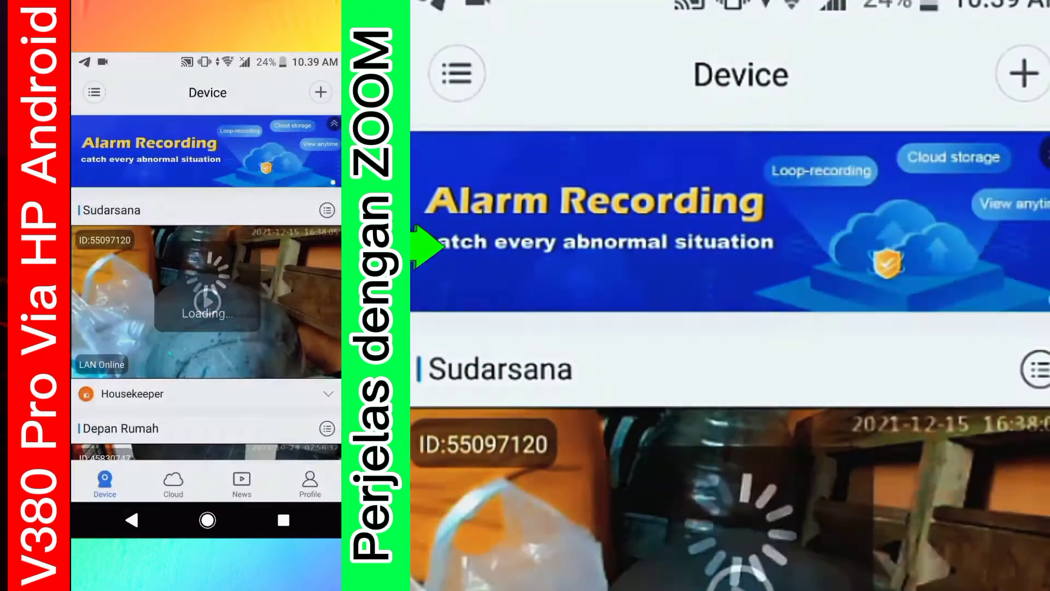
{"action": "left_click", "coordinate": [327, 210]}
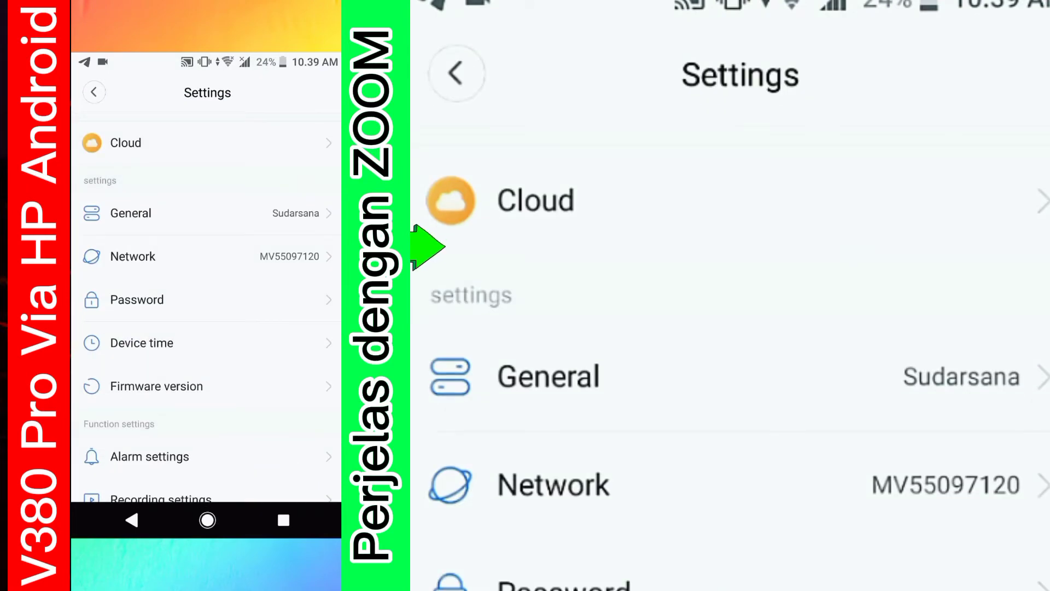
{"action": "left_click", "coordinate": [135, 256]}
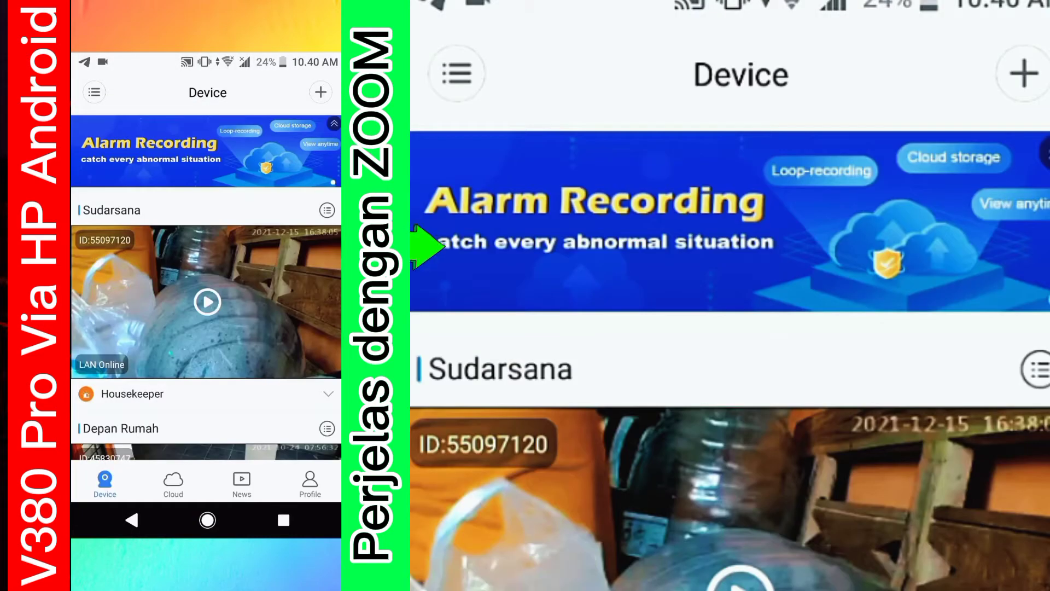
{"action": "left_click", "coordinate": [207, 302]}
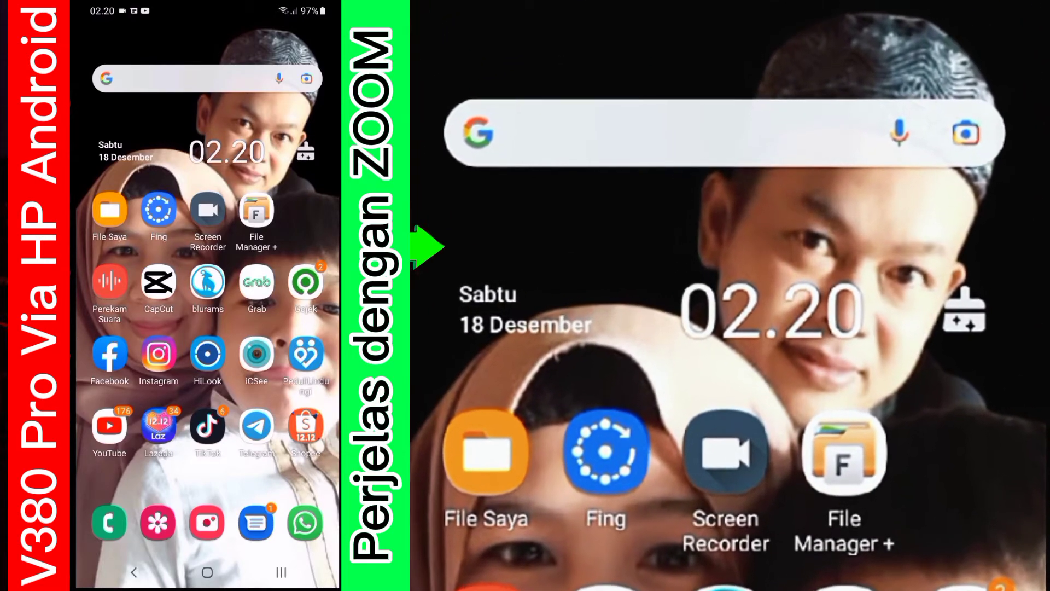
Launch Play Store from the app drawer and clear the previous search text.
{"action": "scroll", "scroll_direction": "up", "scroll_amount": 3}
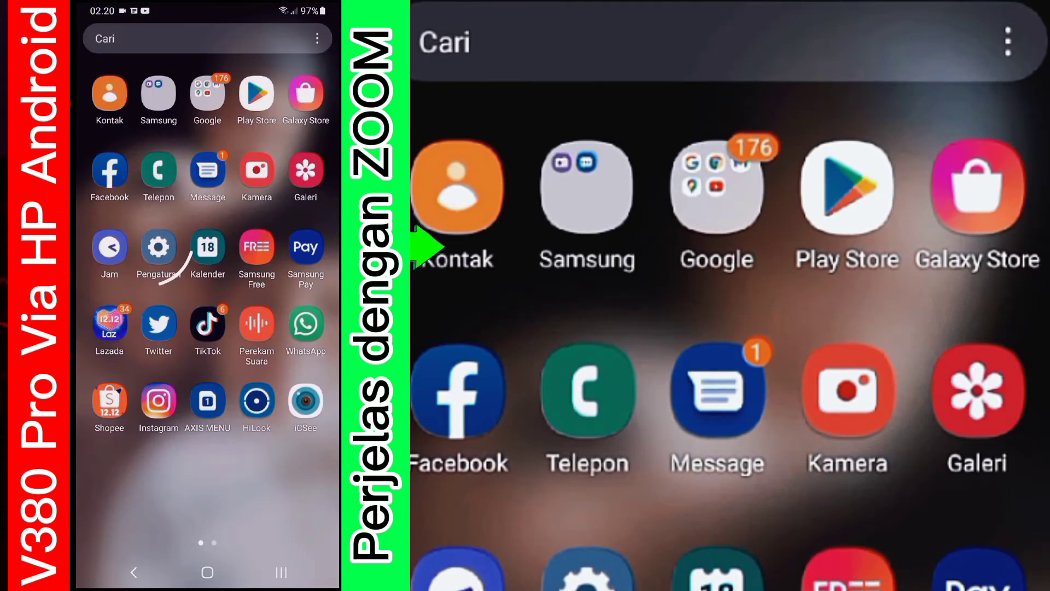
{"action": "left_click", "coordinate": [256, 94]}
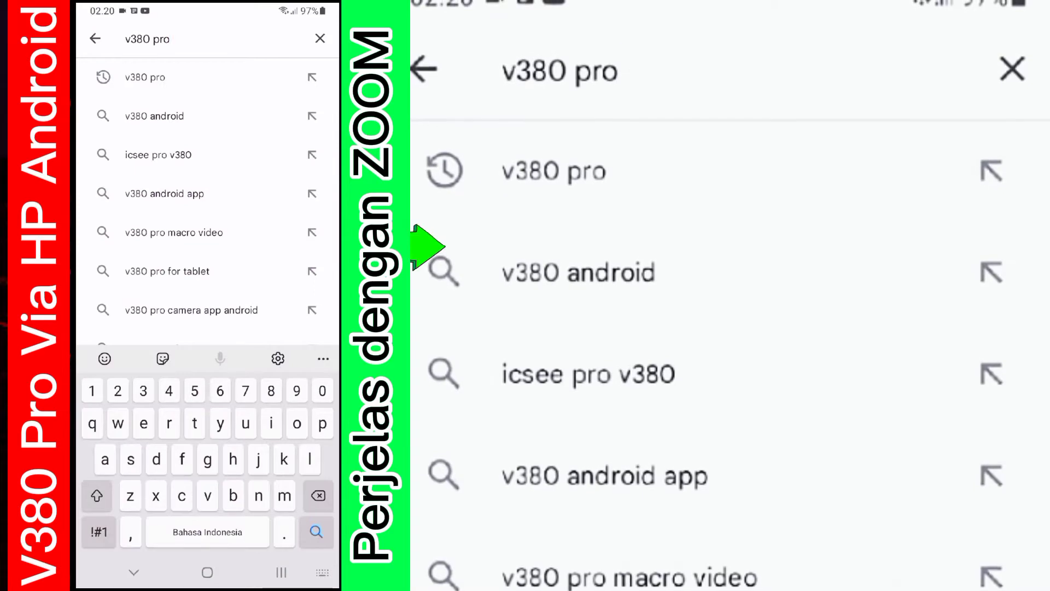
{"action": "left_click", "coordinate": [320, 38]}
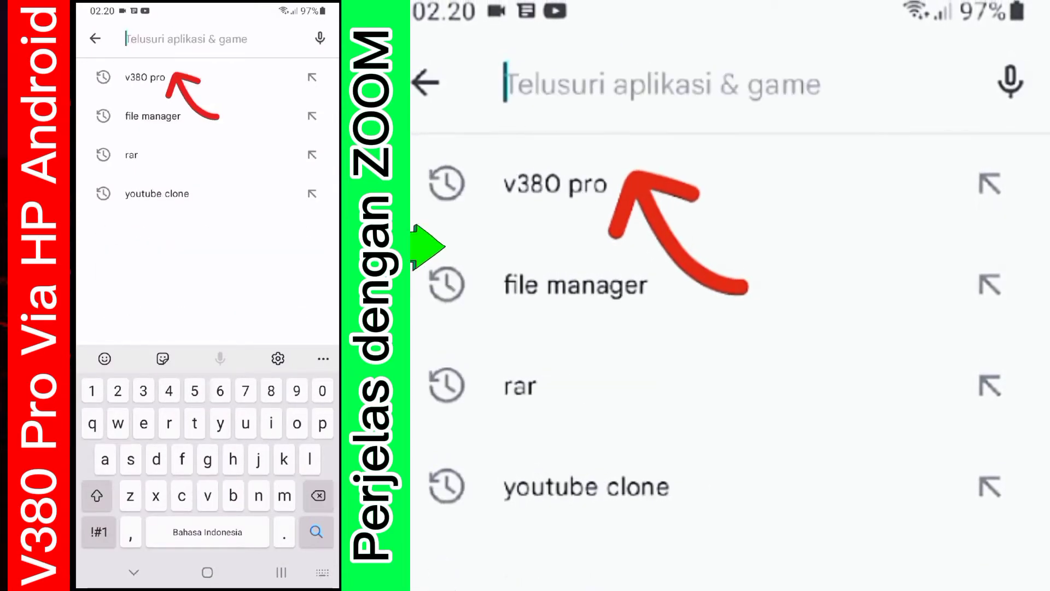
Search 'v380 pro' and select the V380 Pro by macrovideo result.
{"action": "type", "text": "v"}
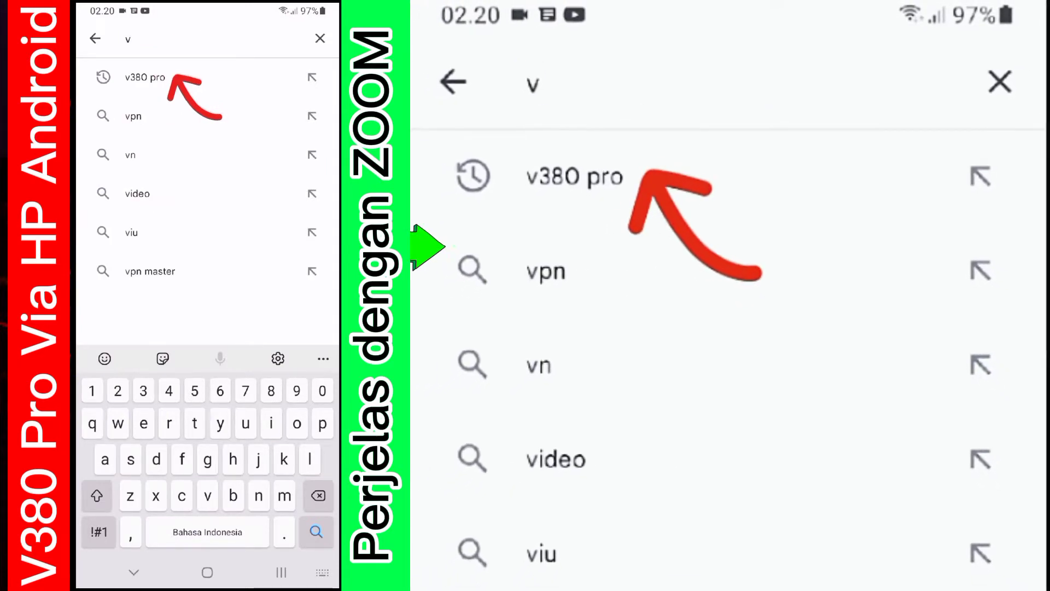
{"action": "type", "text": "380"}
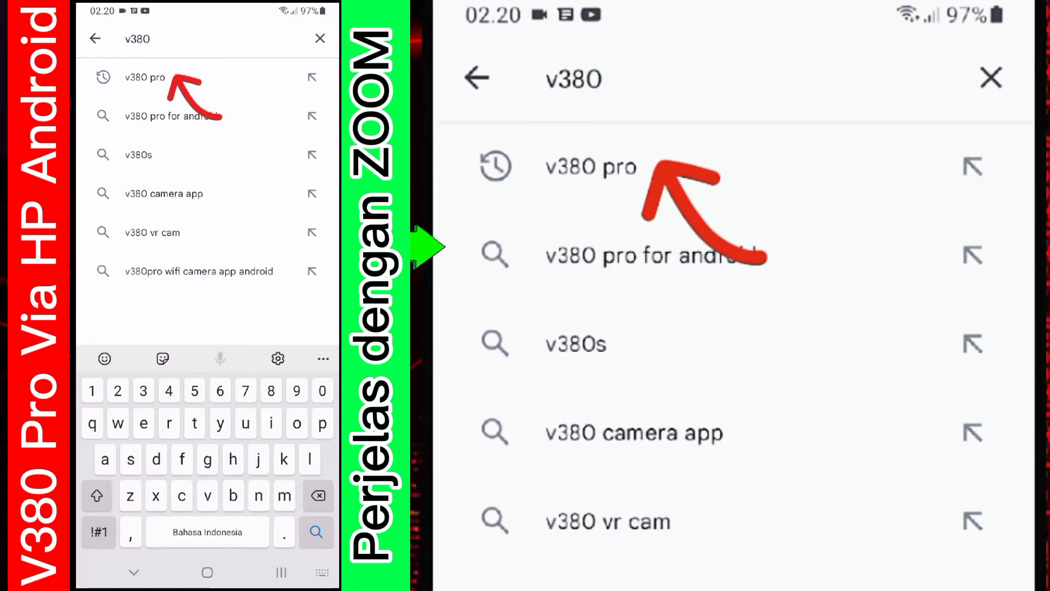
{"action": "type", "text": "r"}
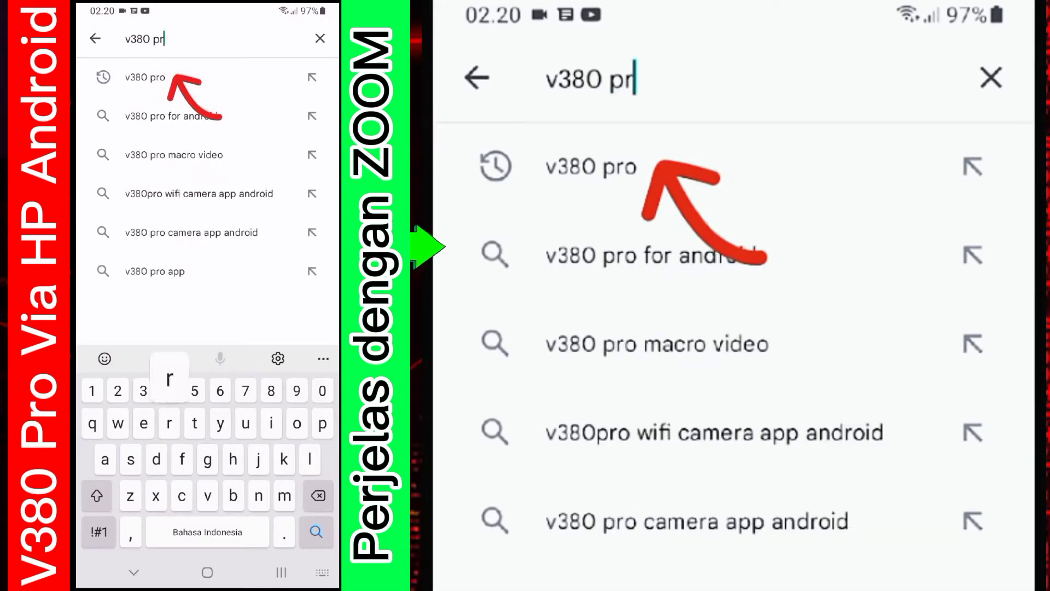
{"action": "left_click", "coordinate": [144, 76]}
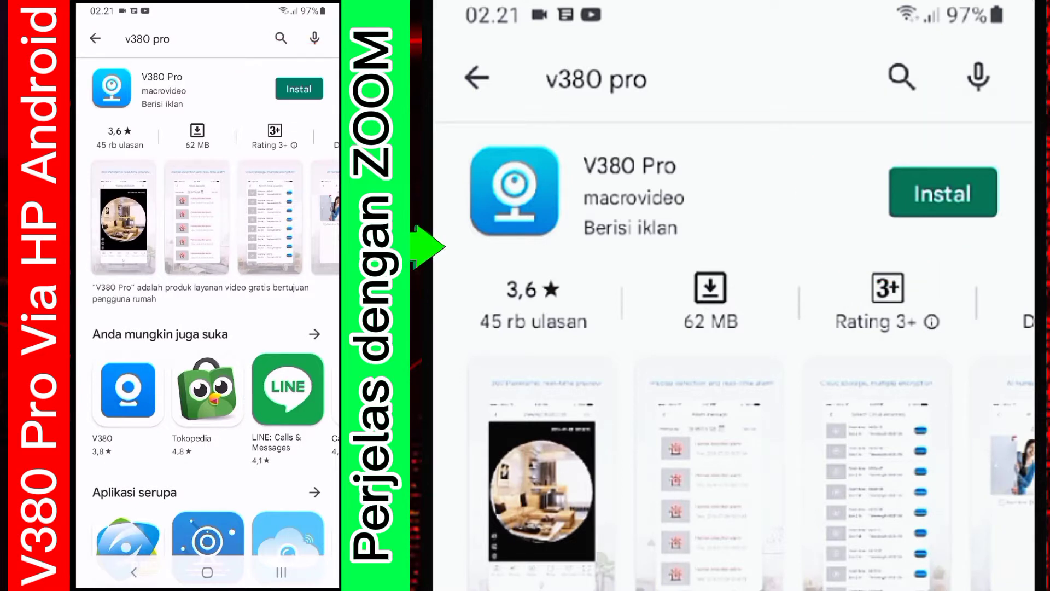
{"action": "left_click", "coordinate": [298, 87]}
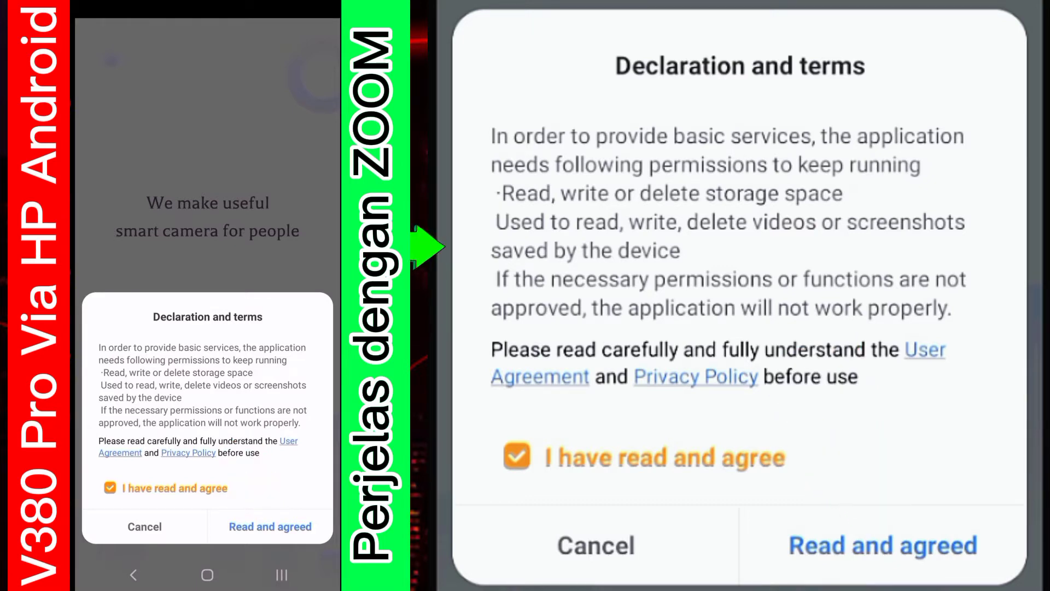
Accept the declaration and terms with 'Read and agreed', then Confirm the storage permission.
{"action": "left_click", "coordinate": [270, 526]}
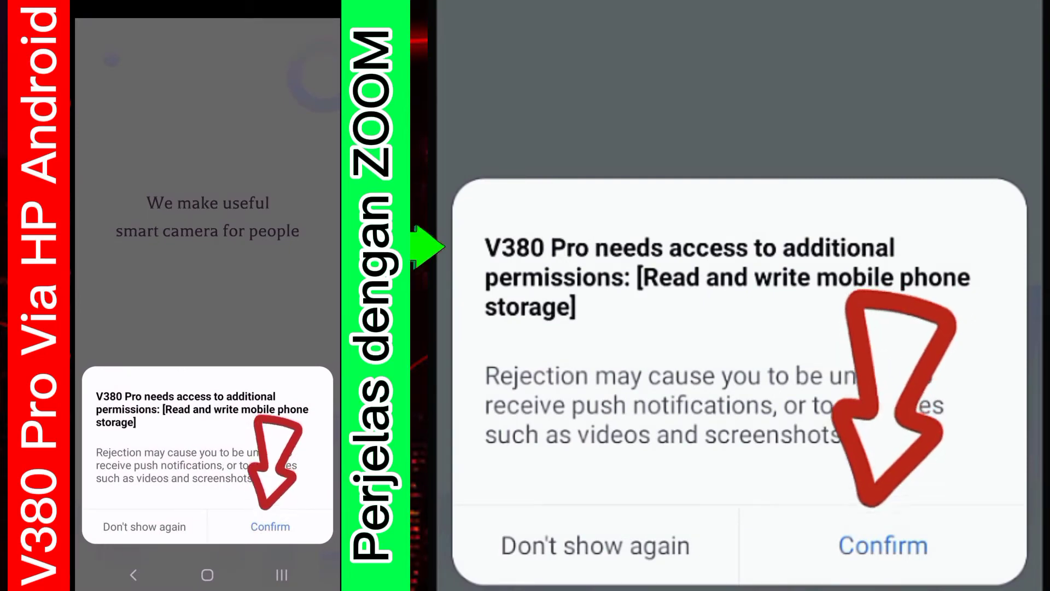
{"action": "left_click", "coordinate": [271, 527]}
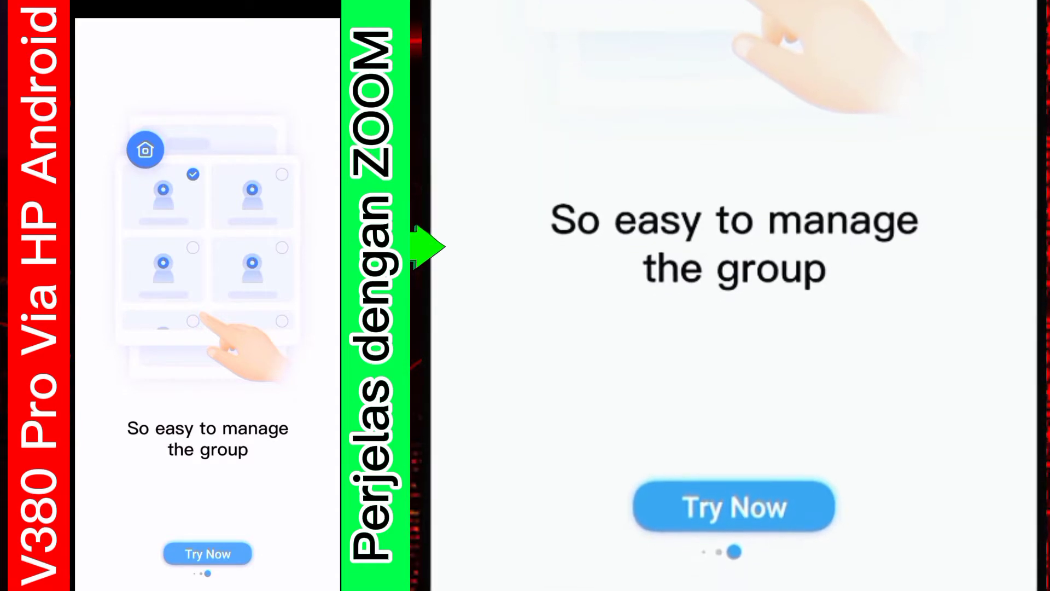
Finish the intro with Try Now and choose email registration.
{"action": "left_click", "coordinate": [207, 554]}
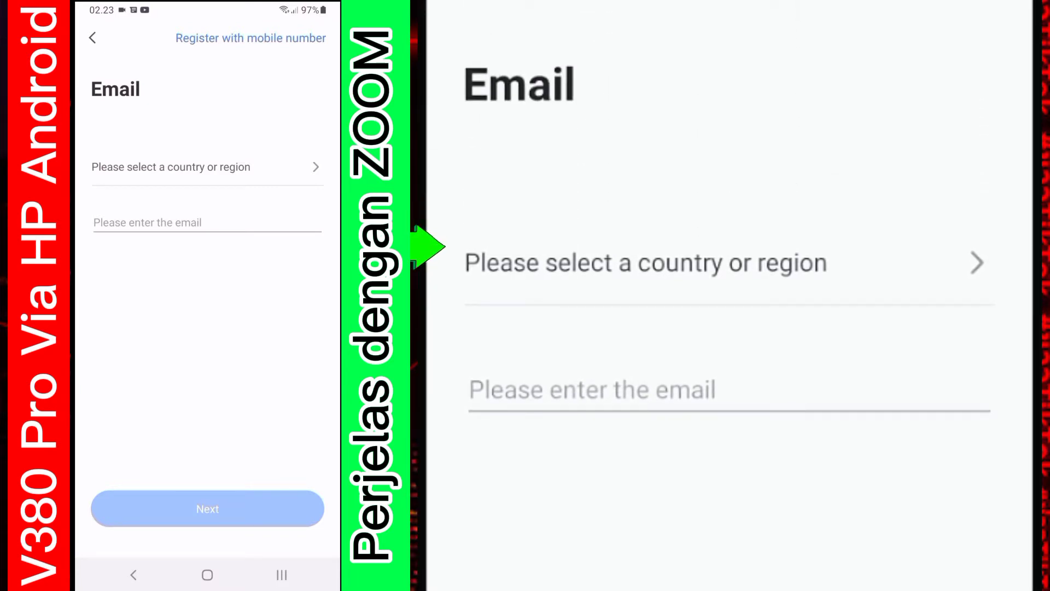
Choose Asia from the Region selection list for the registration form.
{"action": "left_click", "coordinate": [206, 222]}
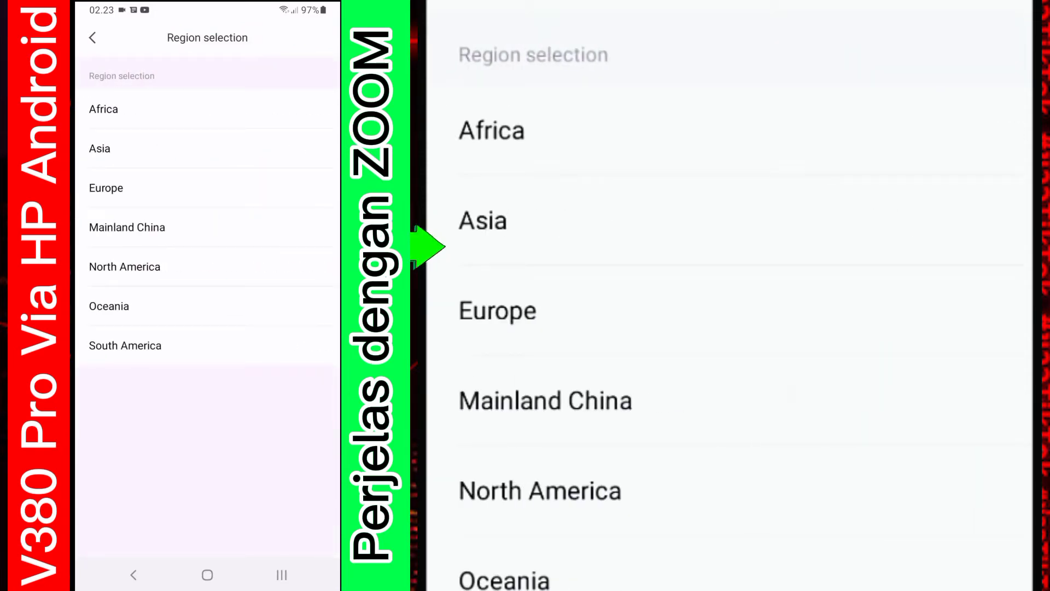
{"action": "left_click", "coordinate": [100, 148]}
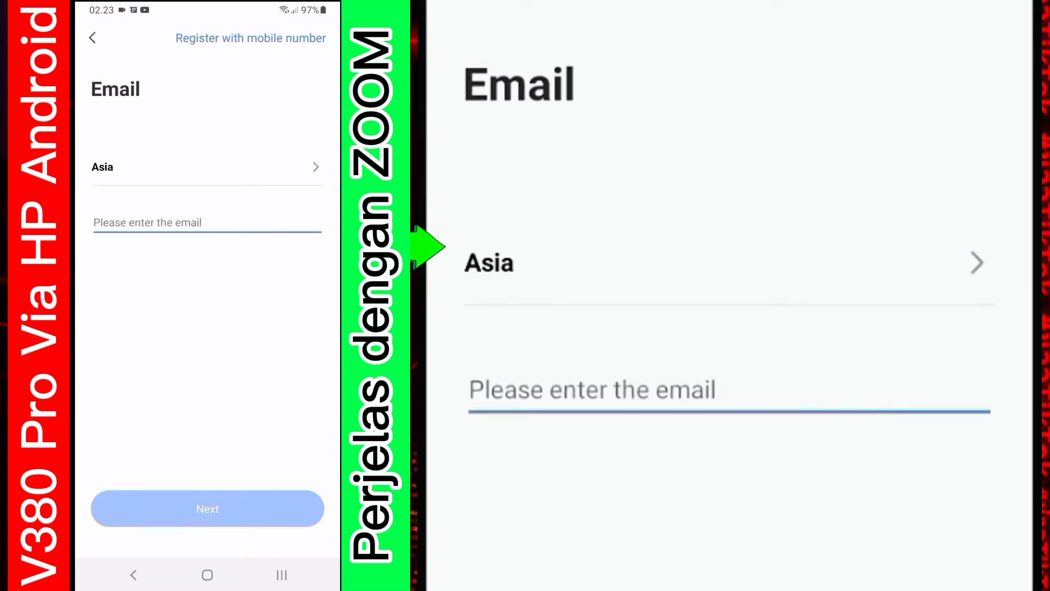
Enter the Gmail address into the Email field of the registration form.
{"action": "left_click", "coordinate": [207, 222]}
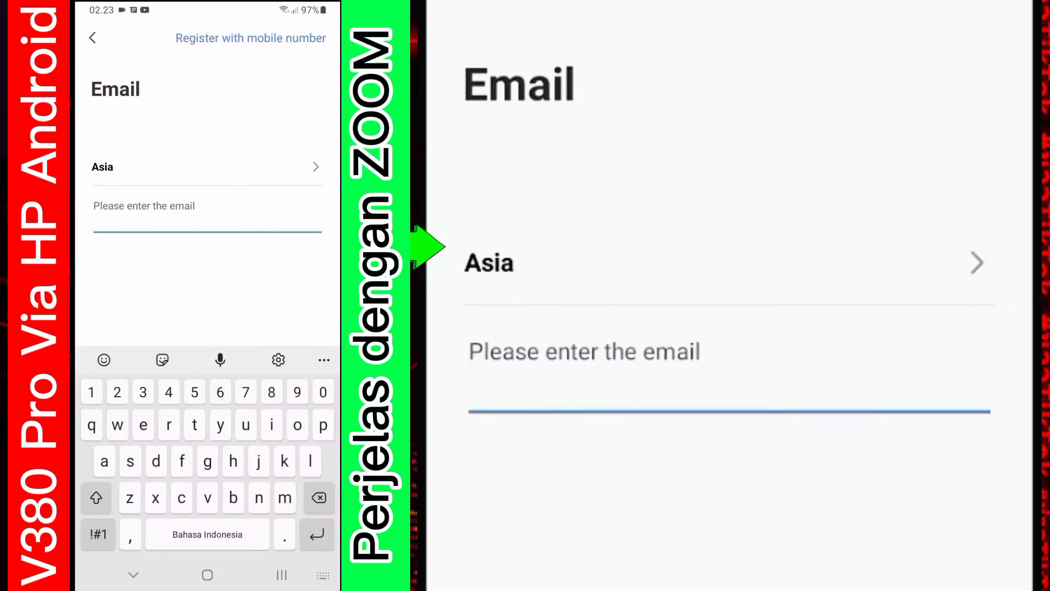
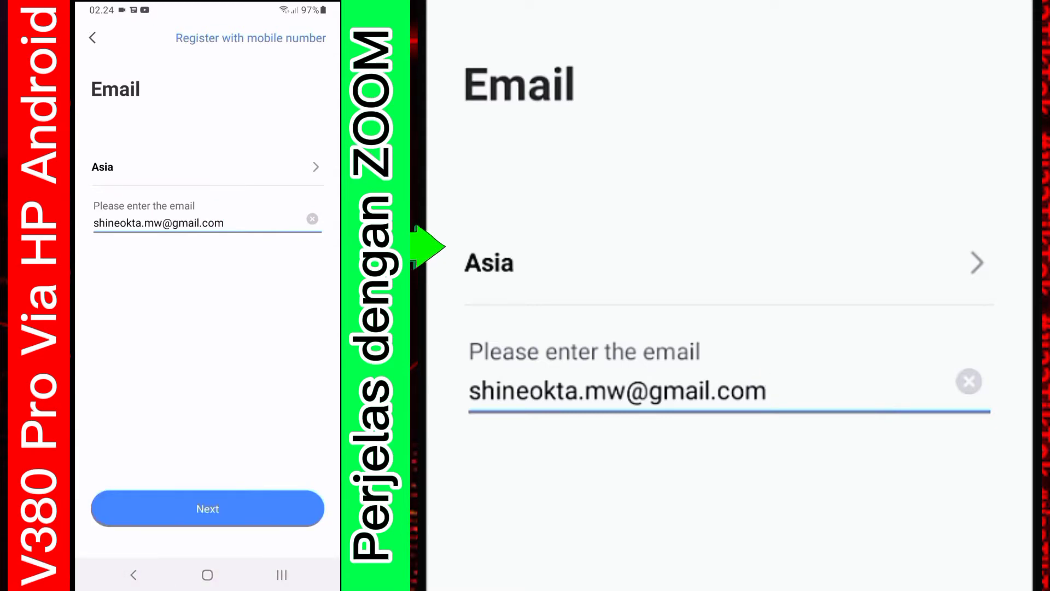
Submit the email with Next to request a verification code, then head to check the inbox.
{"action": "left_click", "coordinate": [207, 508]}
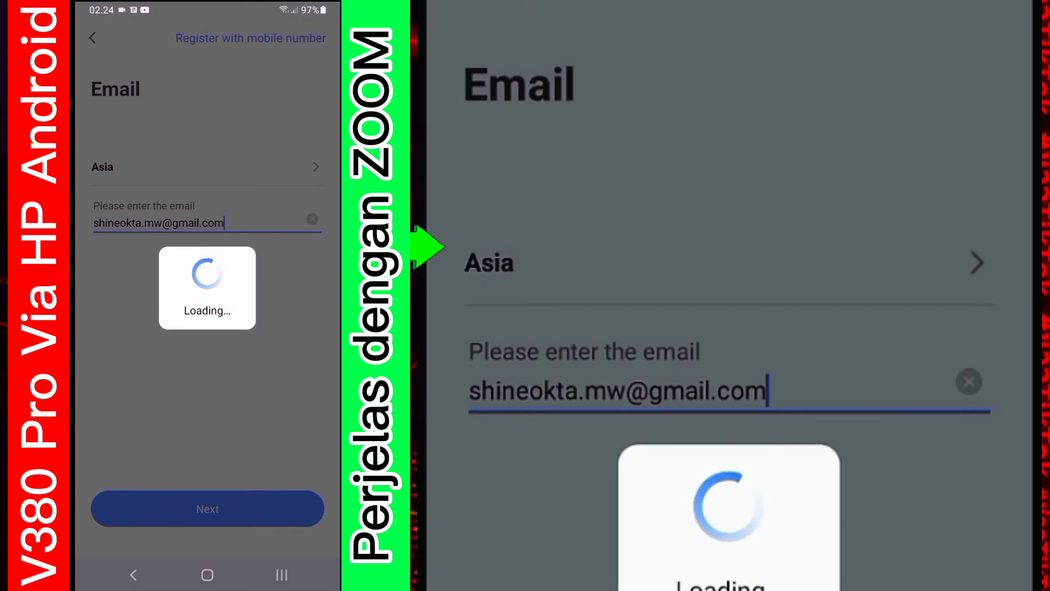
{"action": "left_click", "coordinate": [206, 509]}
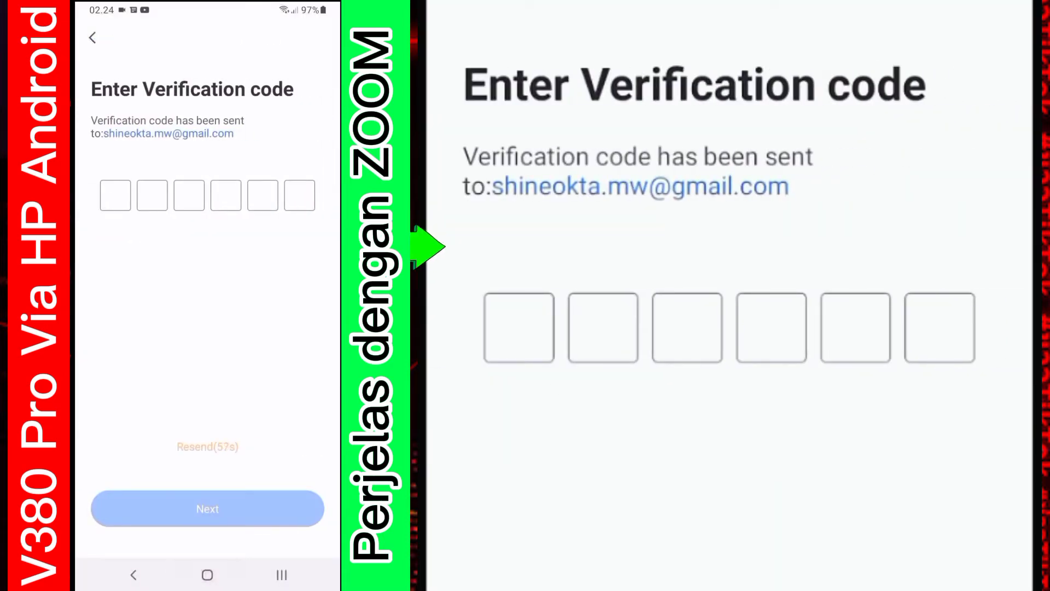
{"action": "left_click", "coordinate": [207, 574]}
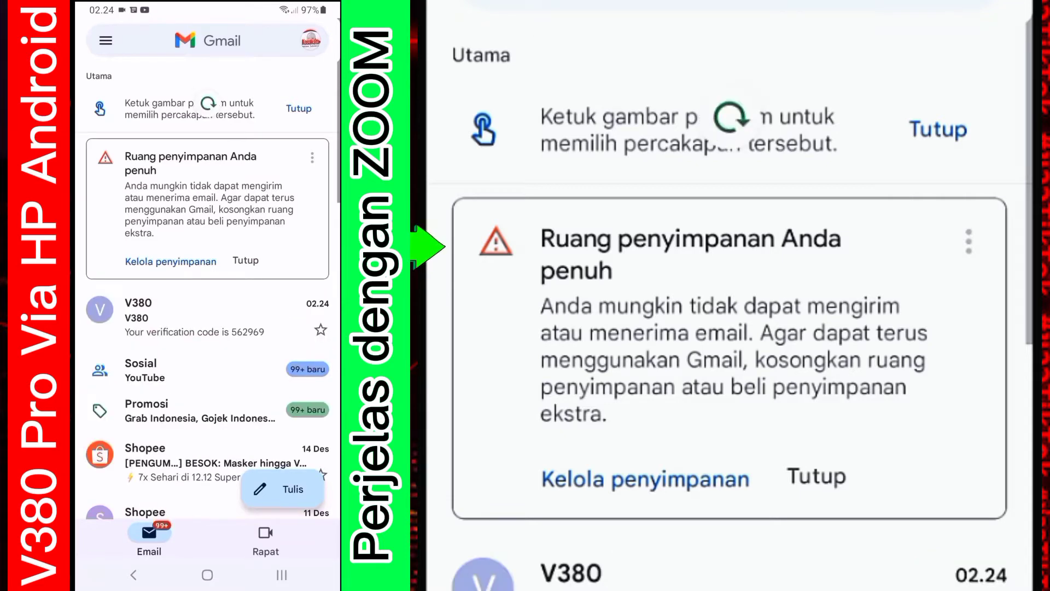
{"action": "left_click", "coordinate": [220, 40]}
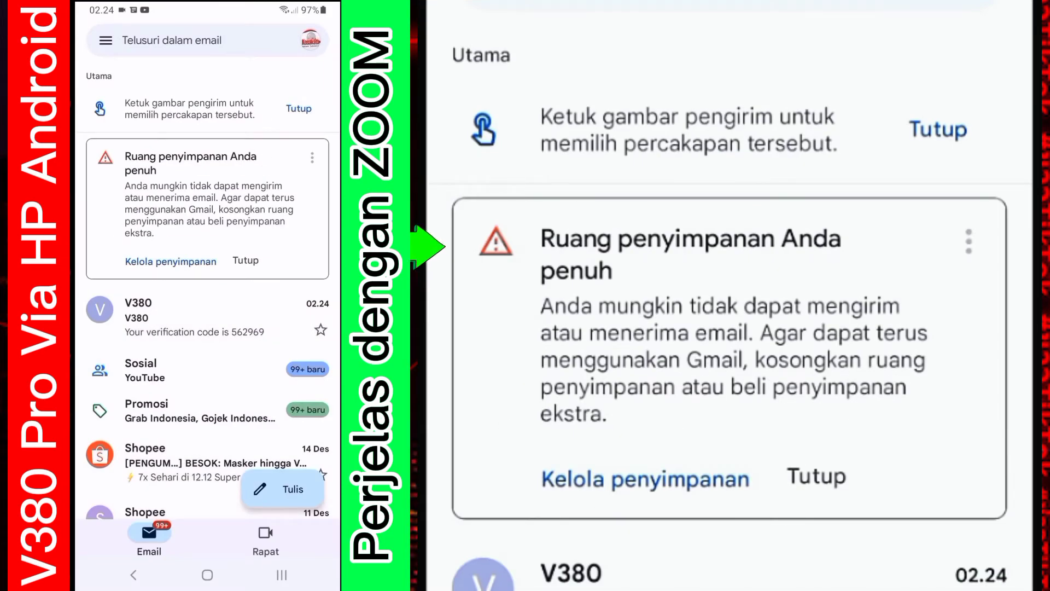
{"action": "left_click", "coordinate": [195, 318]}
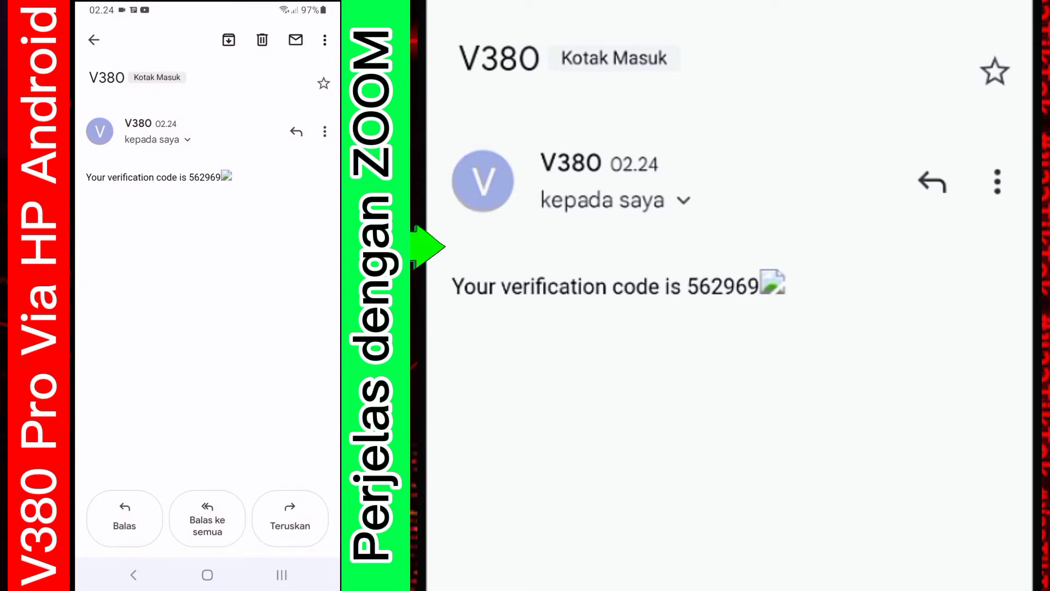
{"action": "left_click", "coordinate": [281, 575]}
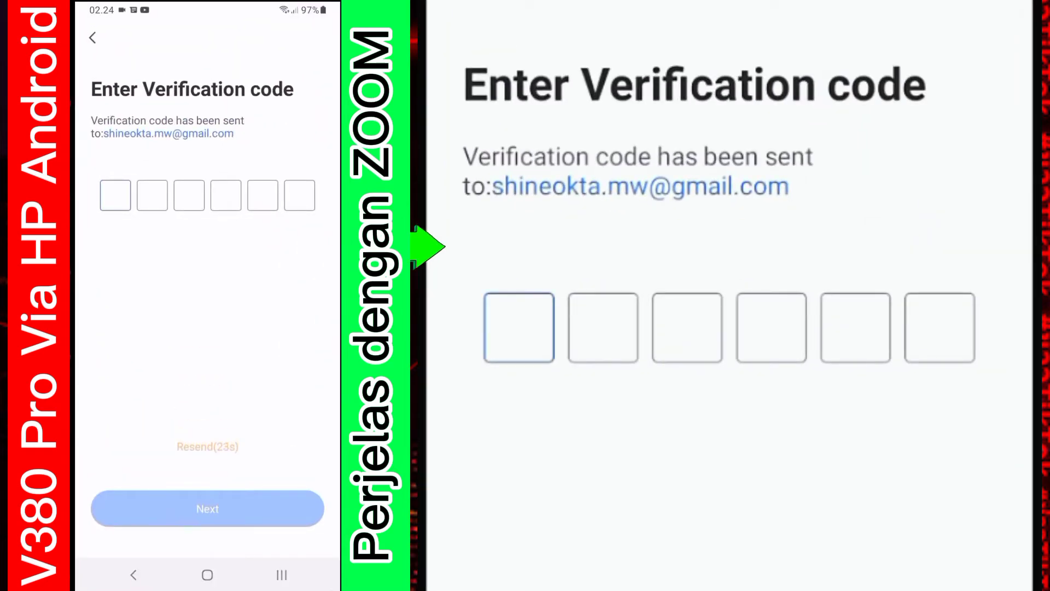
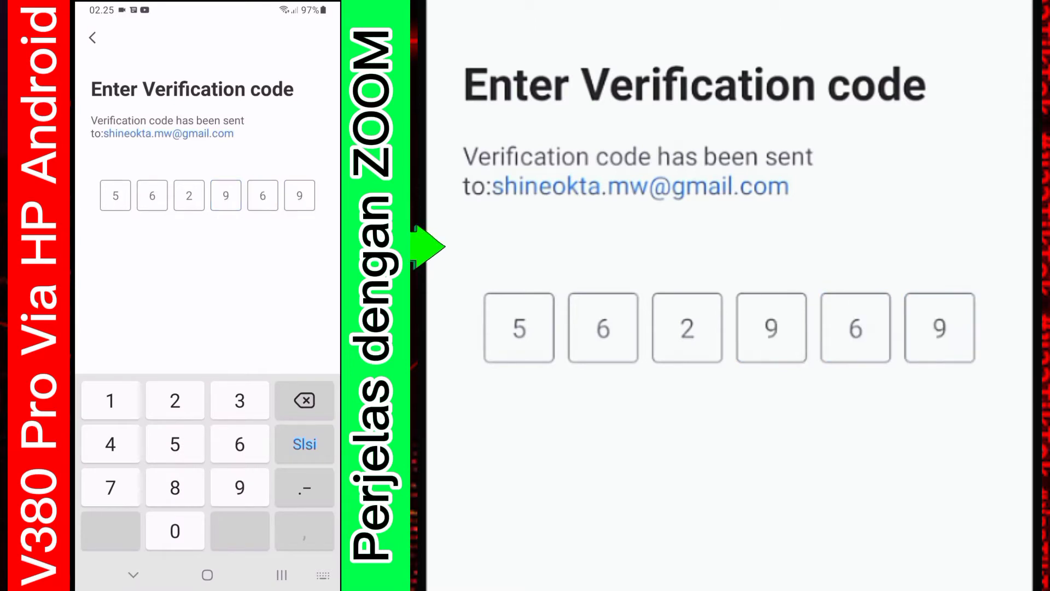
{"action": "left_click", "coordinate": [133, 575]}
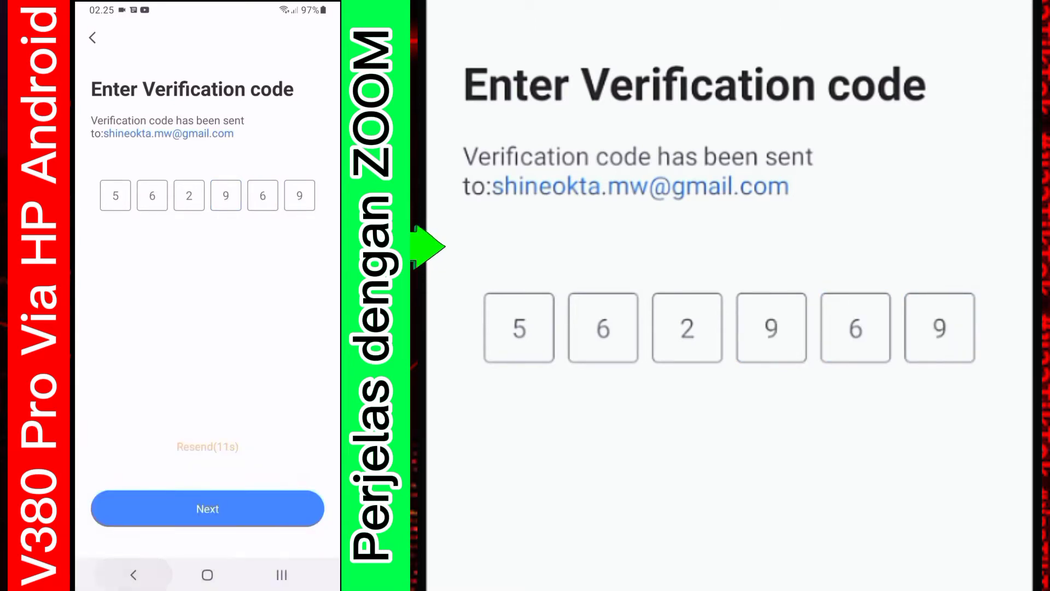
{"action": "left_click", "coordinate": [207, 508]}
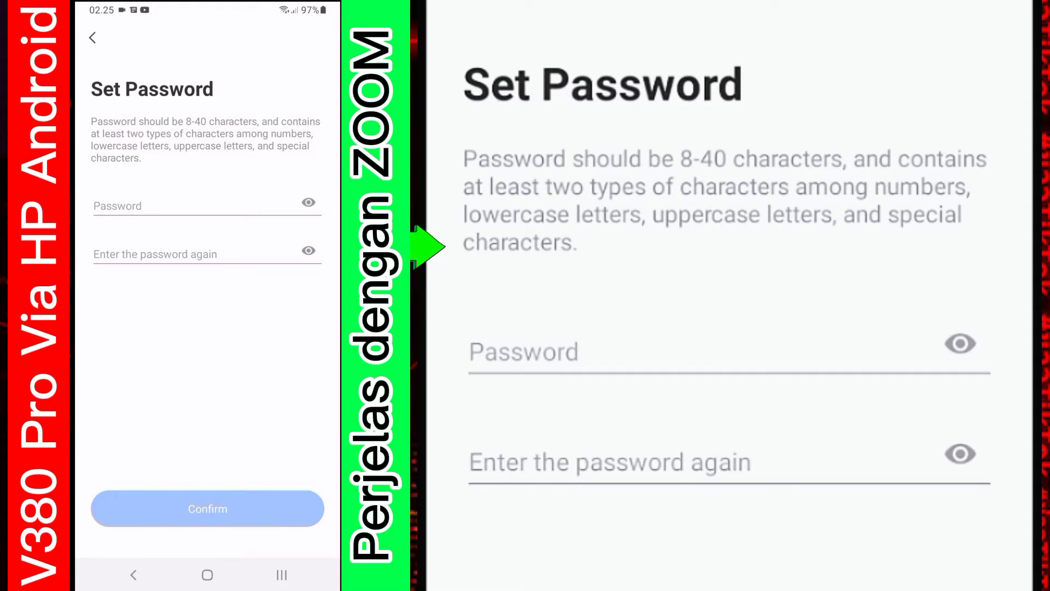
Fill both Password fields with the same medium-strength password and hide the keyboard.
{"action": "left_click", "coordinate": [201, 205]}
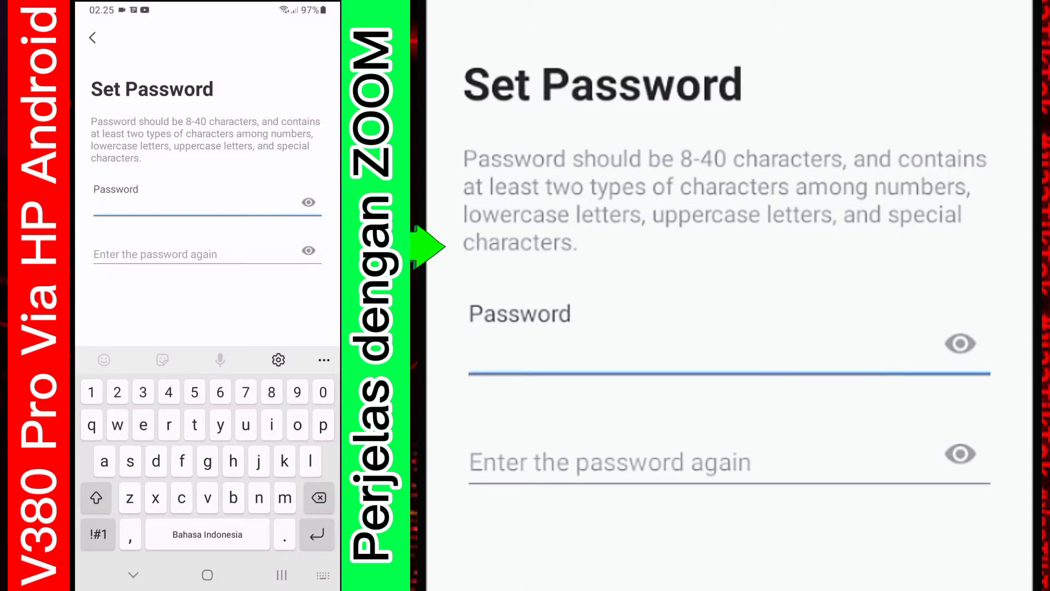
{"action": "left_click", "coordinate": [307, 203]}
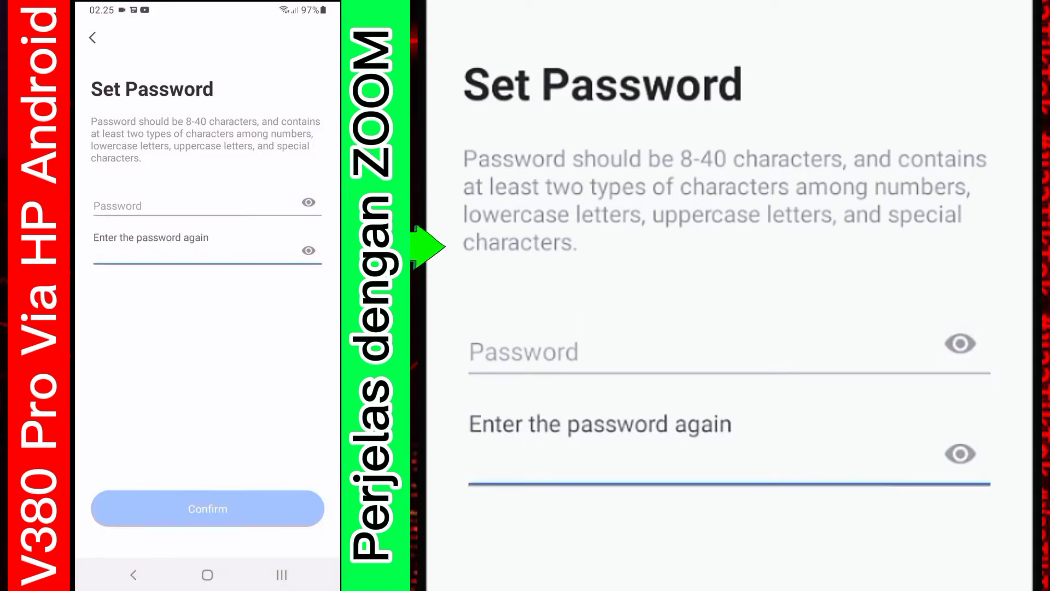
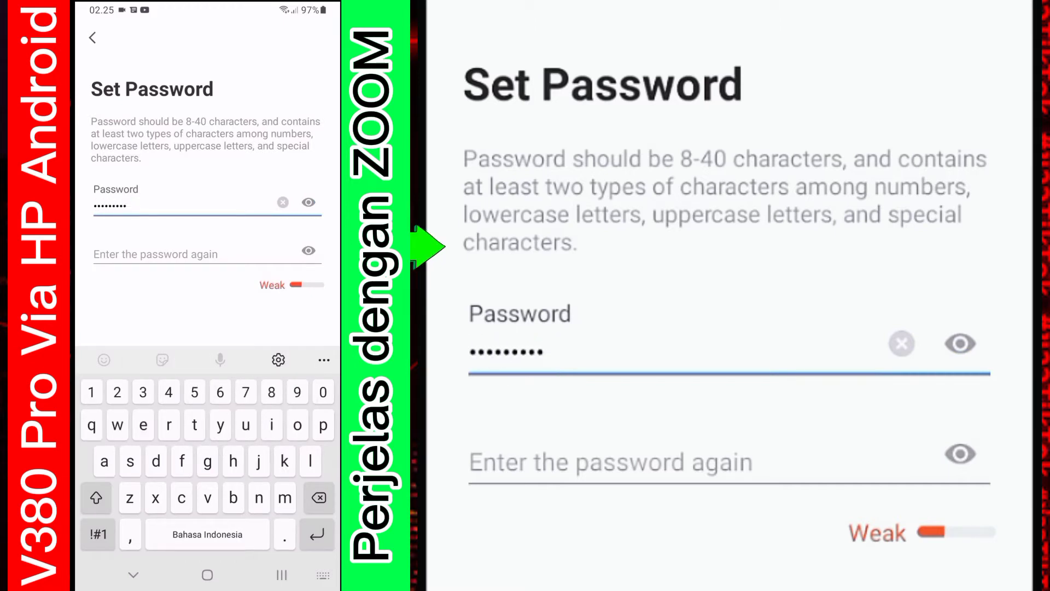
{"action": "left_click", "coordinate": [318, 497]}
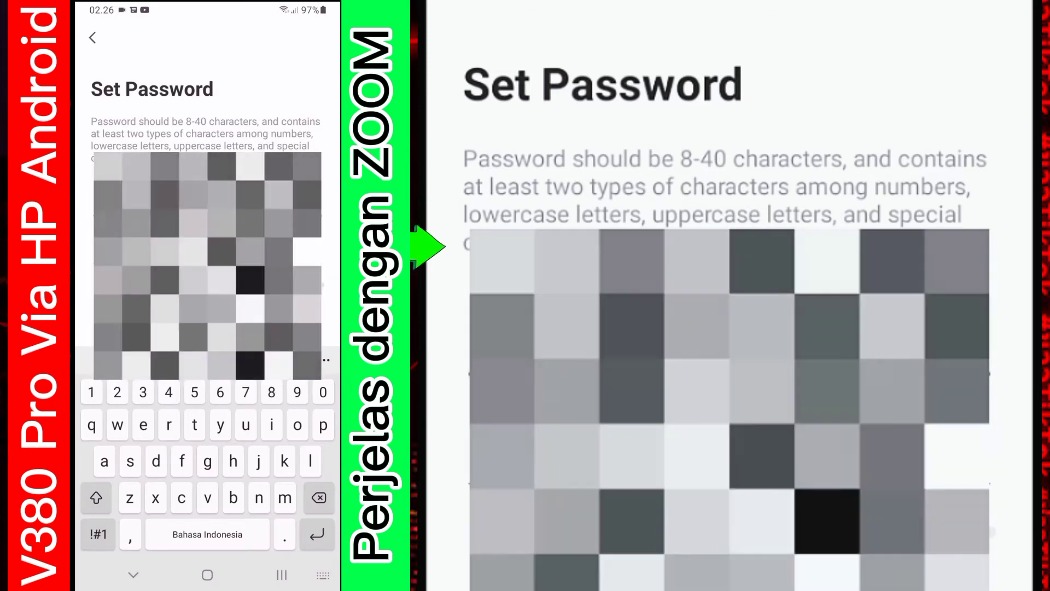
{"action": "left_click", "coordinate": [233, 461]}
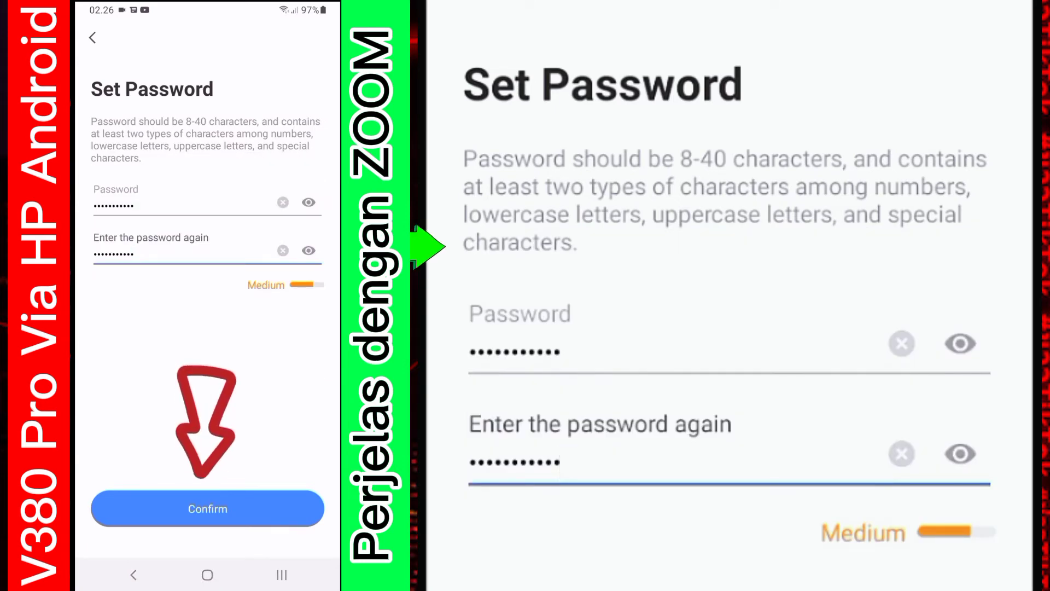
Submit the password with Confirm to register the account.
{"action": "left_click", "coordinate": [207, 509]}
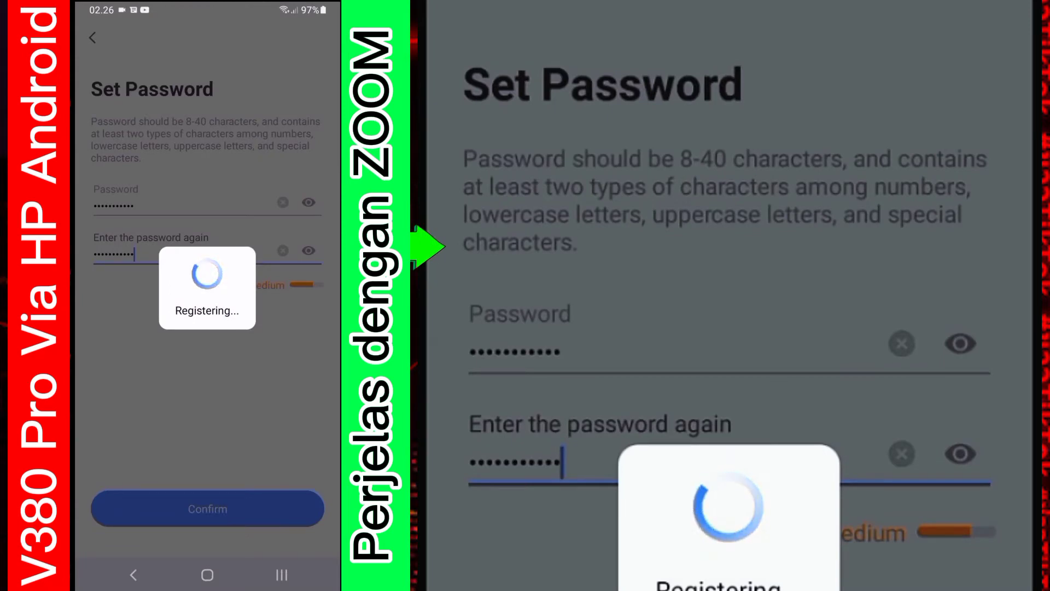
Answer Google's 'Simpan sandi' save-password prompt and land on the My home screen.
{"action": "left_click", "coordinate": [206, 509]}
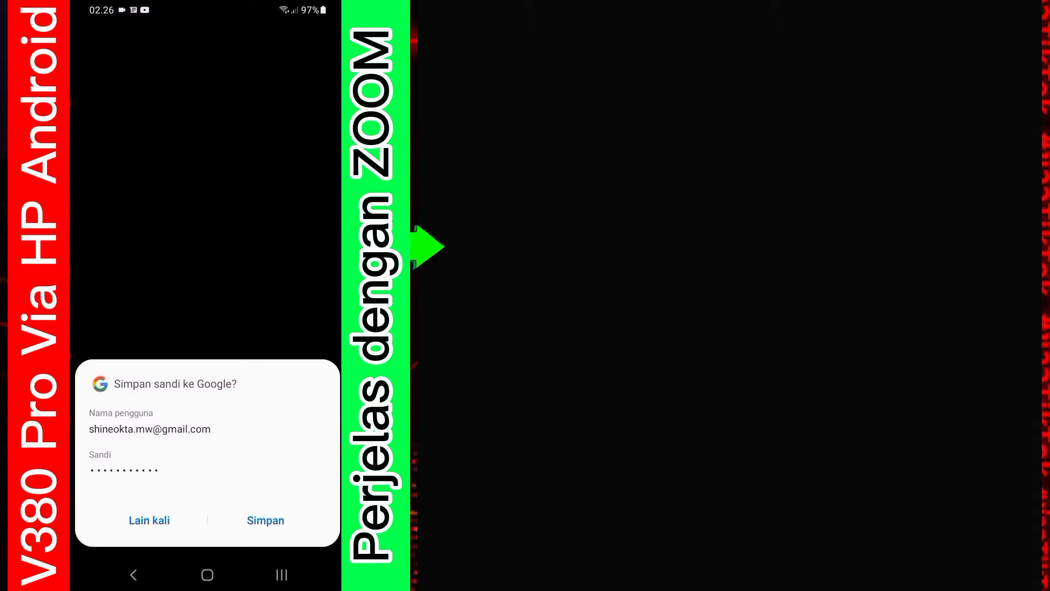
{"action": "left_click", "coordinate": [148, 521]}
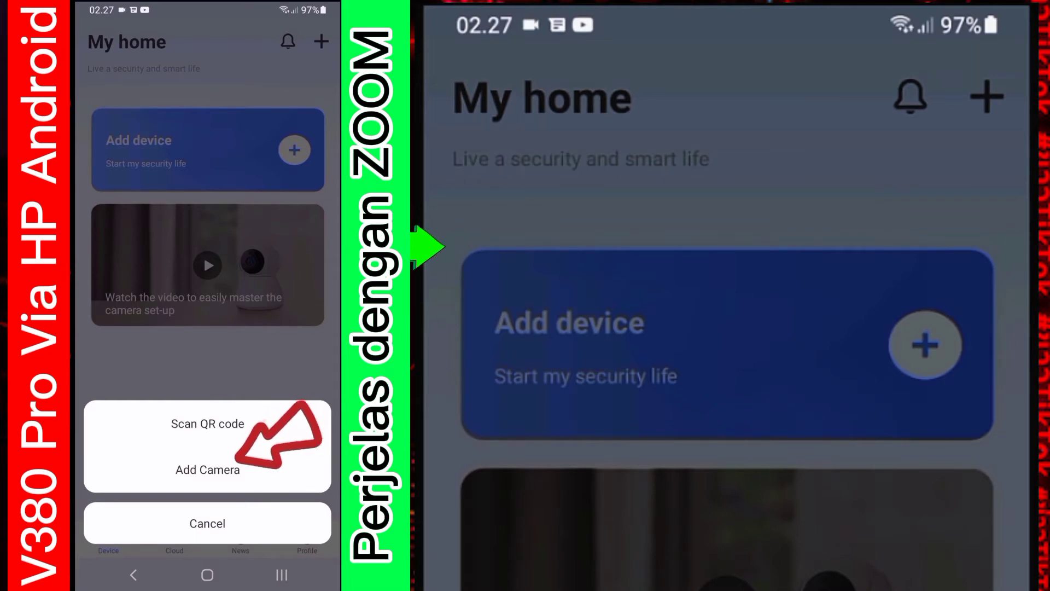
Choose Add Camera from the + popup to reach the Add device page.
{"action": "left_click", "coordinate": [206, 469]}
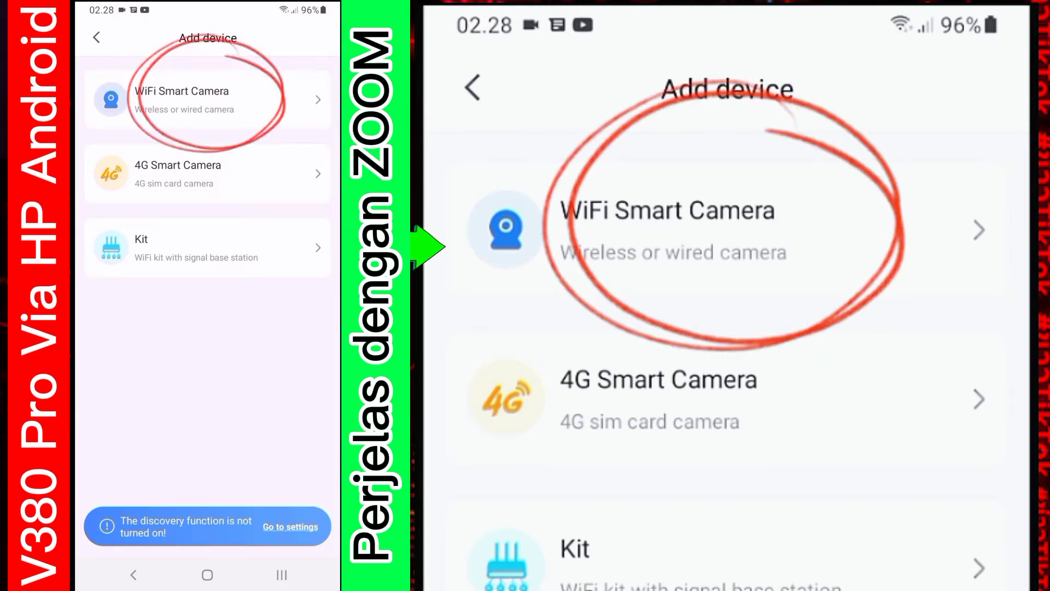
Pick WiFi Smart Camera and choose to add it by device ID.
{"action": "left_click", "coordinate": [201, 100]}
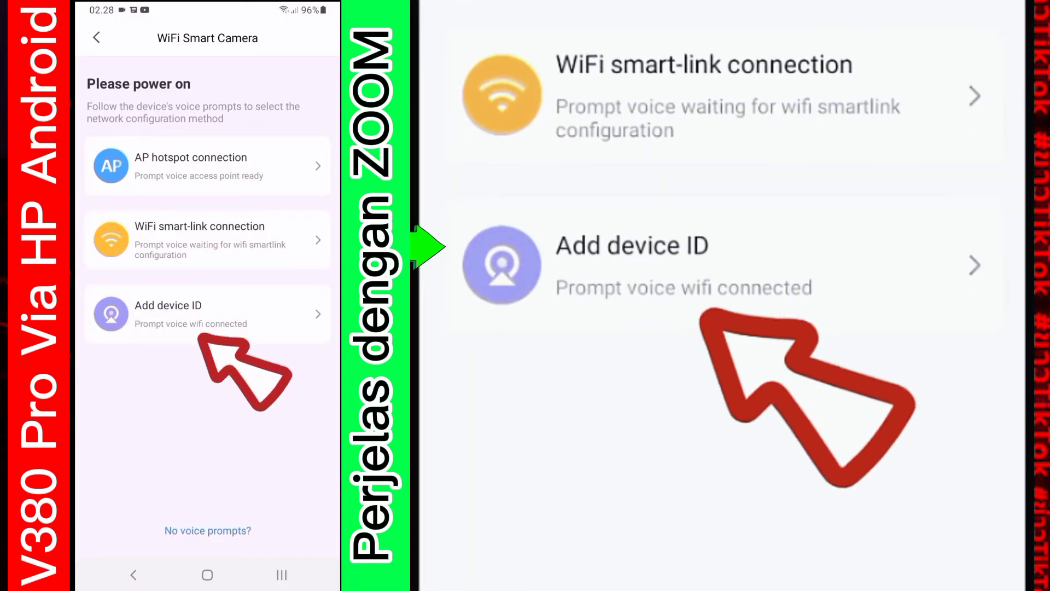
{"action": "left_click", "coordinate": [207, 314]}
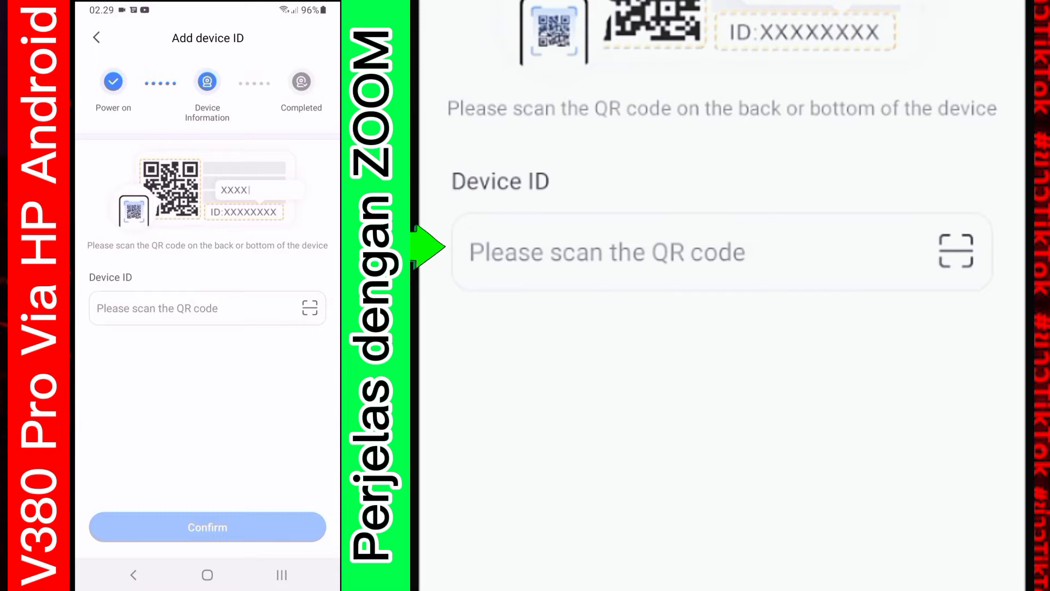
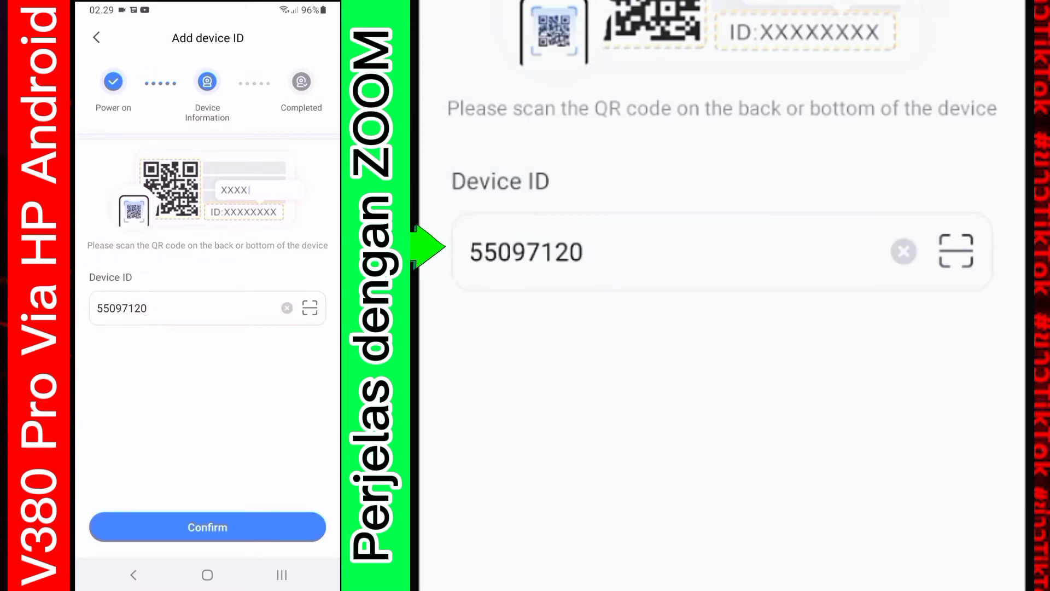
Enter device ID 55097120 and confirm it, reaching the device naming step.
{"action": "left_click", "coordinate": [207, 527]}
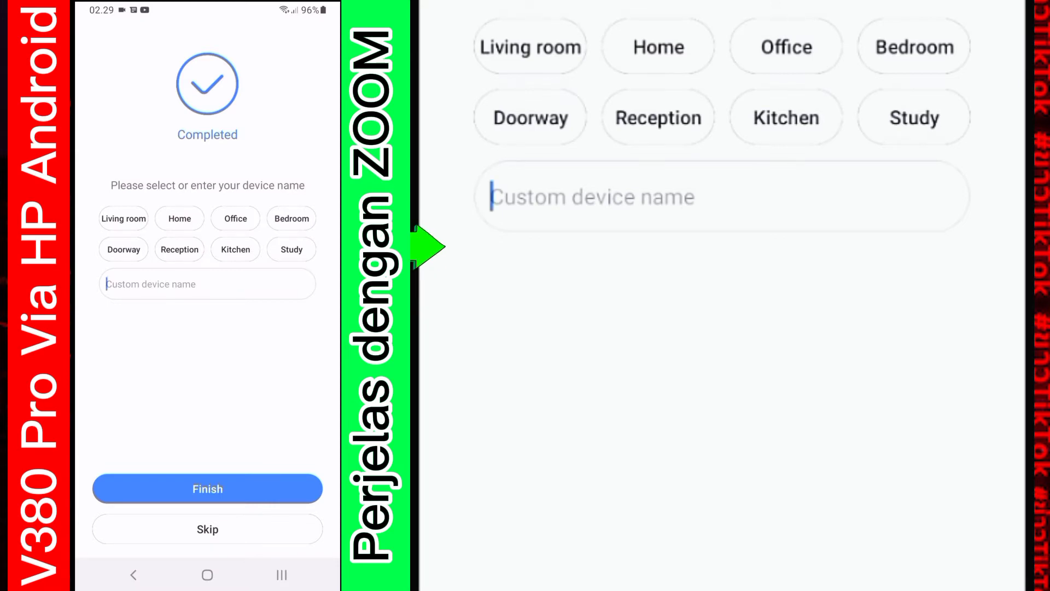
Finish naming and dismiss the $0.01 cloud subscription offer so camera 55097120 shows Armed.
{"action": "left_click", "coordinate": [207, 284]}
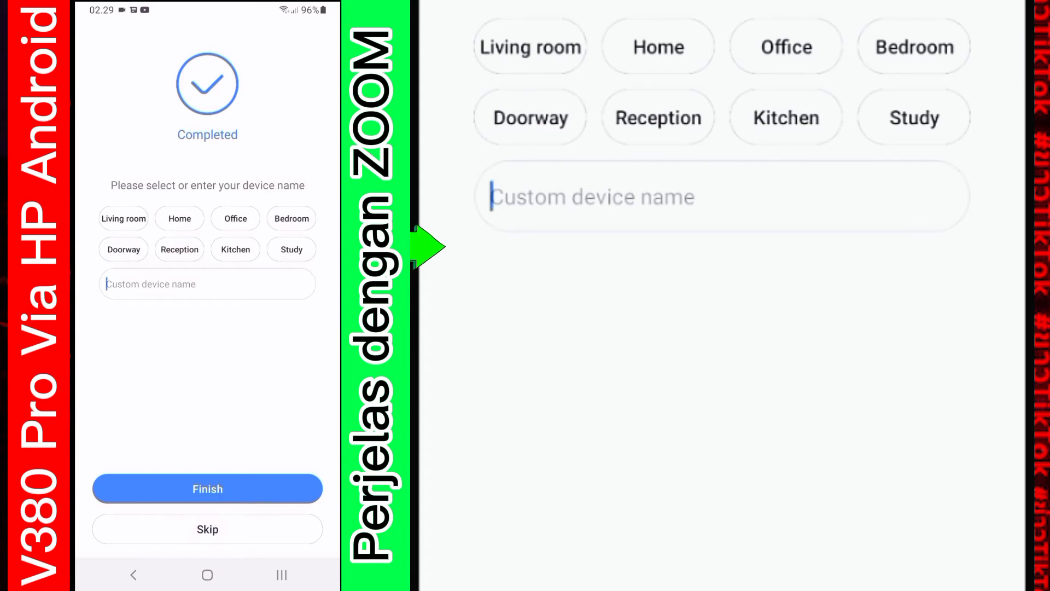
{"action": "left_click", "coordinate": [207, 489]}
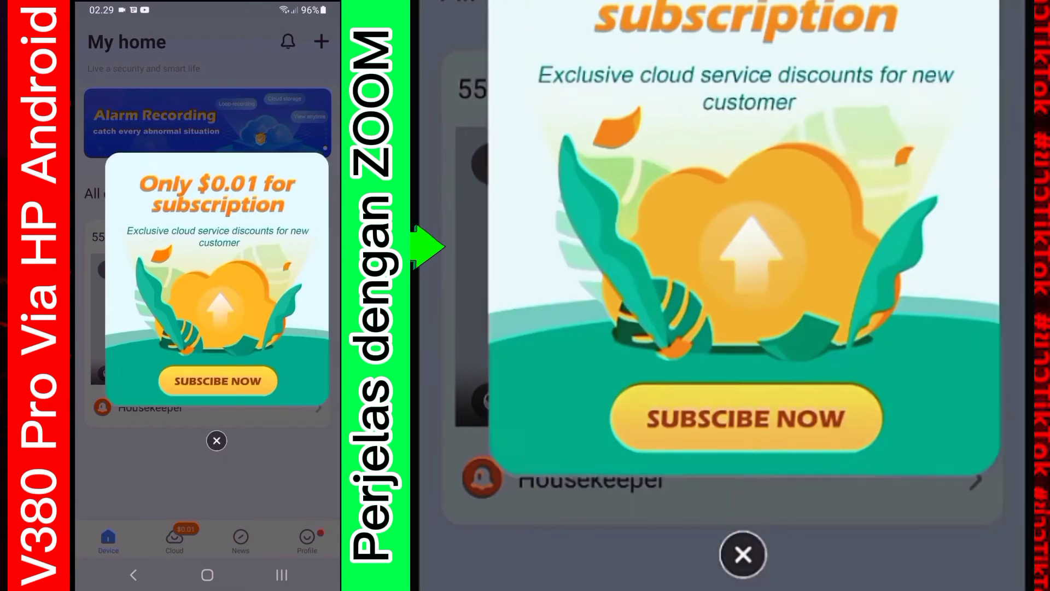
{"action": "left_click", "coordinate": [217, 441]}
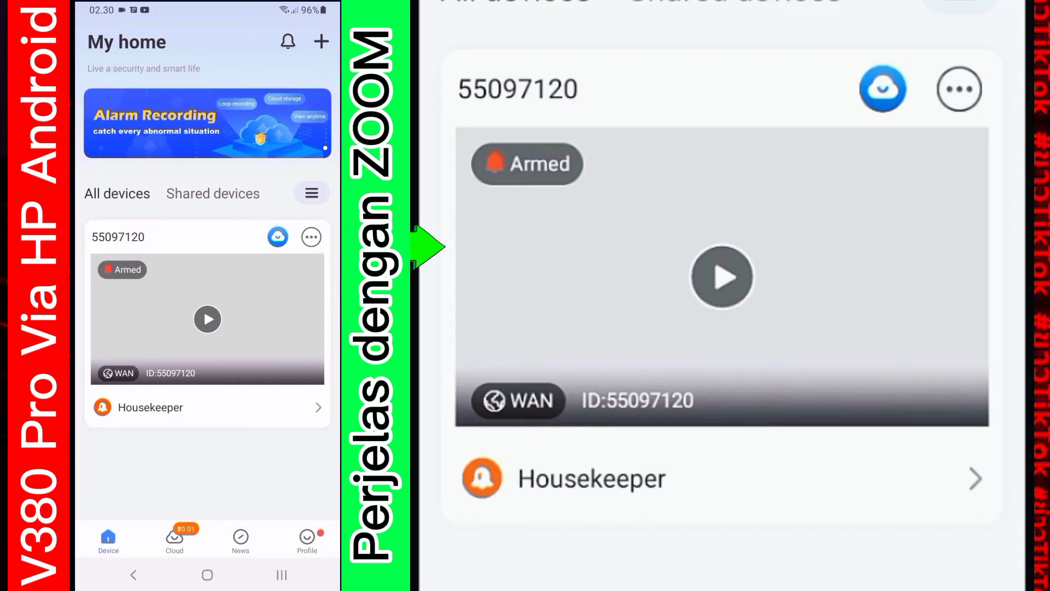
Fill in the camera's username and password in the login error dialog and confirm.
{"action": "left_click", "coordinate": [208, 320]}
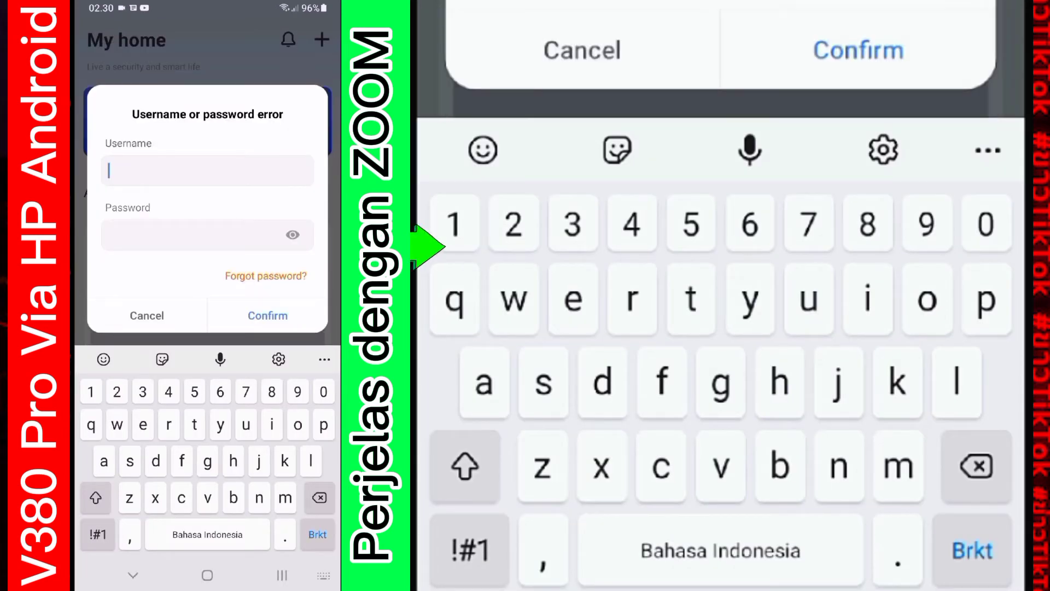
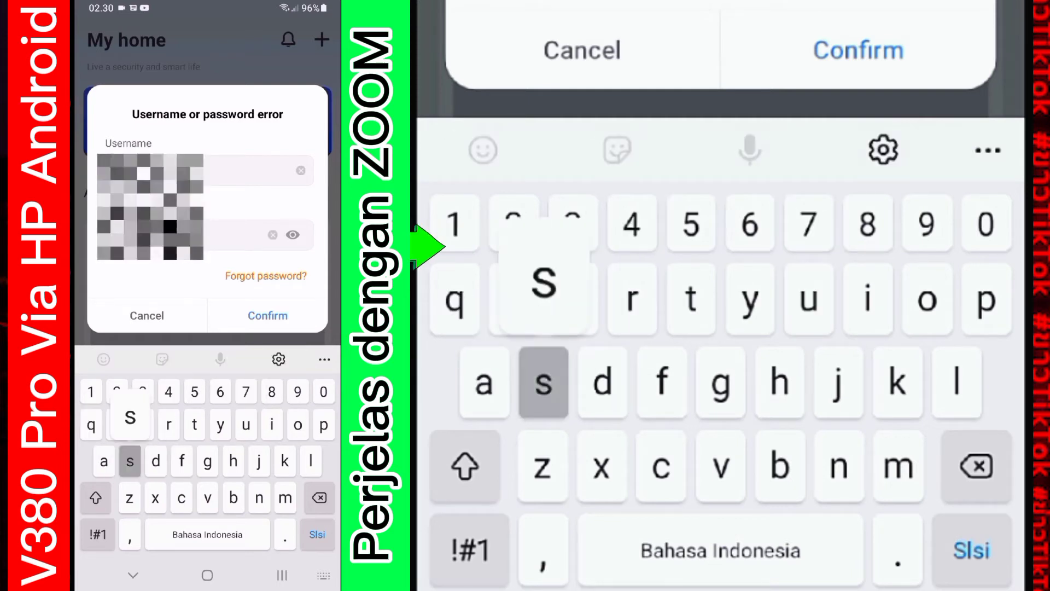
{"action": "left_click", "coordinate": [90, 391]}
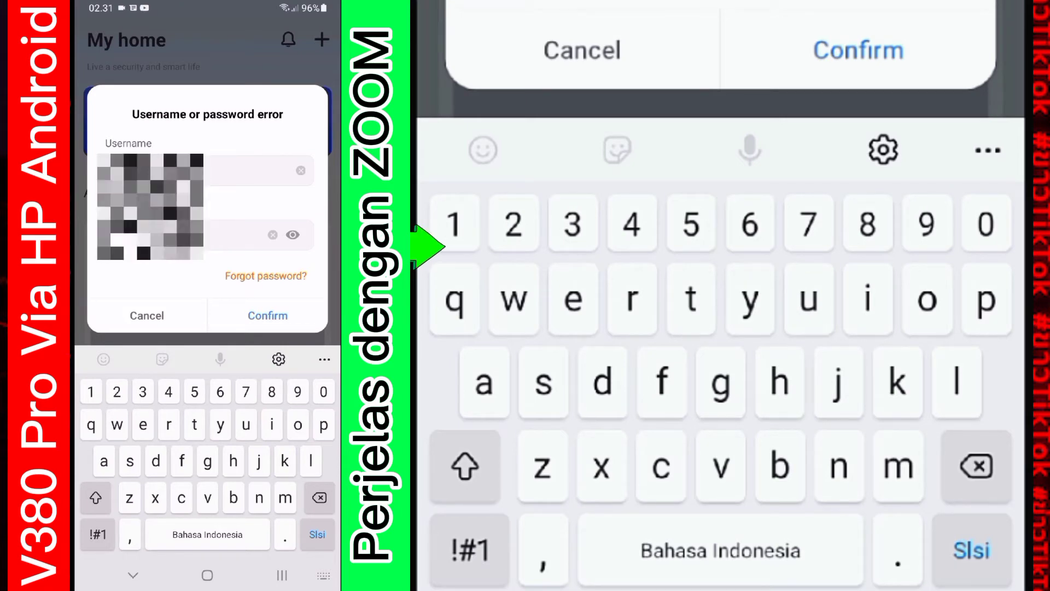
{"action": "left_click", "coordinate": [267, 315]}
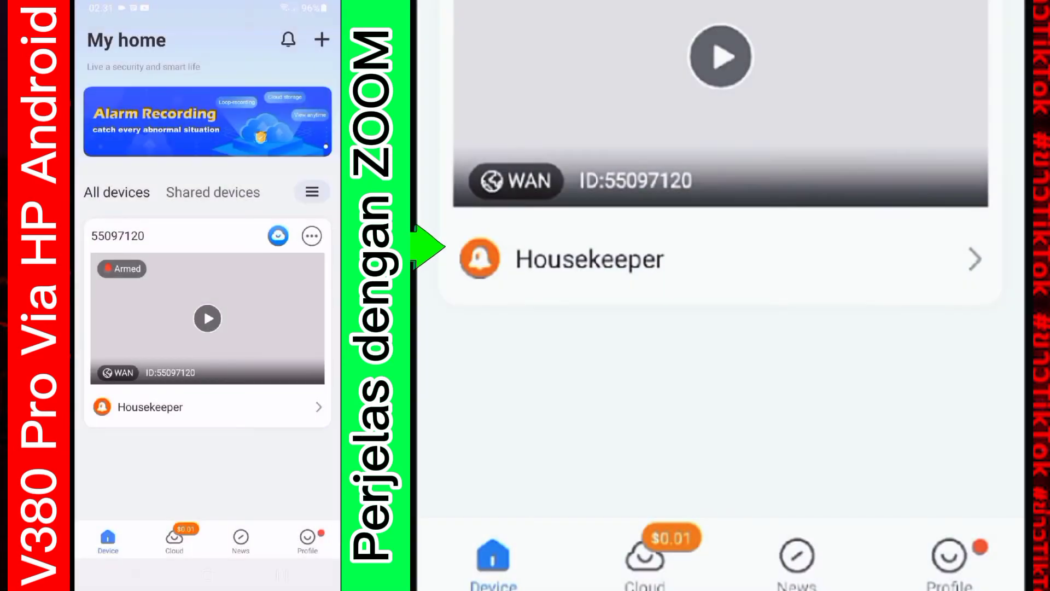
{"action": "left_click", "coordinate": [207, 318]}
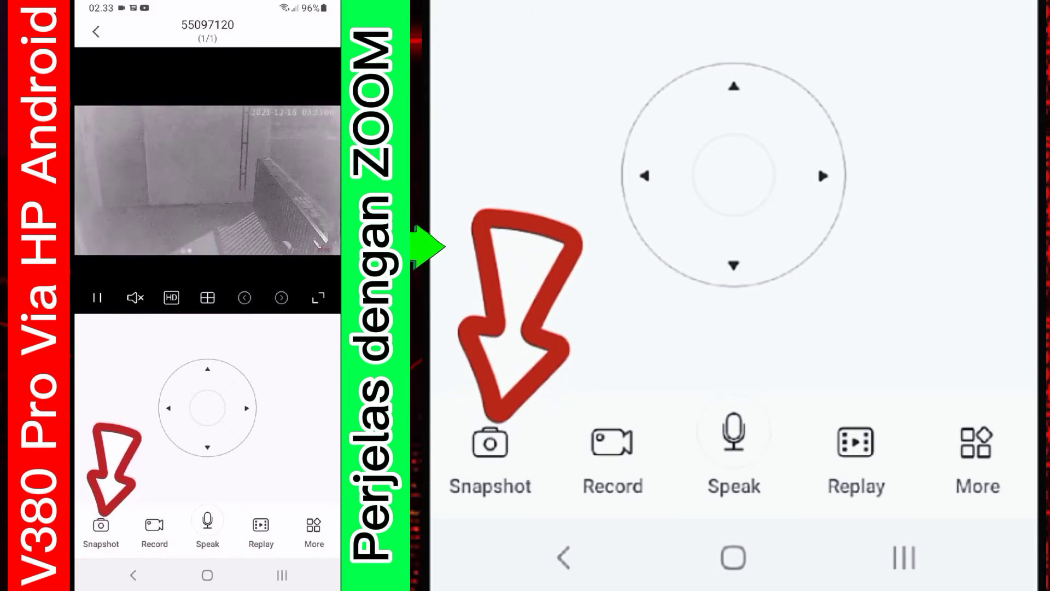
Capture a snapshot of camera 55097120's live feed to the album.
{"action": "left_click", "coordinate": [101, 524]}
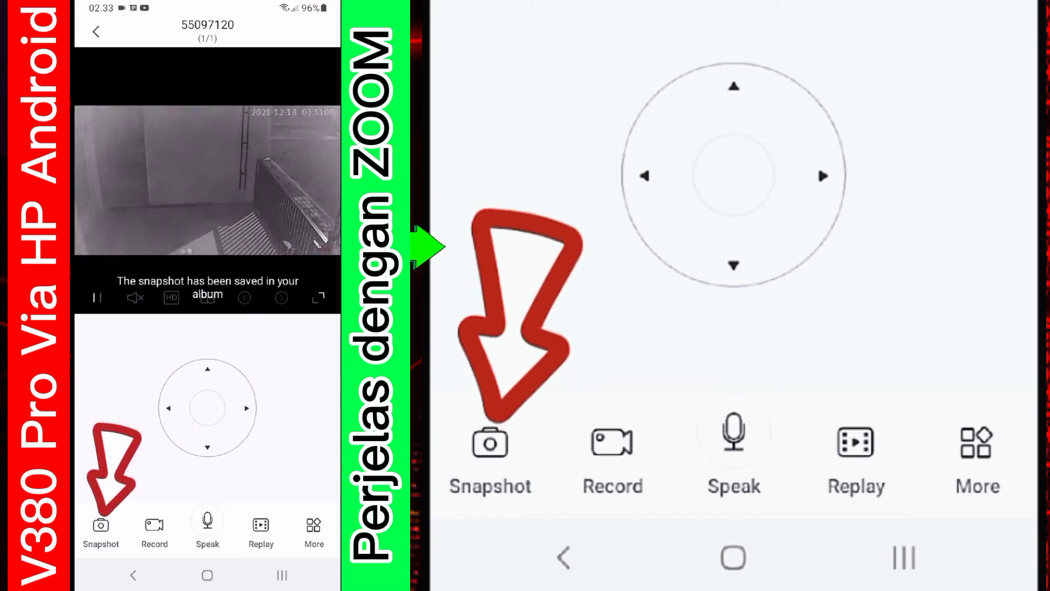
{"action": "left_click", "coordinate": [208, 298]}
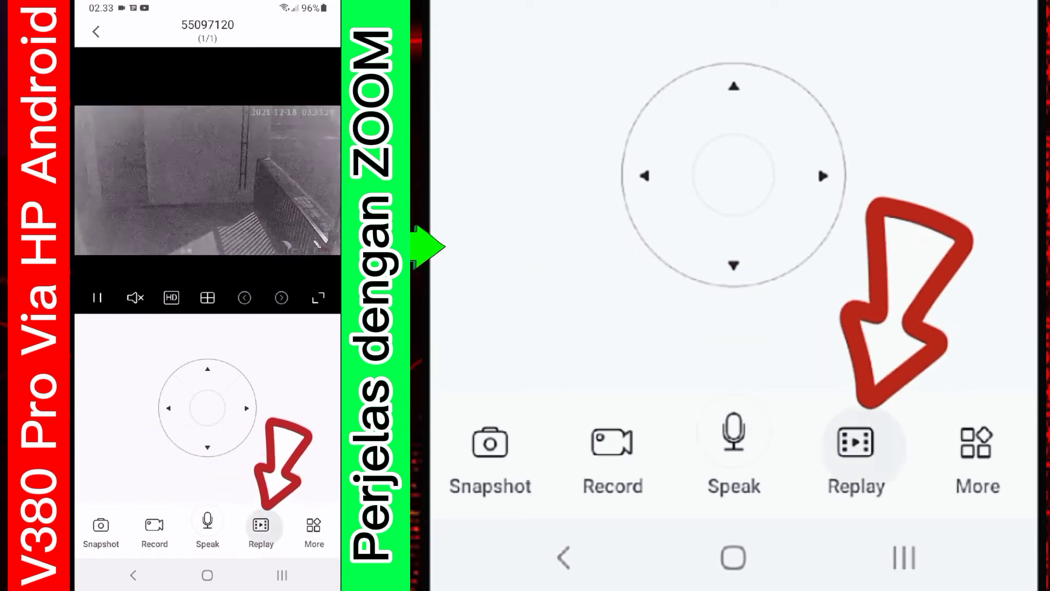
Enter Replay on the microSD card tab and bring up the recording date calendar.
{"action": "left_click", "coordinate": [260, 524]}
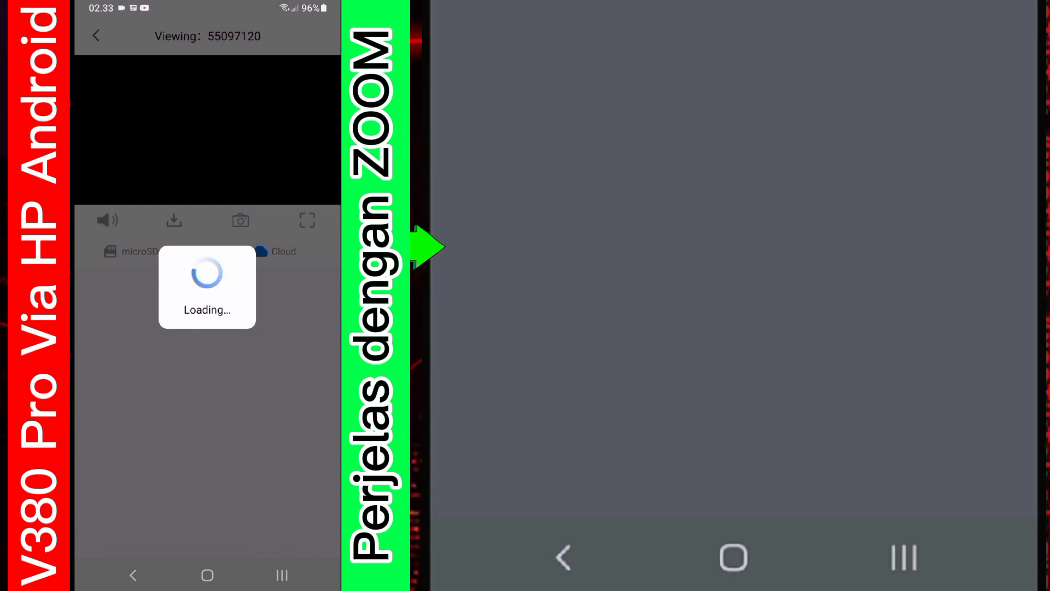
{"action": "left_click", "coordinate": [283, 251]}
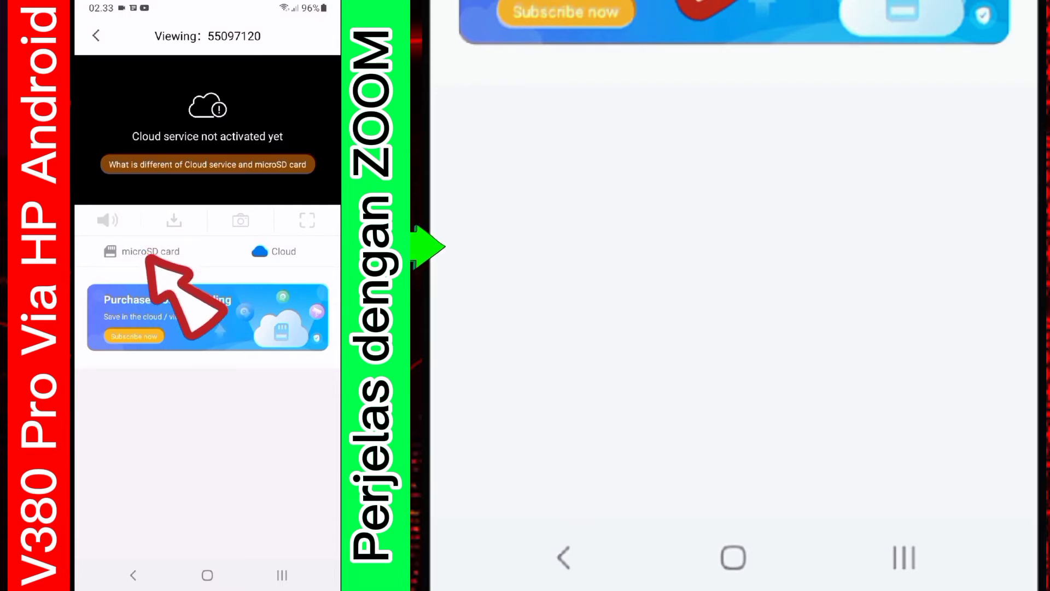
{"action": "left_click", "coordinate": [141, 252]}
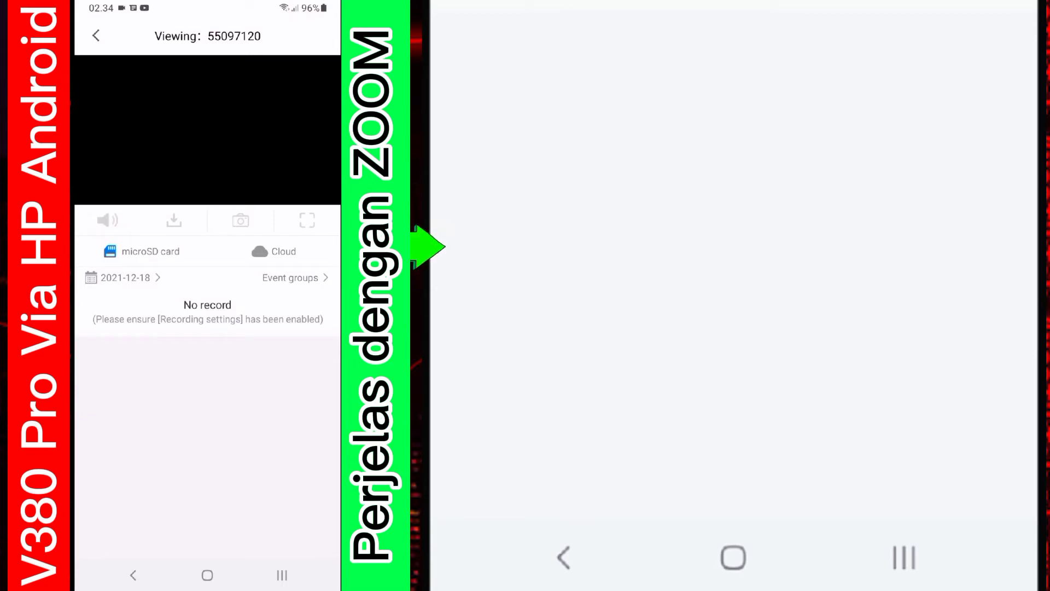
{"action": "left_click", "coordinate": [123, 277]}
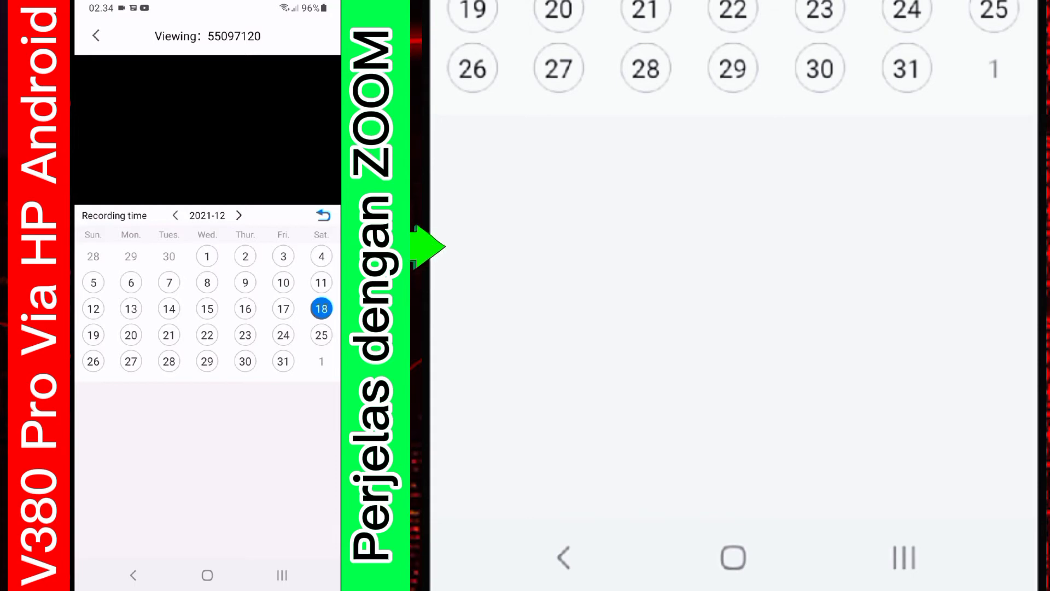
Select 17 December 2021 to list that day's microSD recordings.
{"action": "left_click", "coordinate": [282, 308]}
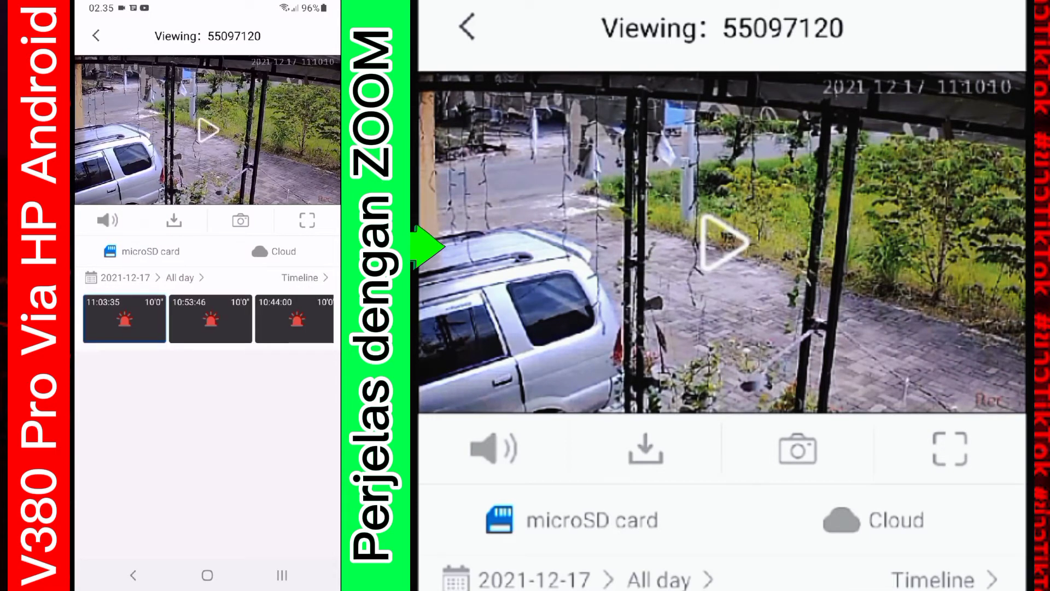
Browse the 2021-12-17 alarm clips, play the 07:32:20 event, then return to live view.
{"action": "scroll", "scroll_direction": "left", "scroll_amount": 3}
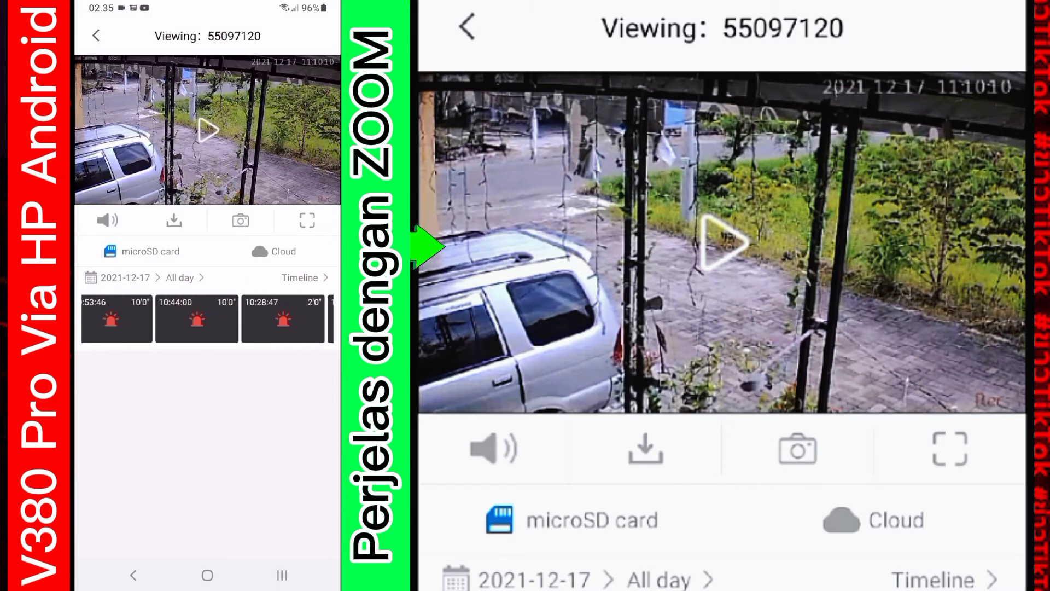
{"action": "scroll", "scroll_direction": "left", "scroll_amount": 3}
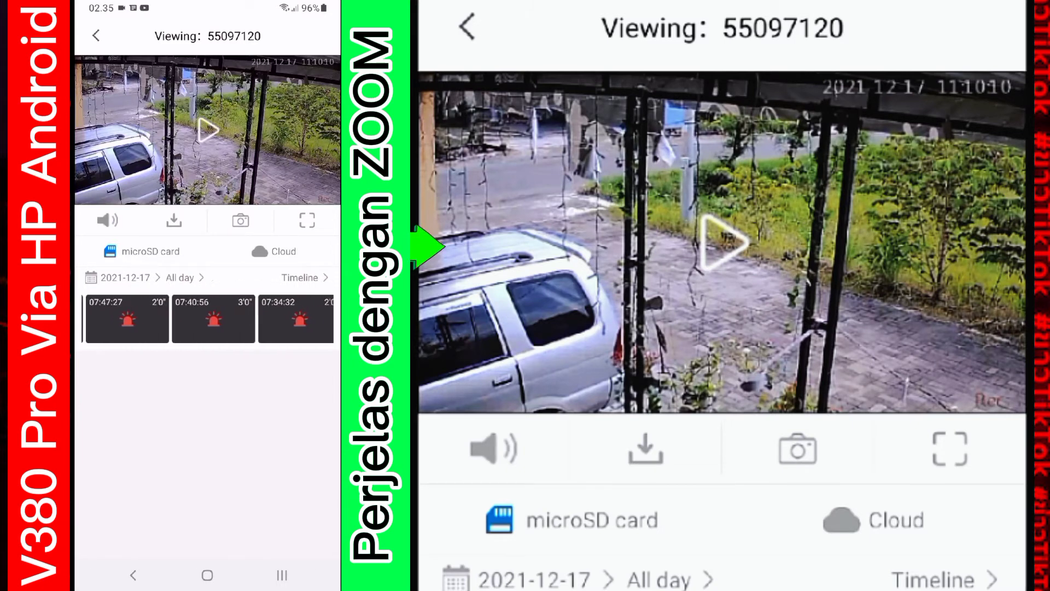
{"action": "scroll", "scroll_direction": "left", "scroll_amount": 3}
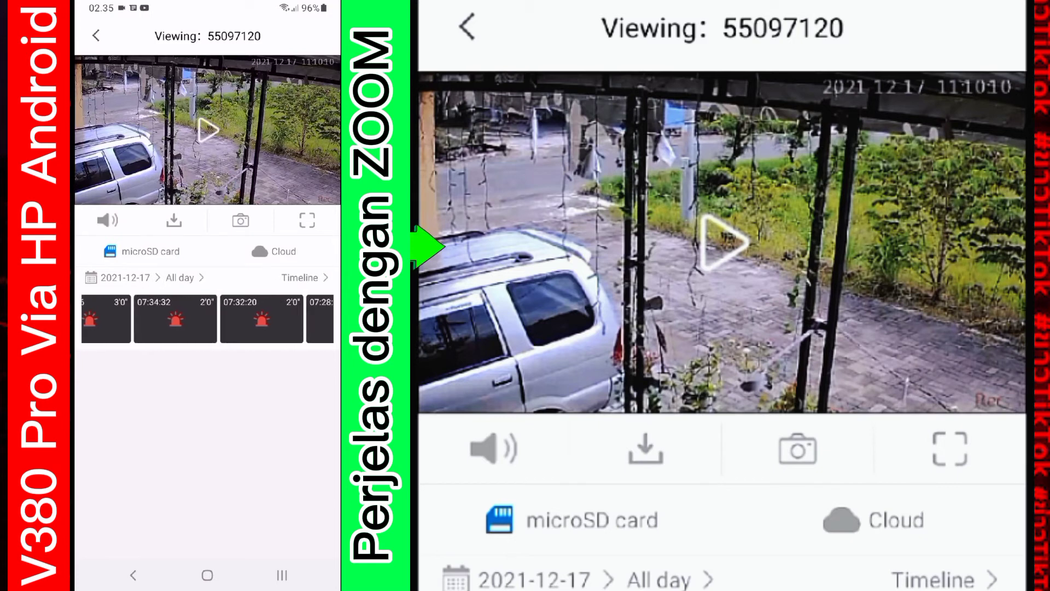
{"action": "left_click", "coordinate": [261, 320]}
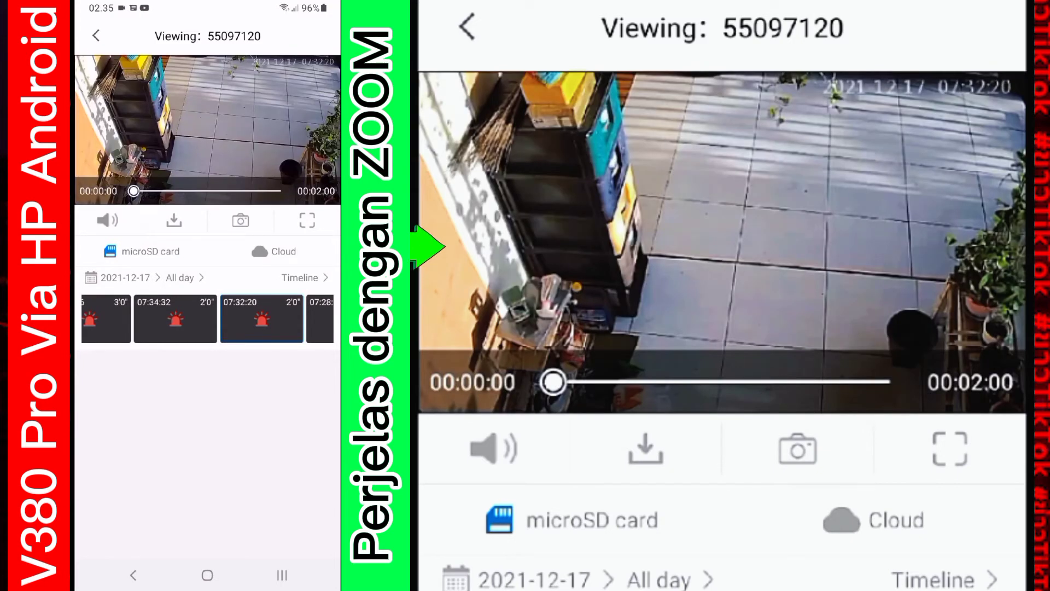
{"action": "scroll", "scroll_direction": "left", "scroll_amount": 3}
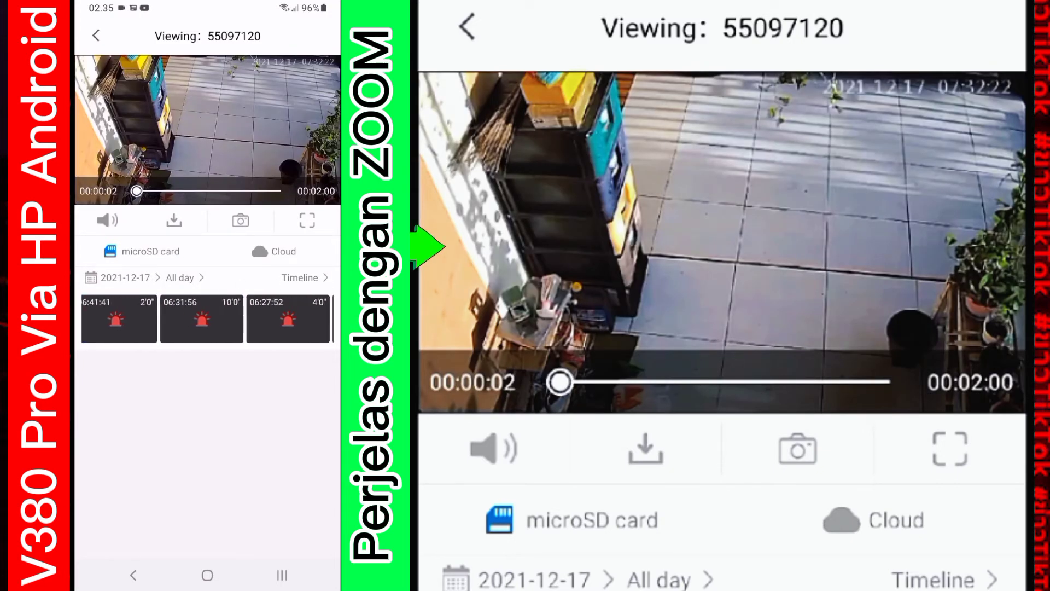
{"action": "scroll", "scroll_direction": "left", "scroll_amount": 3}
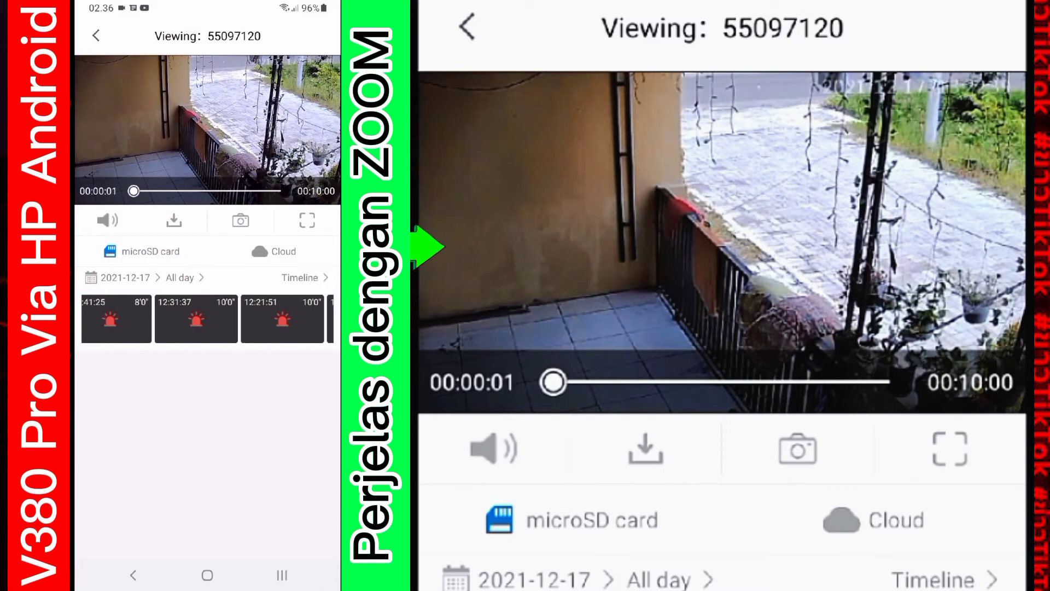
{"action": "scroll", "scroll_direction": "left", "scroll_amount": 3}
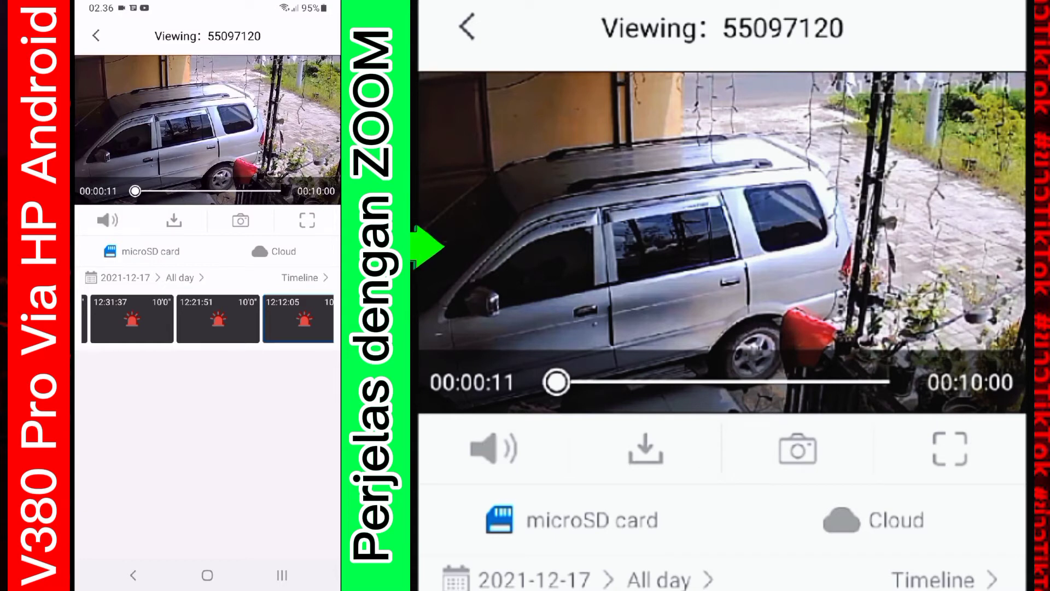
{"action": "left_click", "coordinate": [298, 319]}
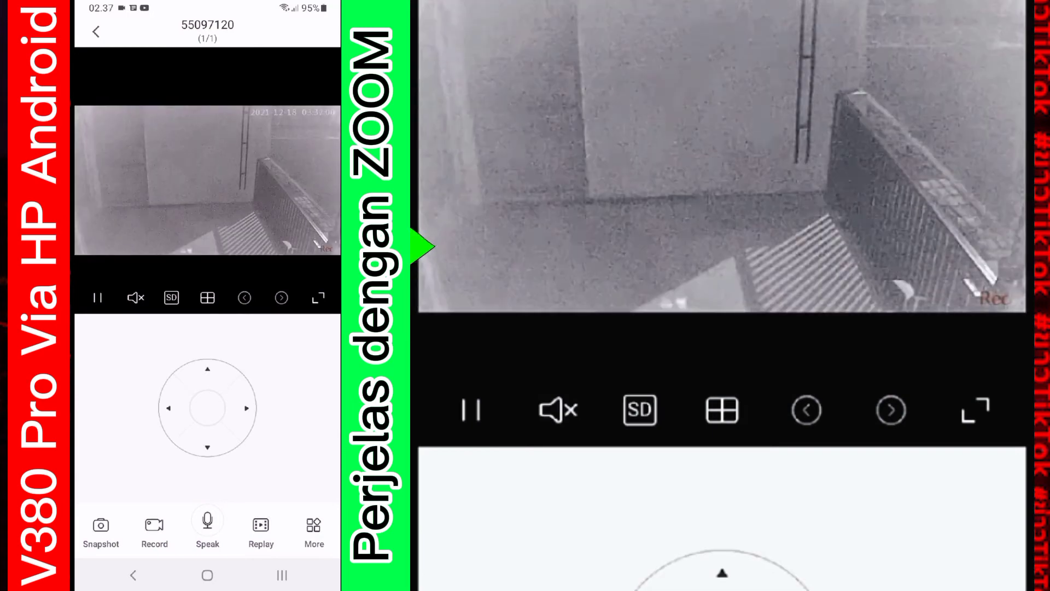
Leave the live view back to My home showing camera 55097120 Armed.
{"action": "left_click", "coordinate": [314, 530]}
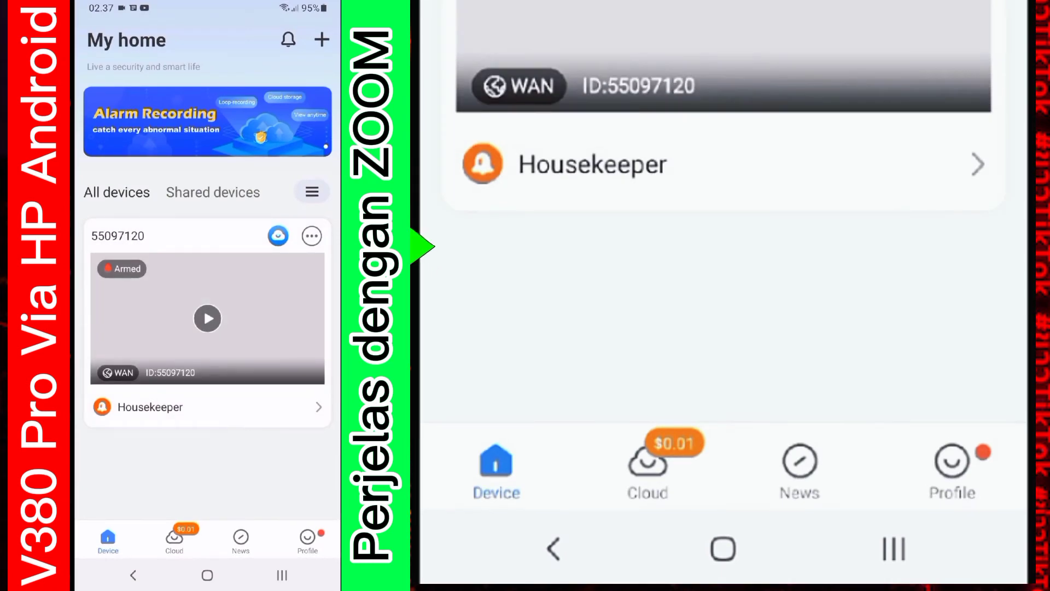
Submit the camera password in the login error prompt and reopen the device card.
{"action": "left_click", "coordinate": [208, 319]}
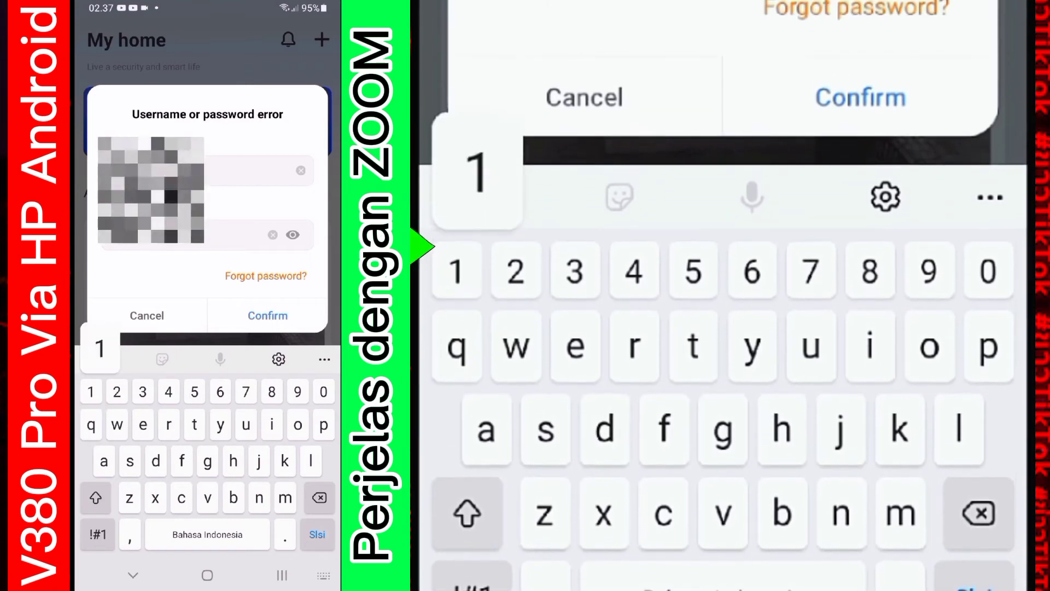
{"action": "left_click", "coordinate": [267, 315]}
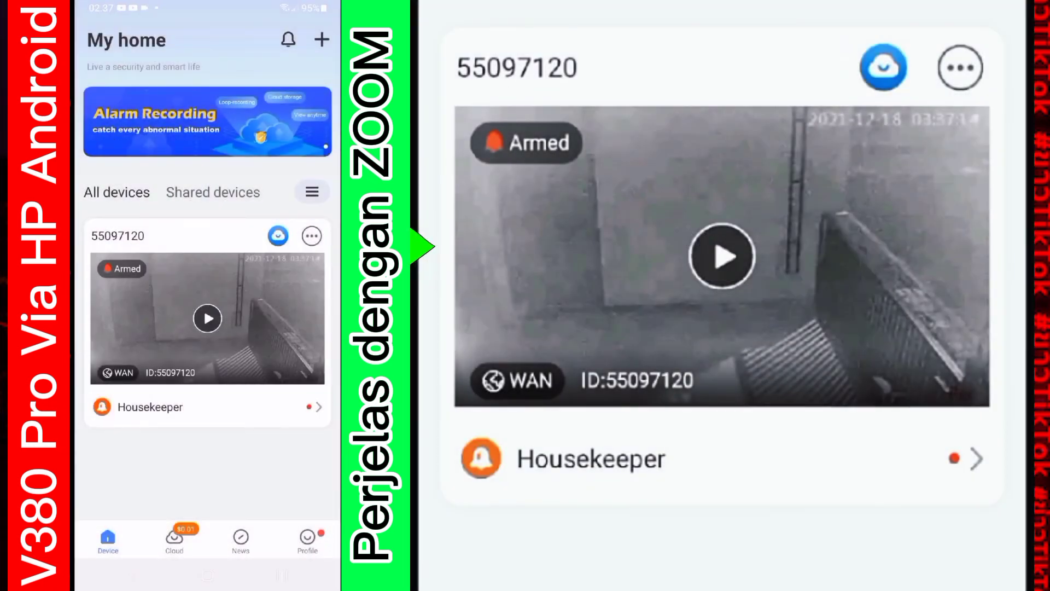
{"action": "left_click", "coordinate": [208, 318]}
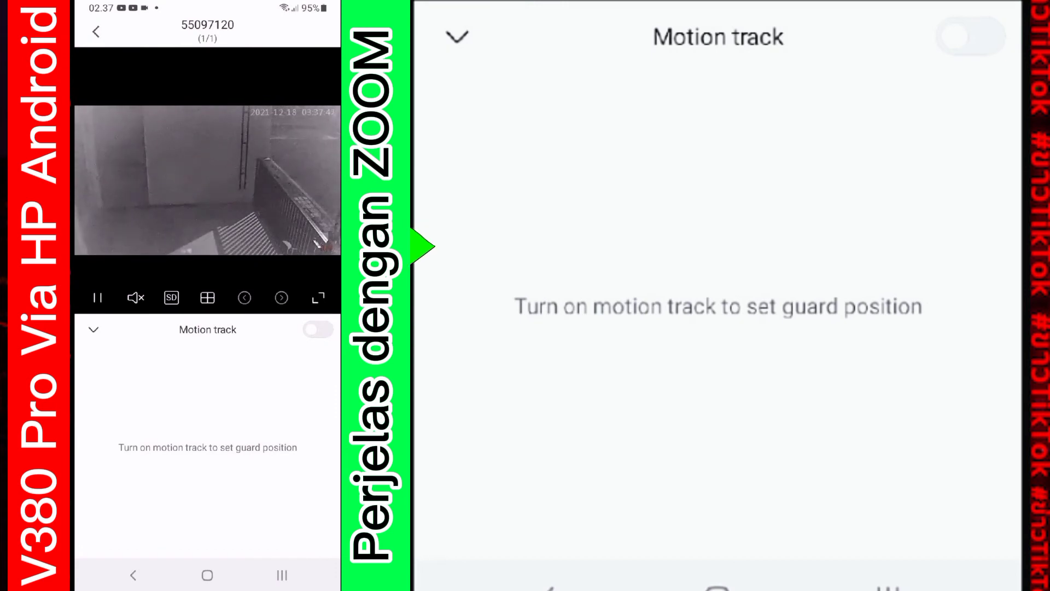
Switch the Motion track toggle on and collapse the panel back to live view.
{"action": "left_click", "coordinate": [318, 330]}
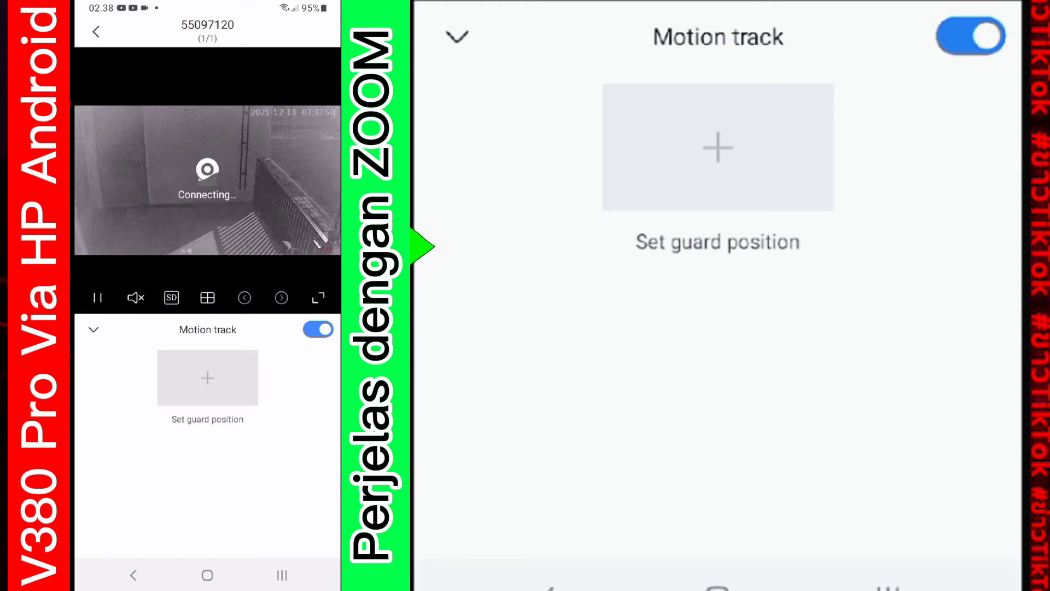
{"action": "left_click", "coordinate": [970, 36]}
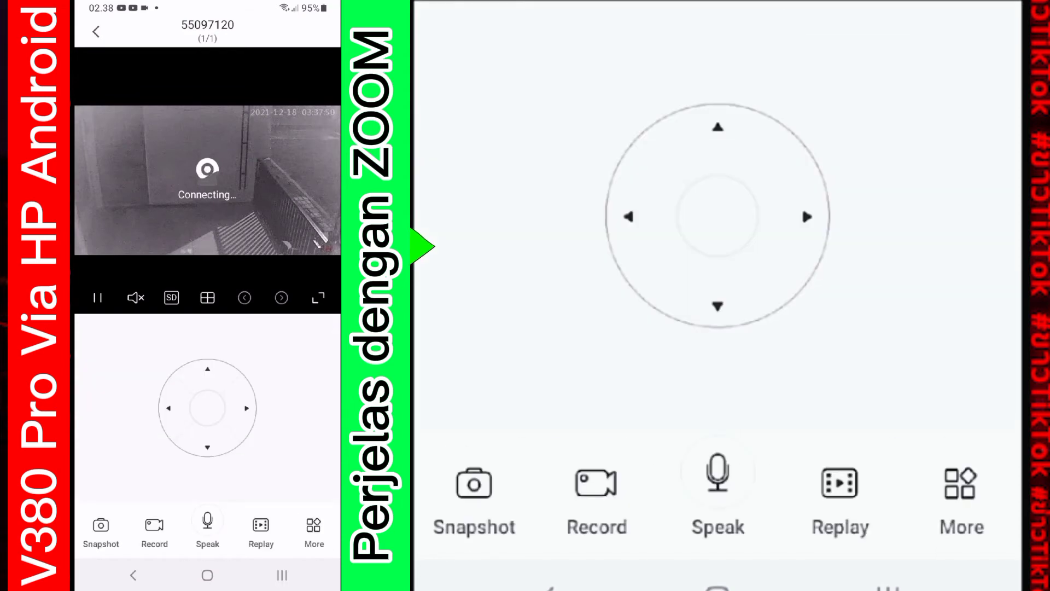
Show the Preset PTZ list, go to Preset PTZ1 and enter edit mode.
{"action": "left_click", "coordinate": [314, 524]}
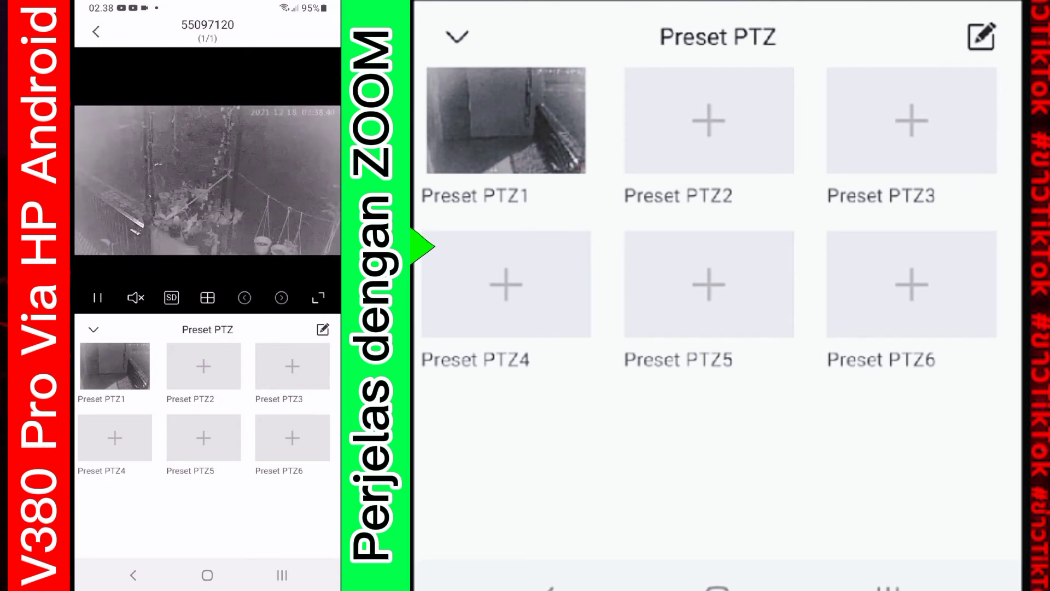
{"action": "left_click", "coordinate": [113, 366]}
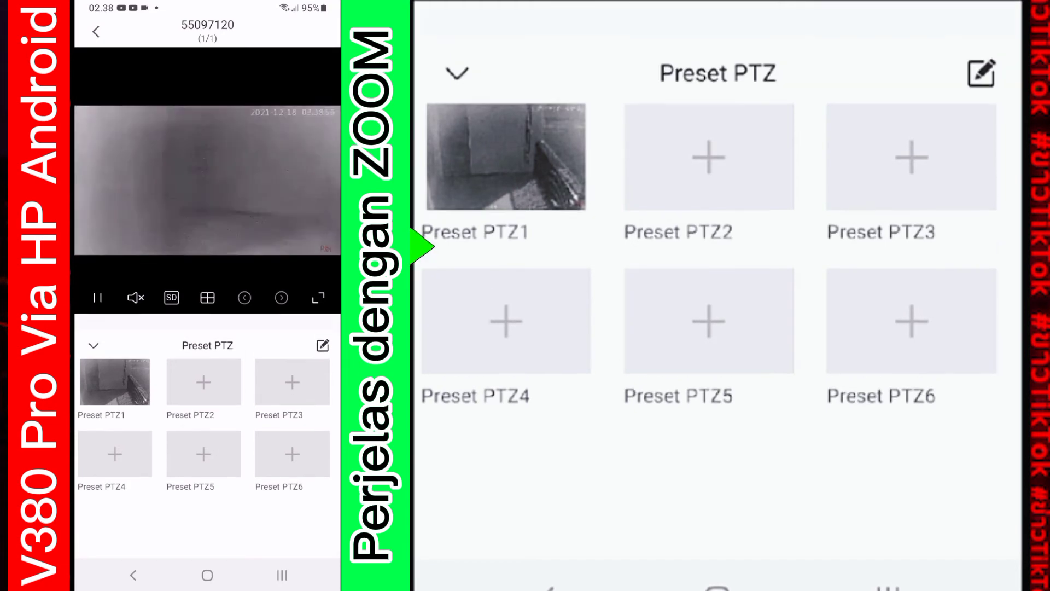
{"action": "left_click", "coordinate": [93, 345]}
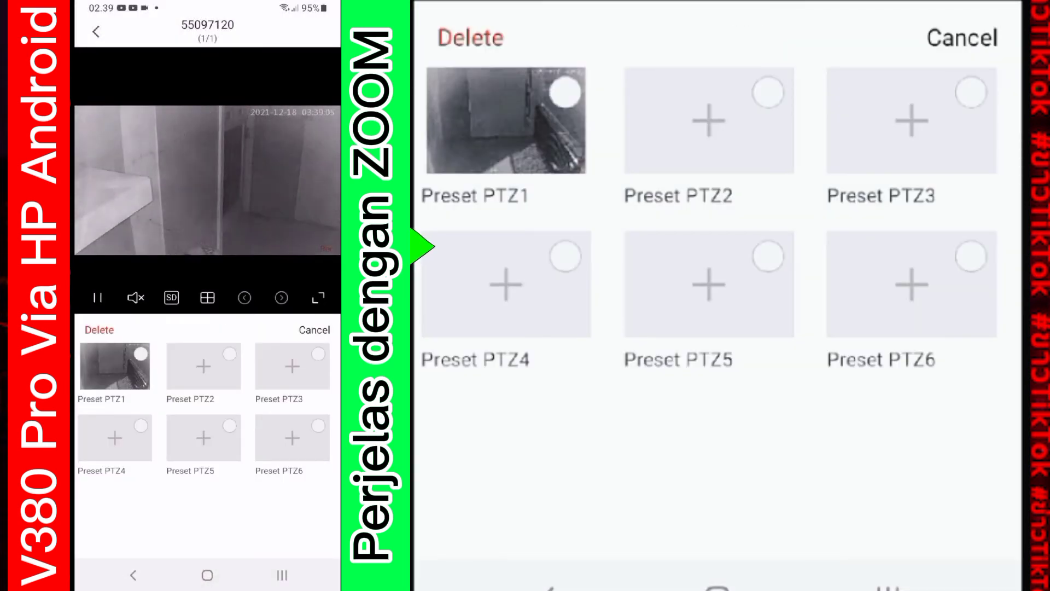
Delete Preset PTZ1 with confirmation, leaving six empty slots, and collapse the list.
{"action": "left_click", "coordinate": [565, 92]}
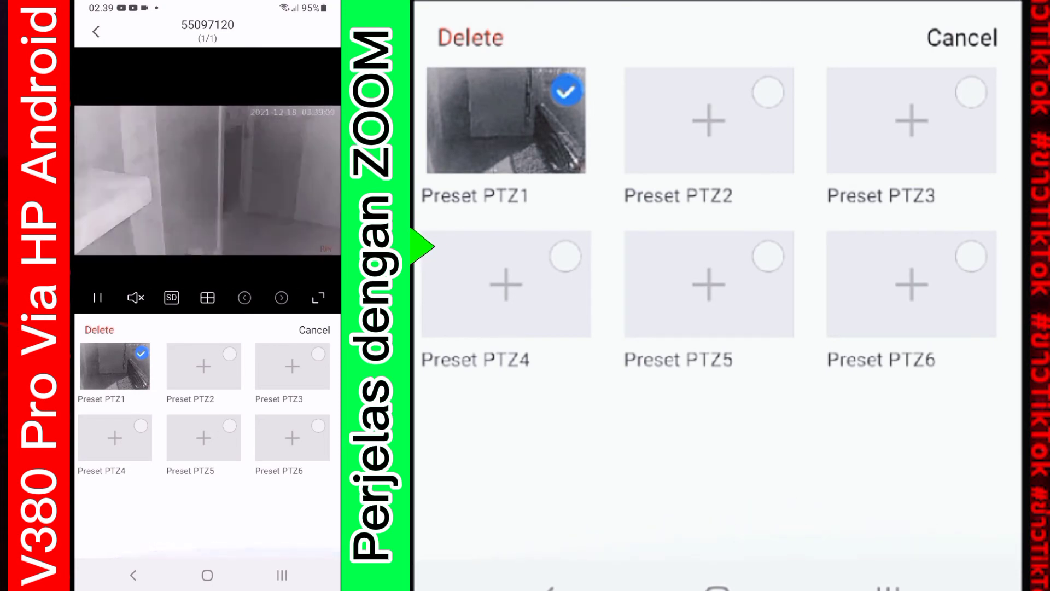
{"action": "left_click", "coordinate": [99, 329]}
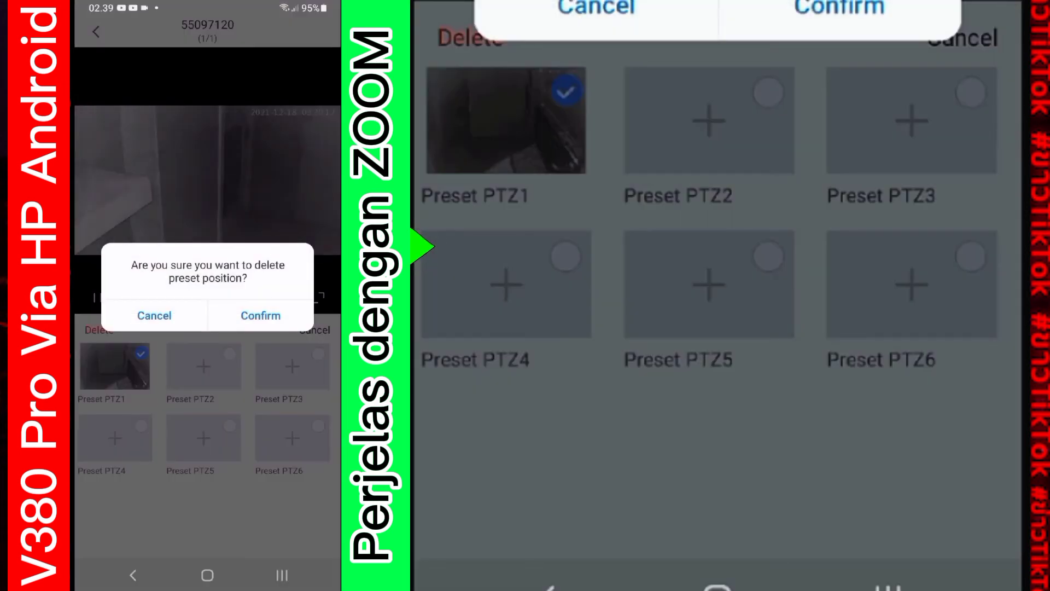
{"action": "left_click", "coordinate": [261, 315]}
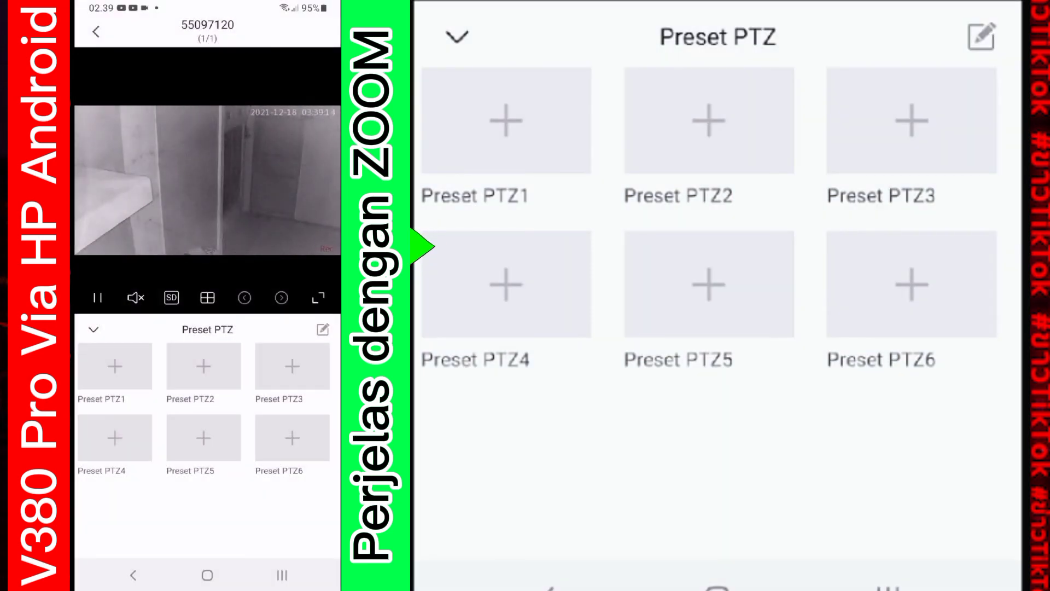
{"action": "left_click", "coordinate": [94, 329]}
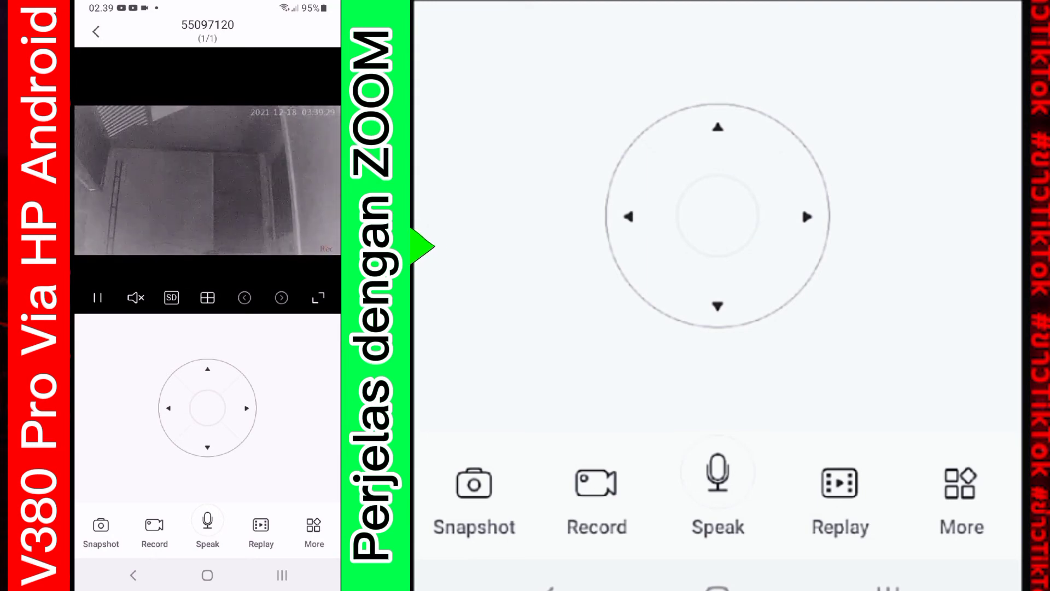
Turn the camera toward the outdoor area and go back to My home.
{"action": "left_click", "coordinate": [314, 523]}
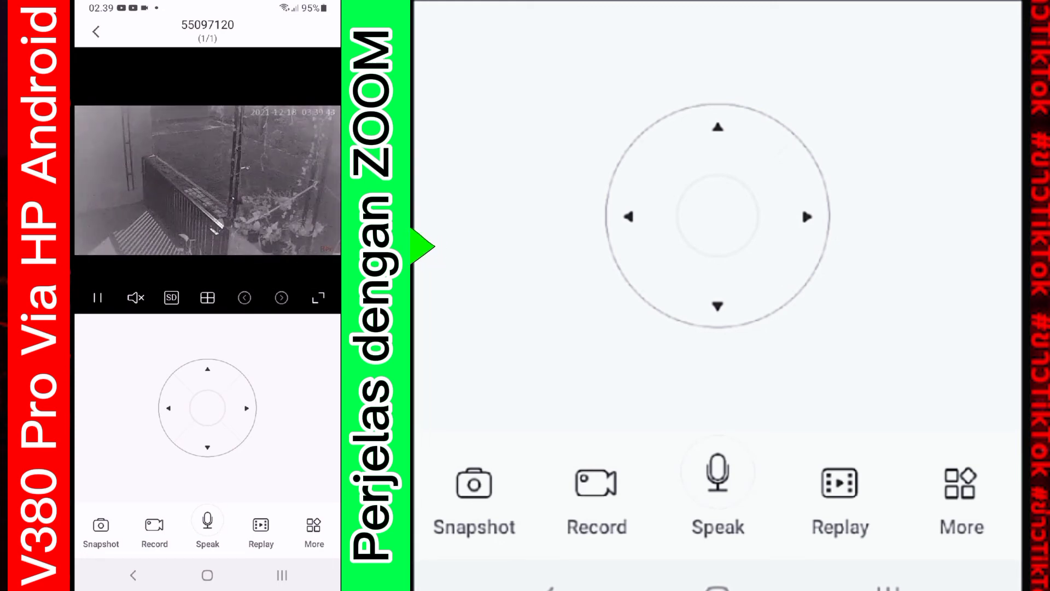
{"action": "left_click", "coordinate": [95, 31]}
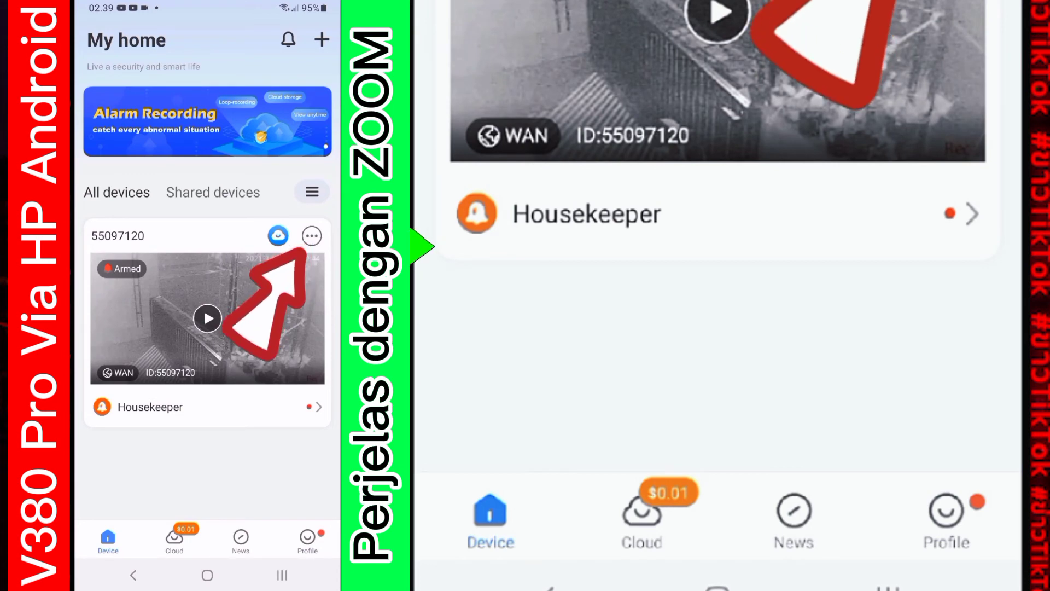
Reach camera 55097120's General settings page with nickname and device ID.
{"action": "left_click", "coordinate": [311, 235]}
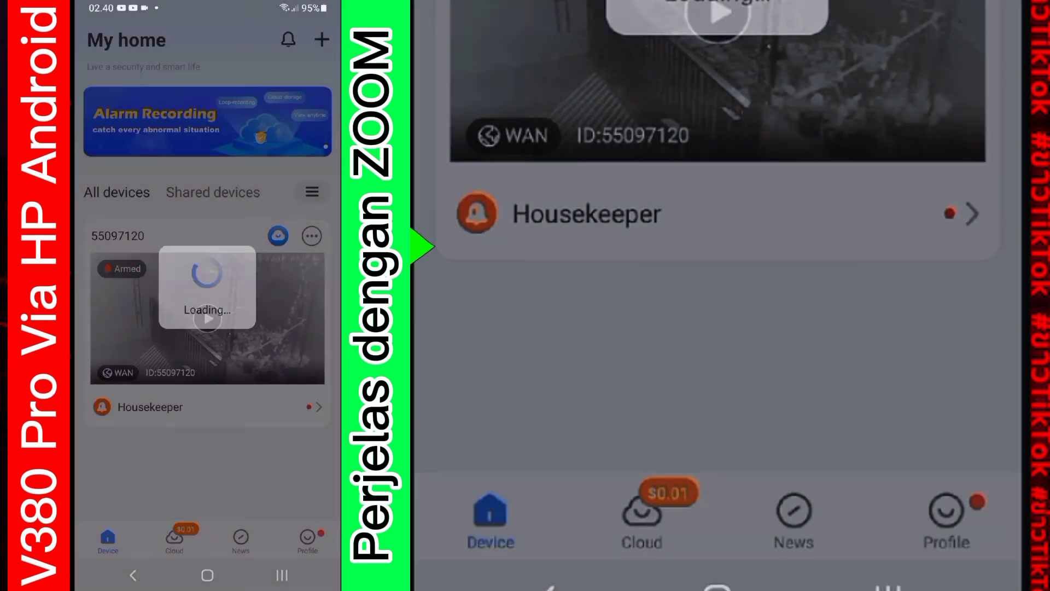
{"action": "left_click", "coordinate": [311, 236]}
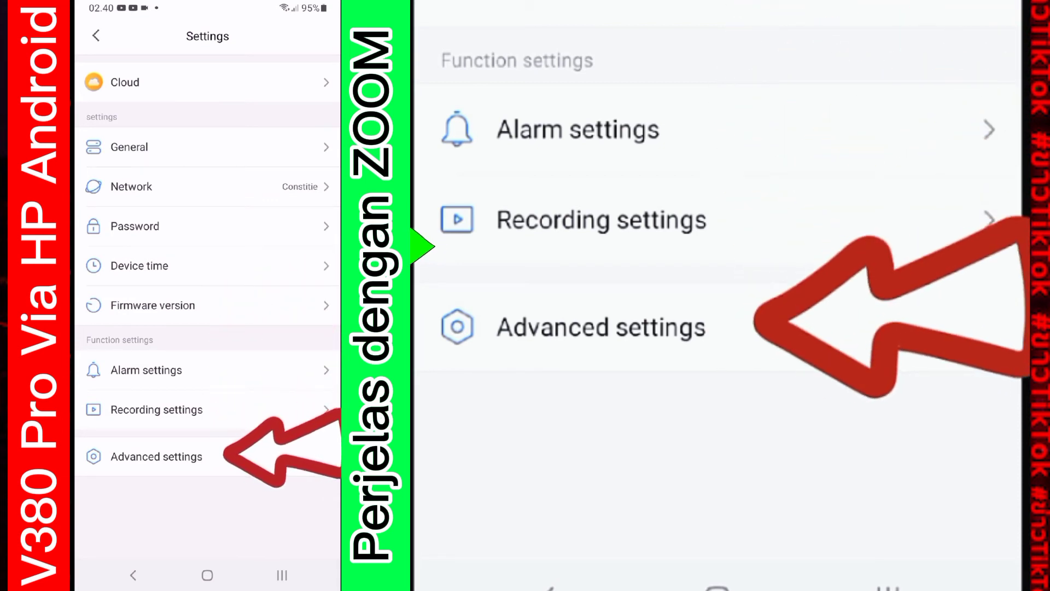
{"action": "left_click", "coordinate": [208, 147]}
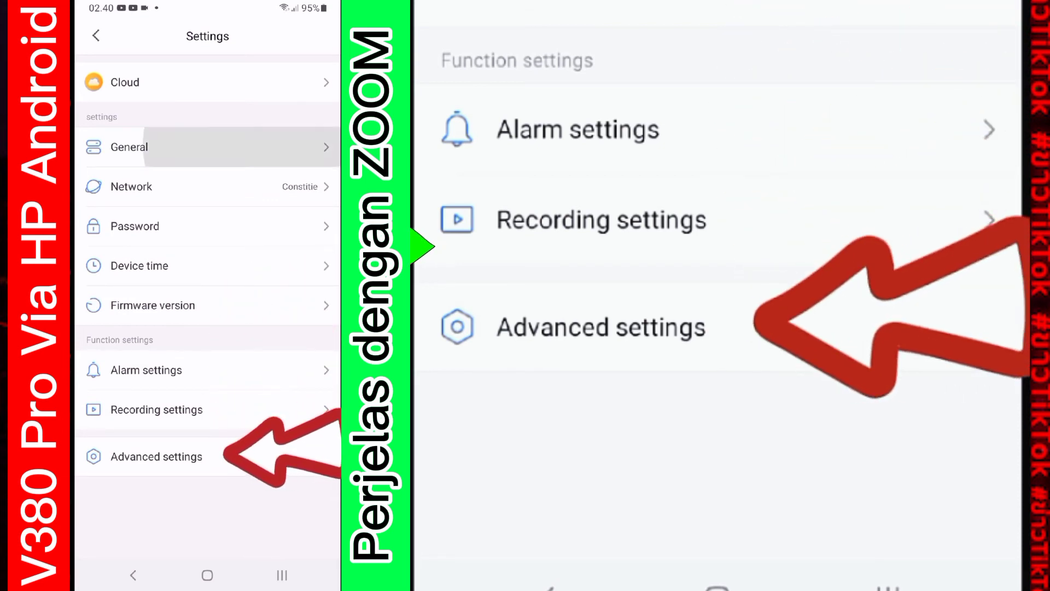
{"action": "left_click", "coordinate": [128, 146]}
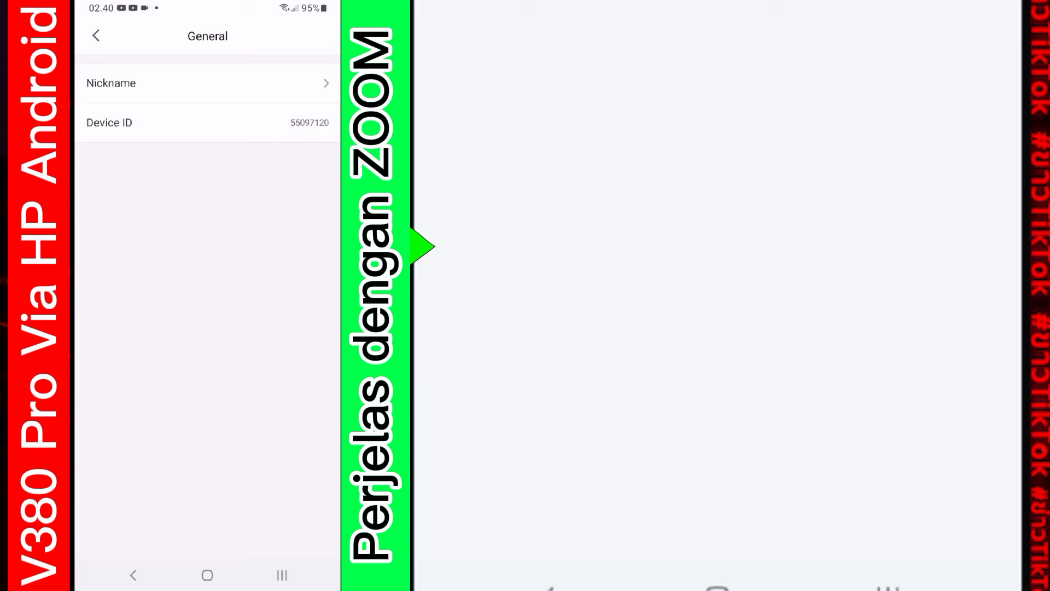
Review the Network page and keep the Constitie Wi-Fi network selected.
{"action": "left_click", "coordinate": [96, 35]}
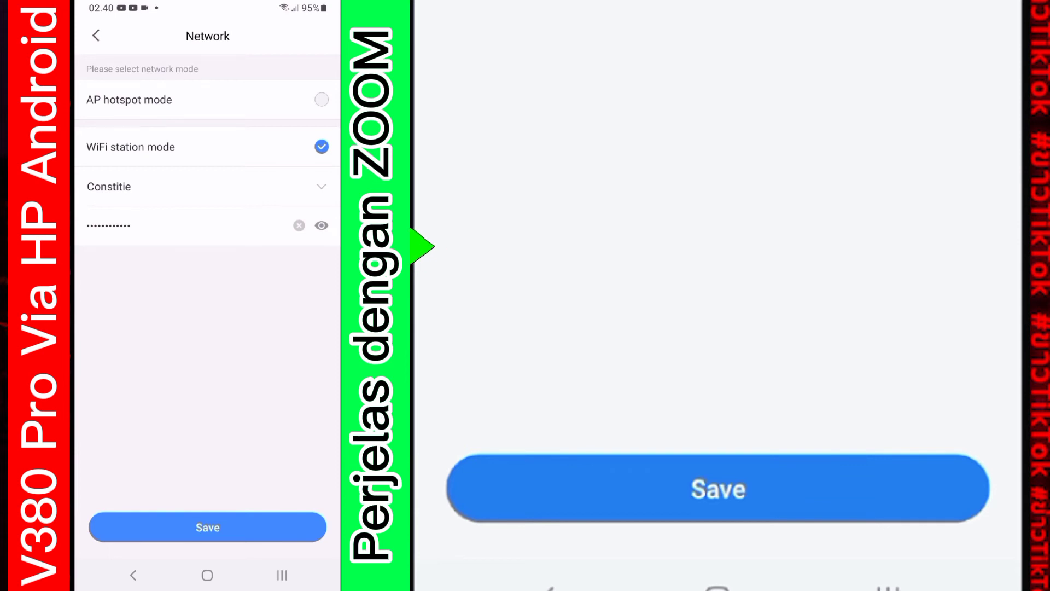
{"action": "left_click", "coordinate": [207, 526]}
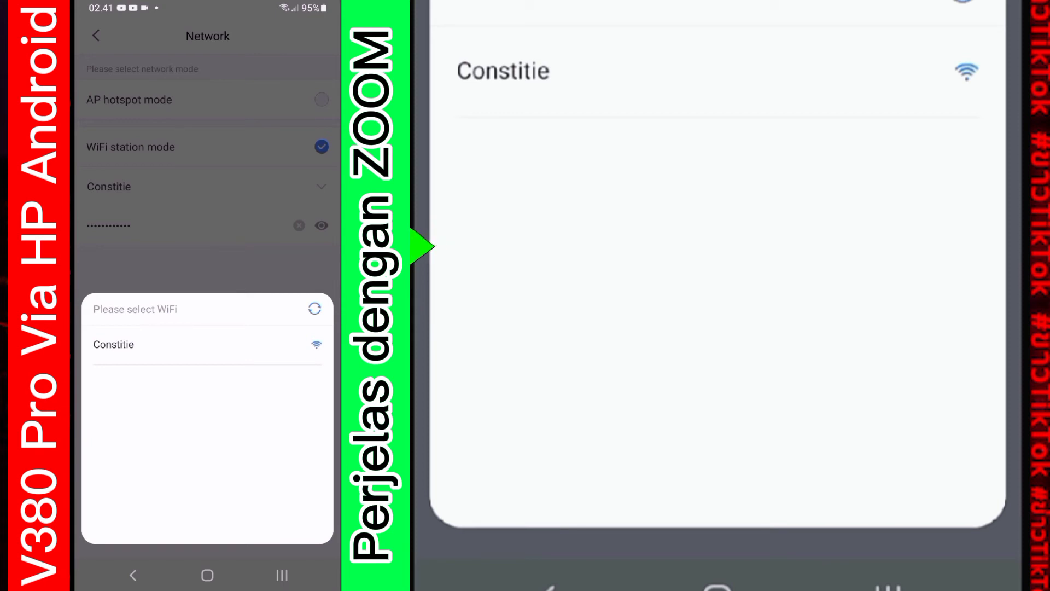
{"action": "left_click", "coordinate": [113, 345]}
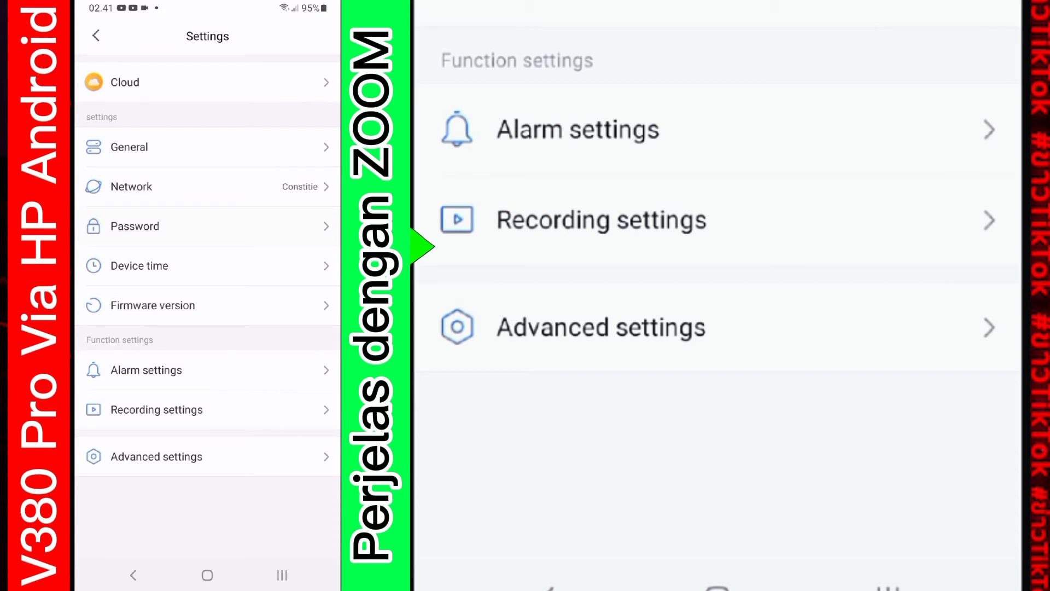
Show the Device time page and its time zone list, currently UTC+08:00.
{"action": "left_click", "coordinate": [133, 225]}
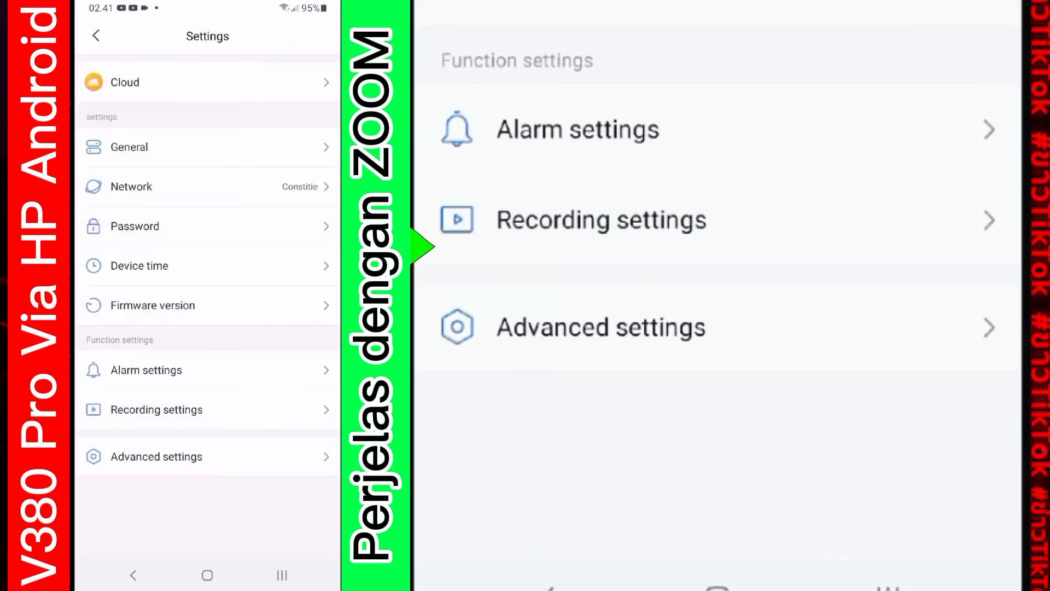
{"action": "left_click", "coordinate": [139, 265]}
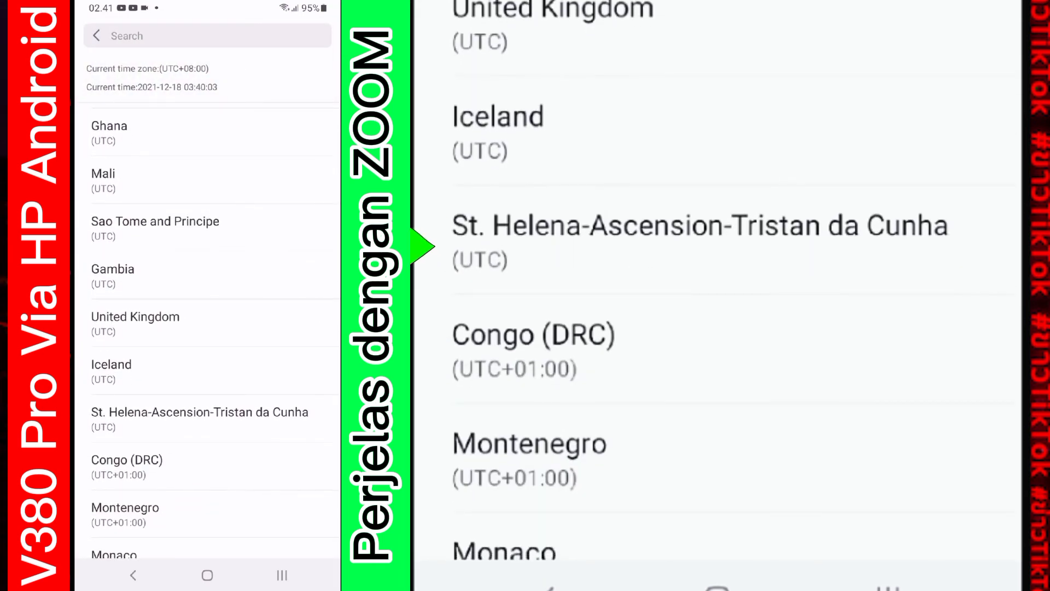
Scroll down through the available time zones.
{"action": "scroll", "scroll_direction": "down", "scroll_amount": 3}
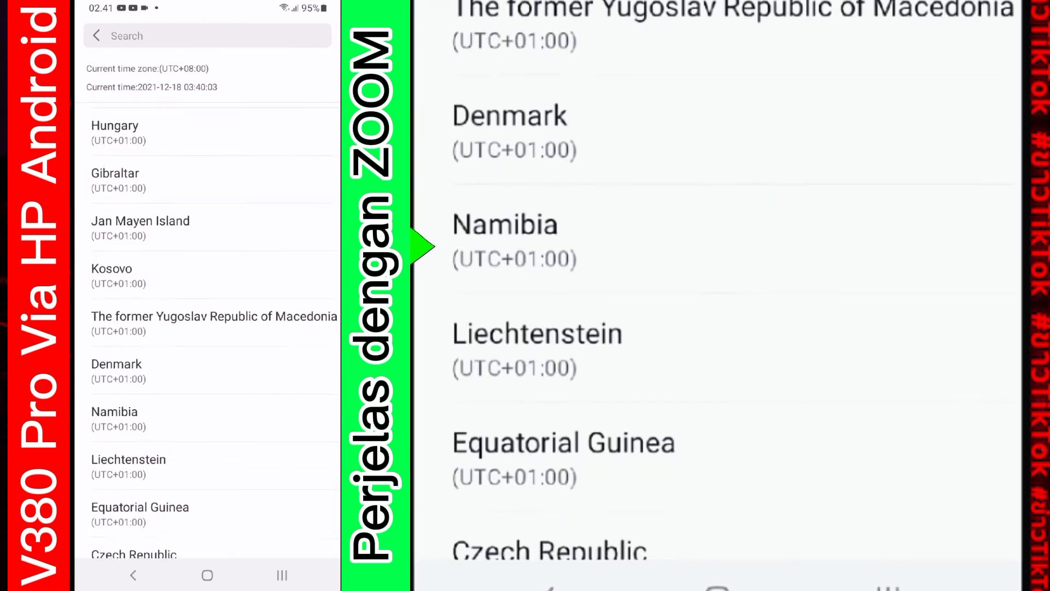
{"action": "scroll", "scroll_direction": "down", "scroll_amount": 3}
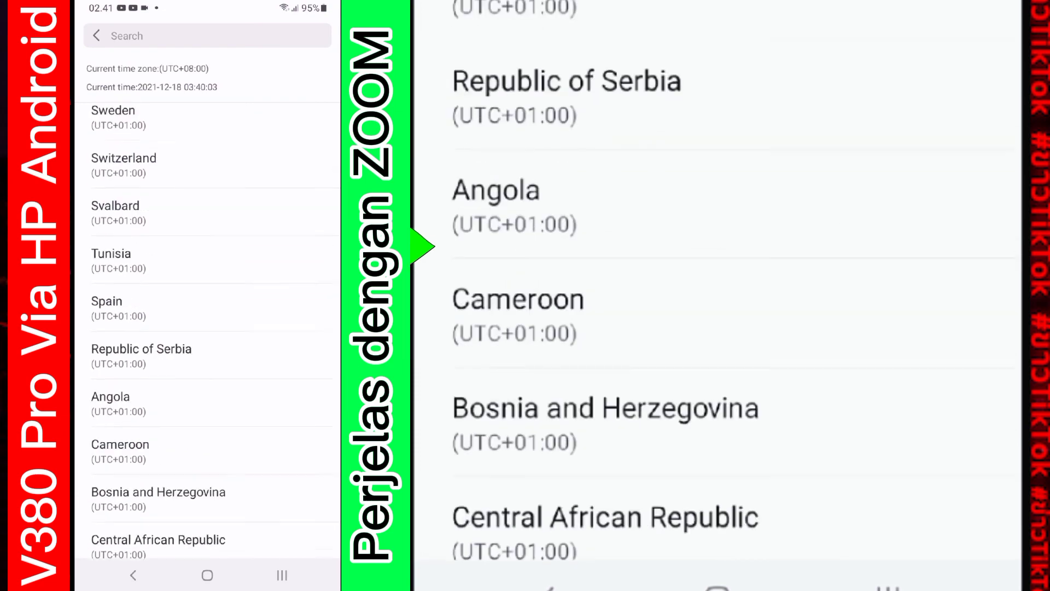
{"action": "scroll", "scroll_direction": "down", "scroll_amount": 3}
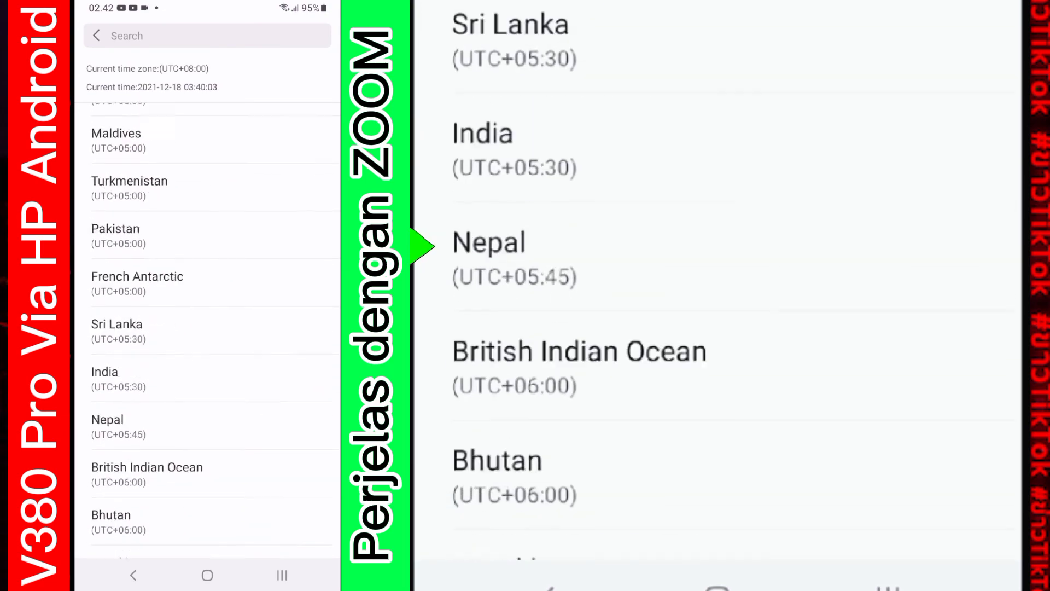
{"action": "scroll", "scroll_direction": "down", "scroll_amount": 3}
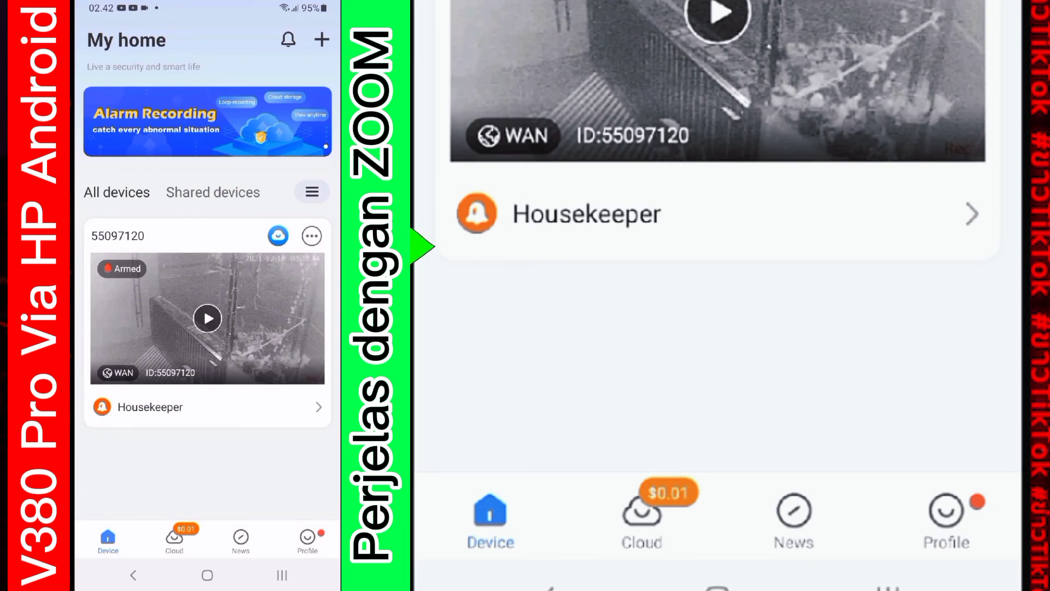
{"action": "left_click", "coordinate": [207, 319]}
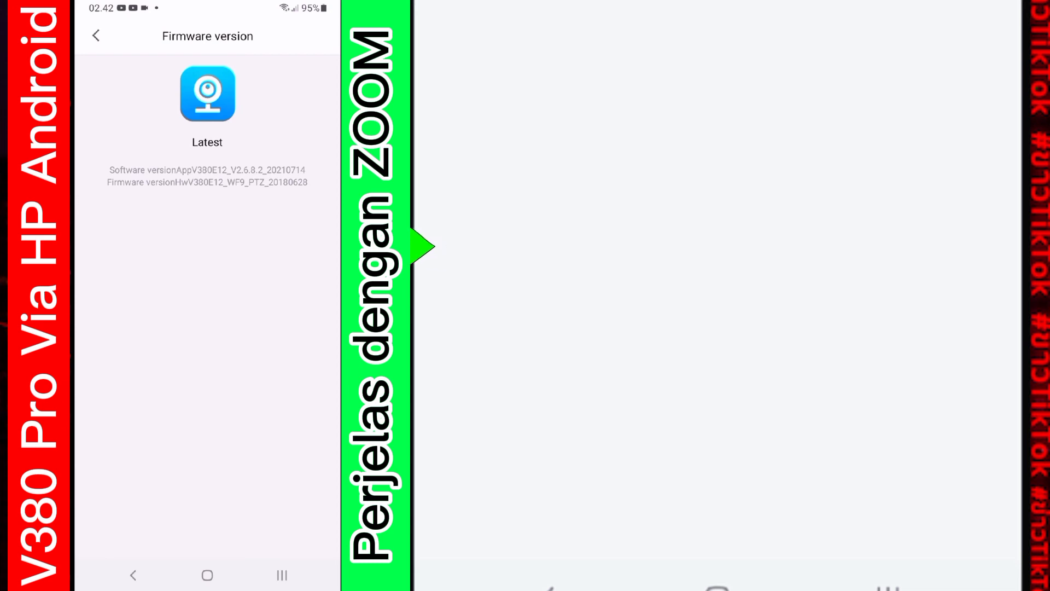
Leave the firmware page, noted as Latest, back to the Settings list.
{"action": "left_click", "coordinate": [95, 35]}
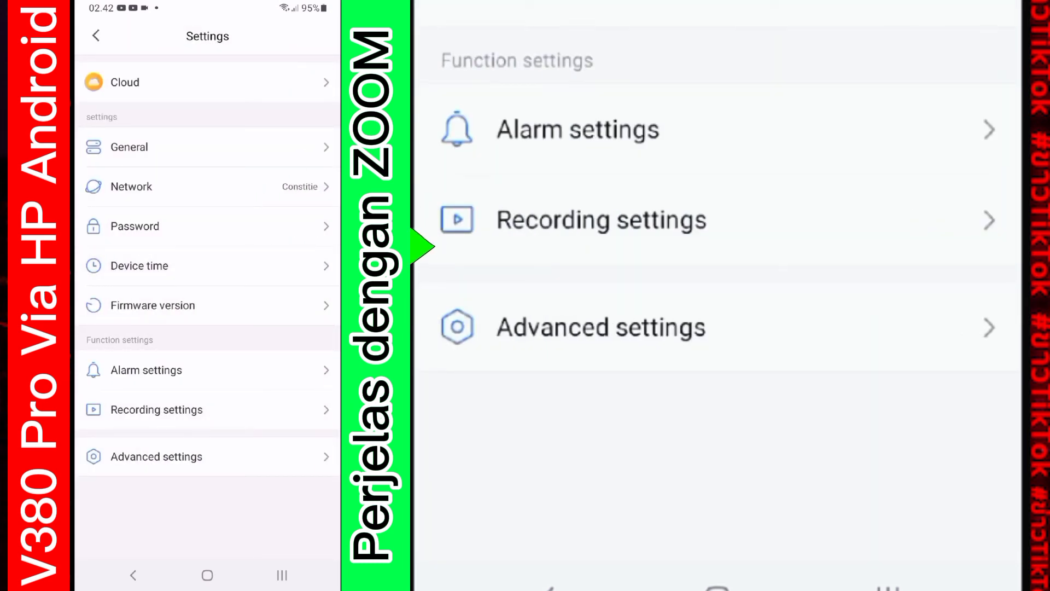
Review Alarm settings (alarm on, alarm sound off) and return to Settings.
{"action": "left_click", "coordinate": [145, 370]}
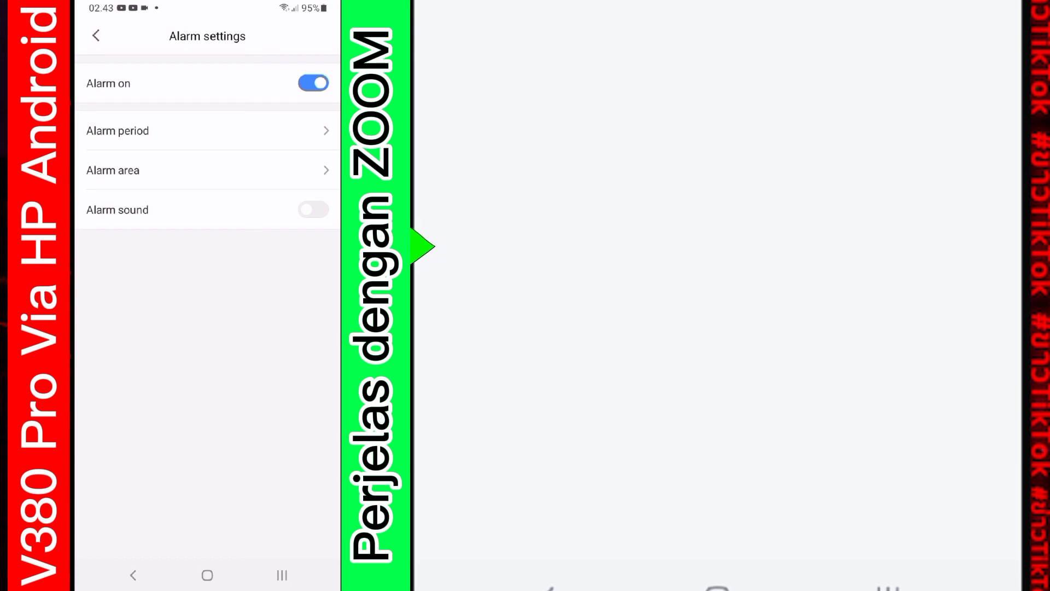
{"action": "left_click", "coordinate": [96, 36]}
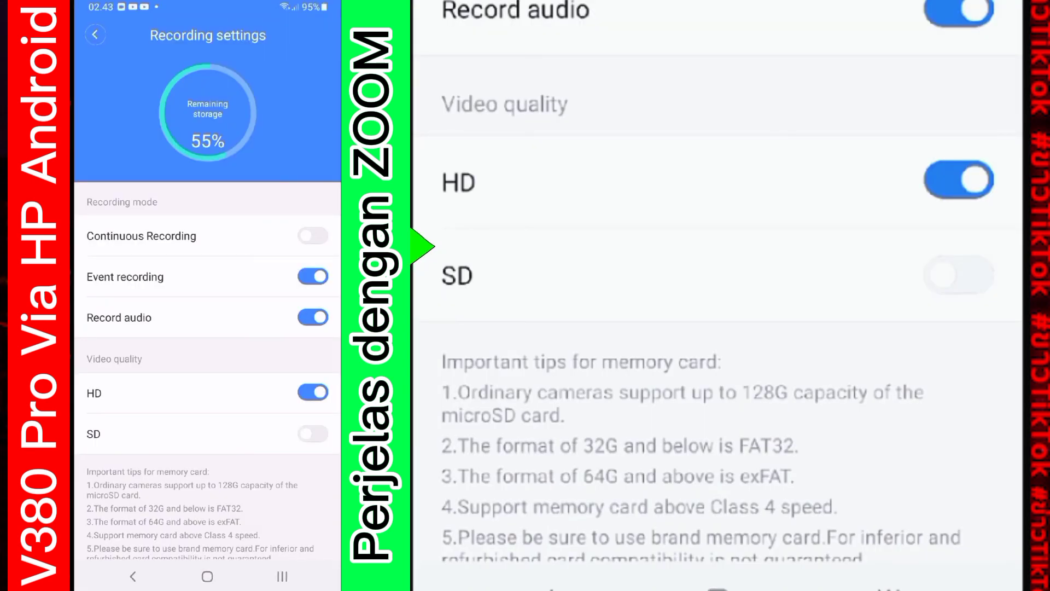
Switch Continuous Recording on and back off, keeping event recording, audio and HD quality on.
{"action": "scroll", "scroll_direction": "down", "scroll_amount": 3}
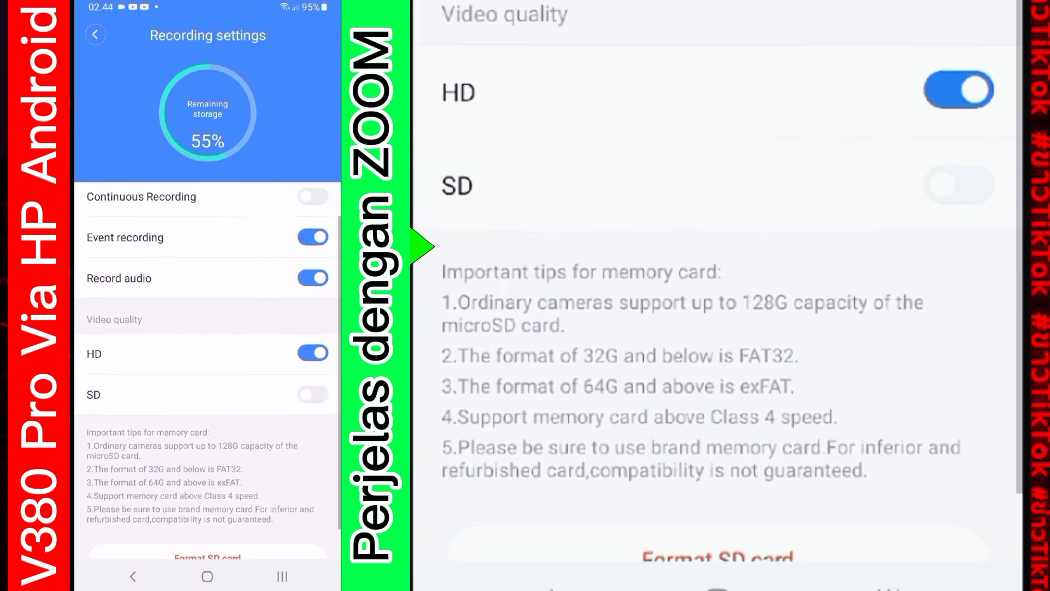
{"action": "scroll", "scroll_direction": "down", "scroll_amount": 3}
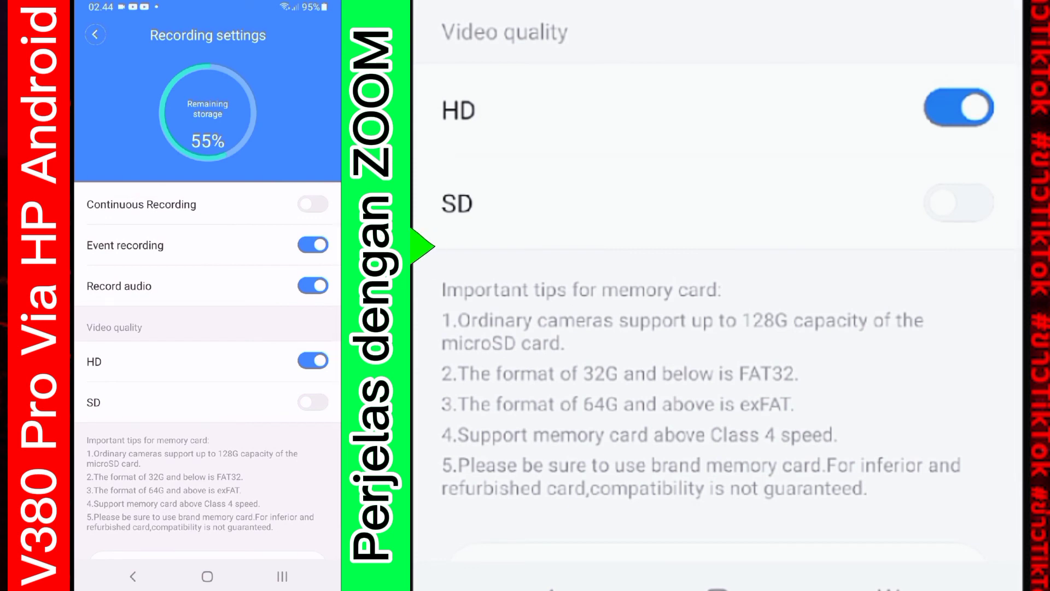
{"action": "left_click", "coordinate": [313, 203]}
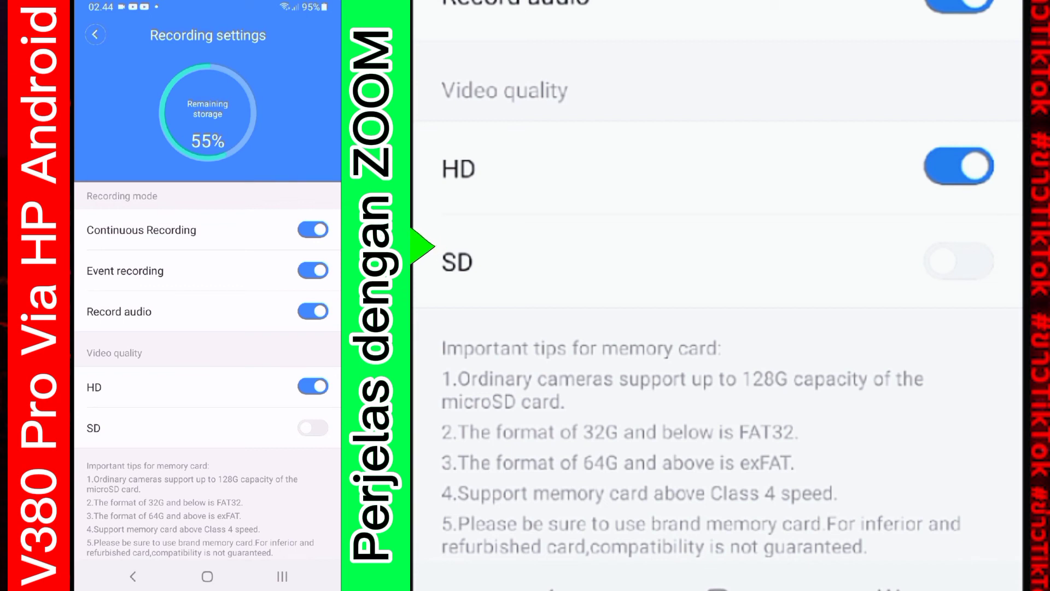
{"action": "scroll", "scroll_direction": "down", "scroll_amount": 3}
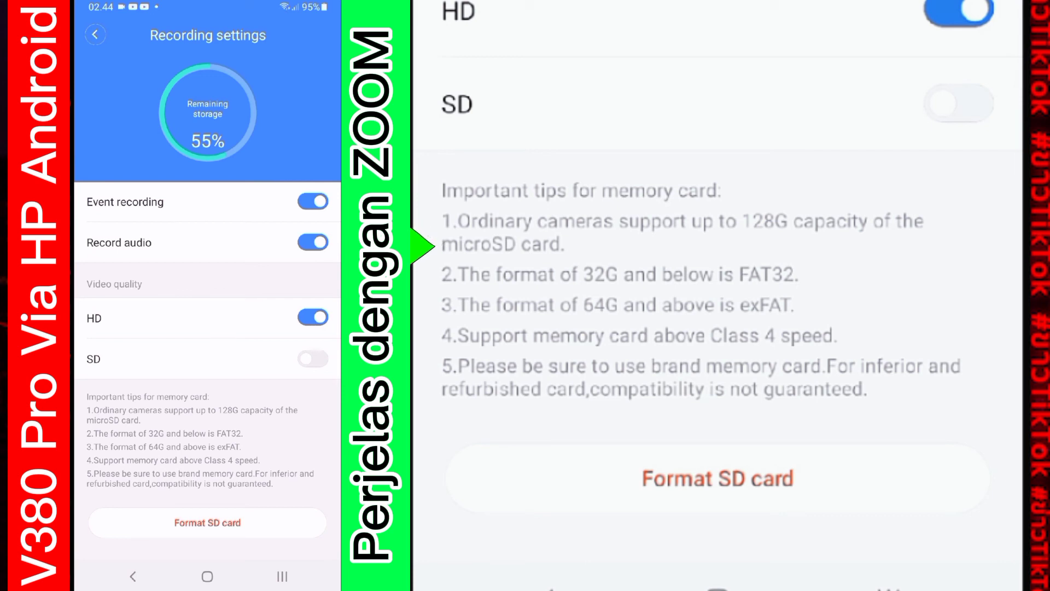
{"action": "left_click", "coordinate": [312, 359]}
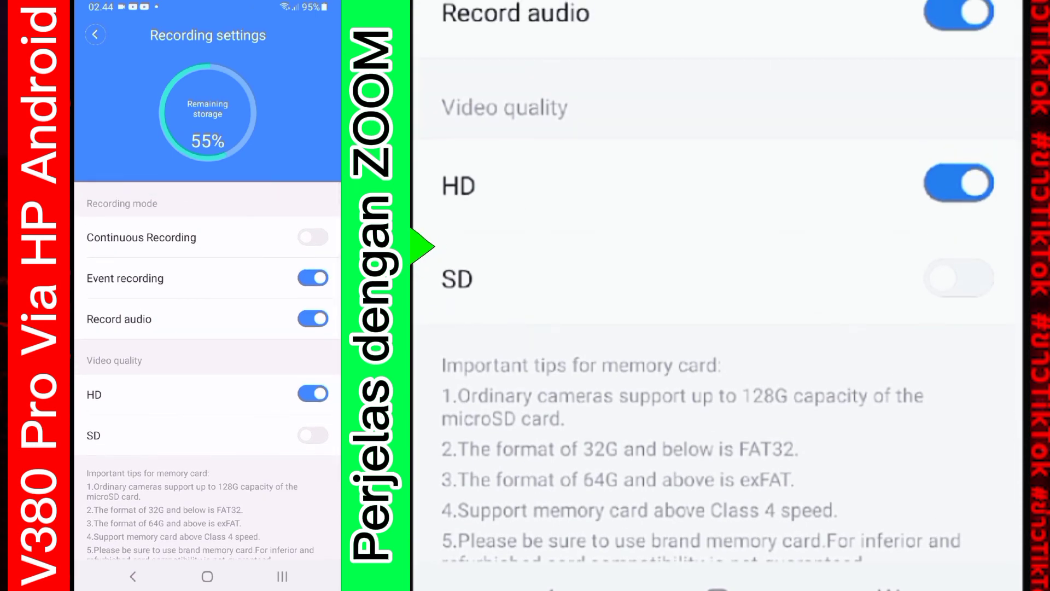
In Advanced settings, confirm the camera's IP page keeps Obtain IP automatically selected.
{"action": "left_click", "coordinate": [94, 35]}
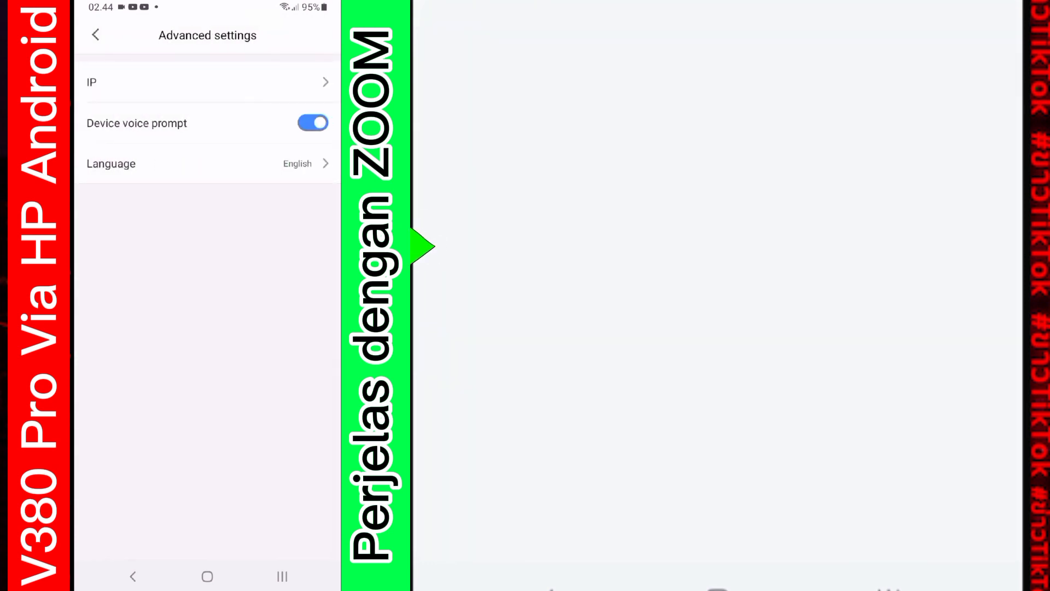
{"action": "left_click", "coordinate": [208, 82]}
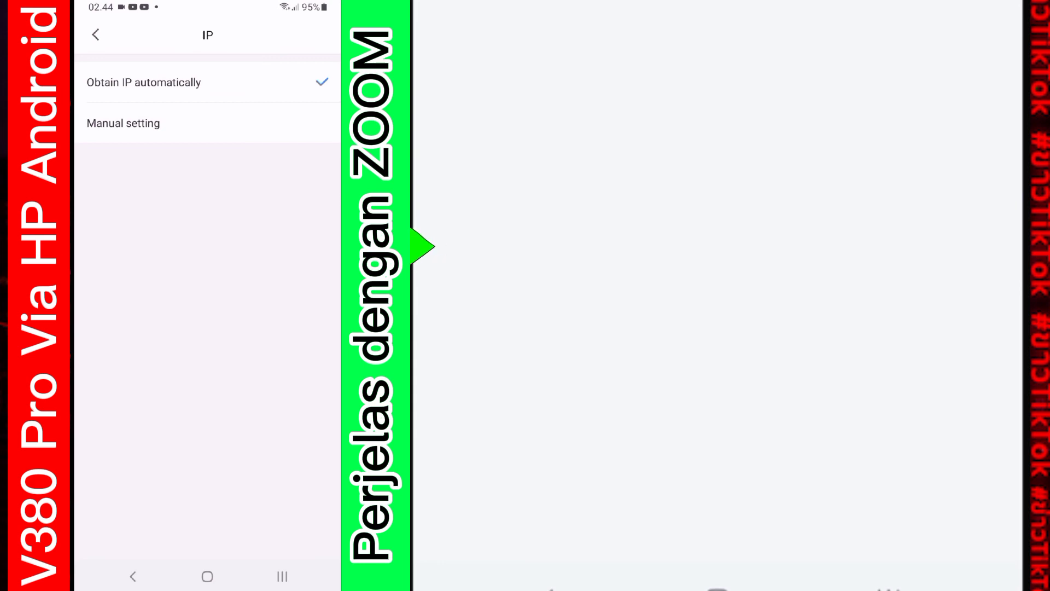
{"action": "left_click", "coordinate": [122, 123]}
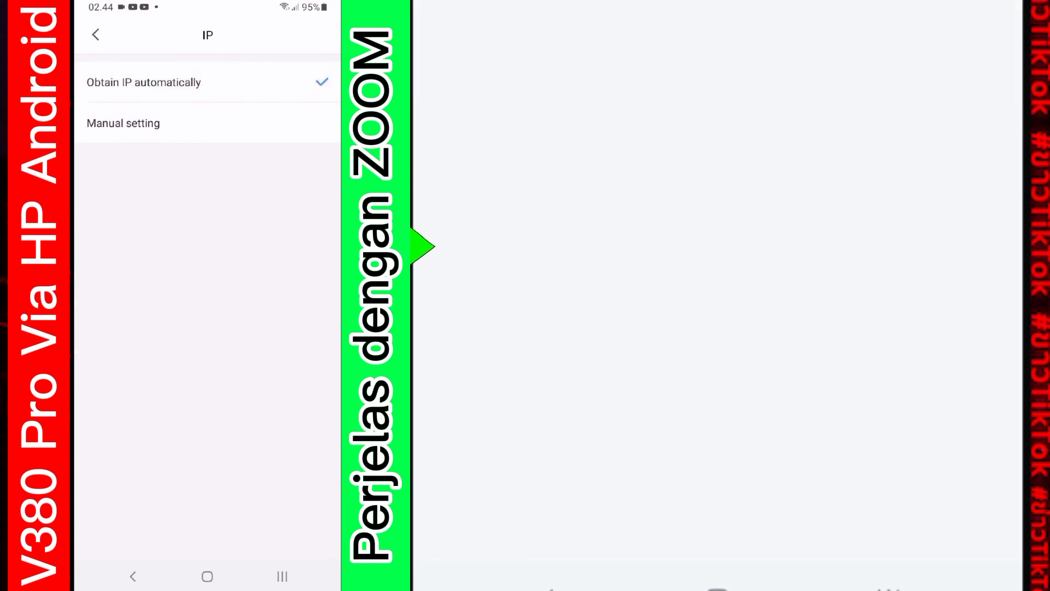
{"action": "left_click", "coordinate": [95, 34]}
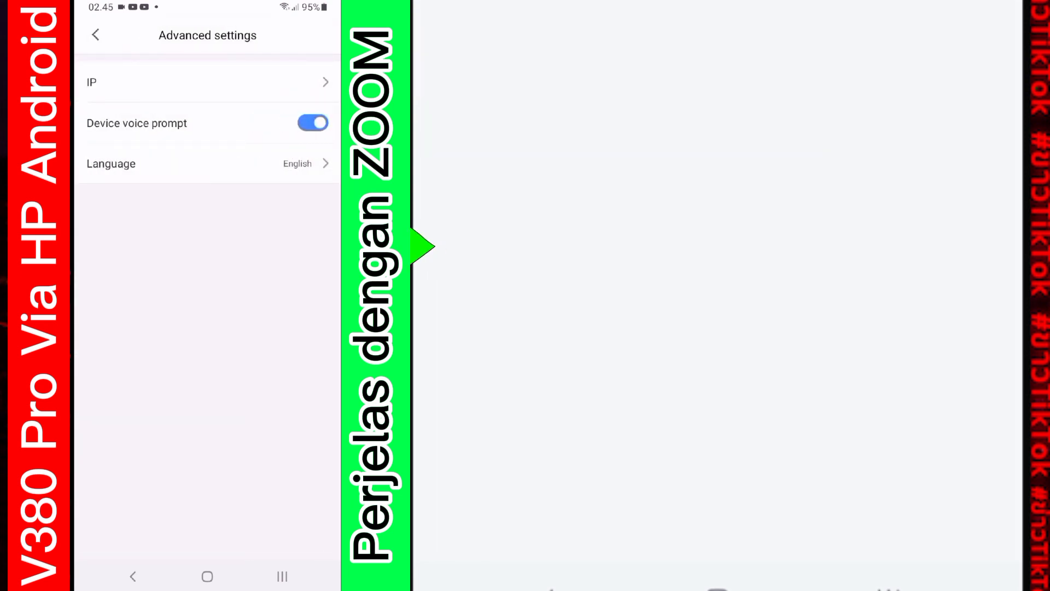
Back out to My home and show camera 55097120's Settings, Share and Delete options.
{"action": "left_click", "coordinate": [94, 35]}
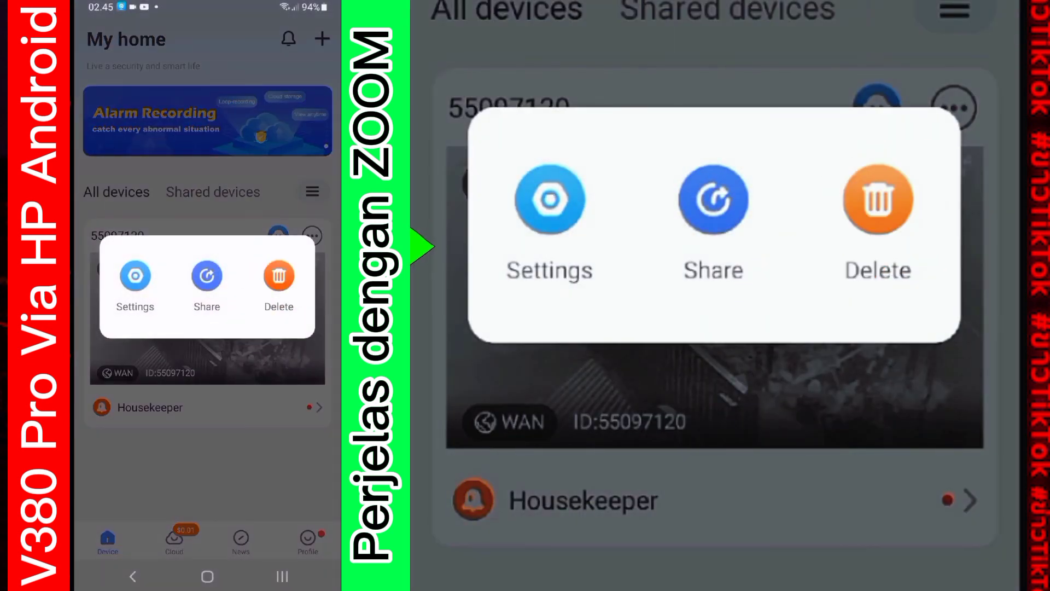
Delete camera 55097120, entering the account password and confirming.
{"action": "left_click", "coordinate": [279, 274]}
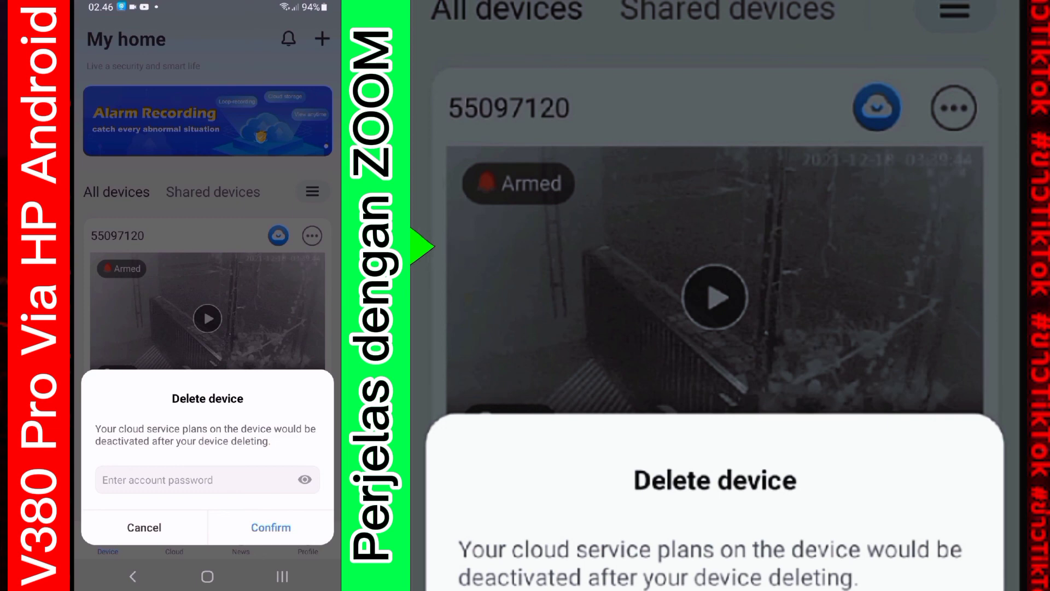
{"action": "left_click", "coordinate": [201, 479]}
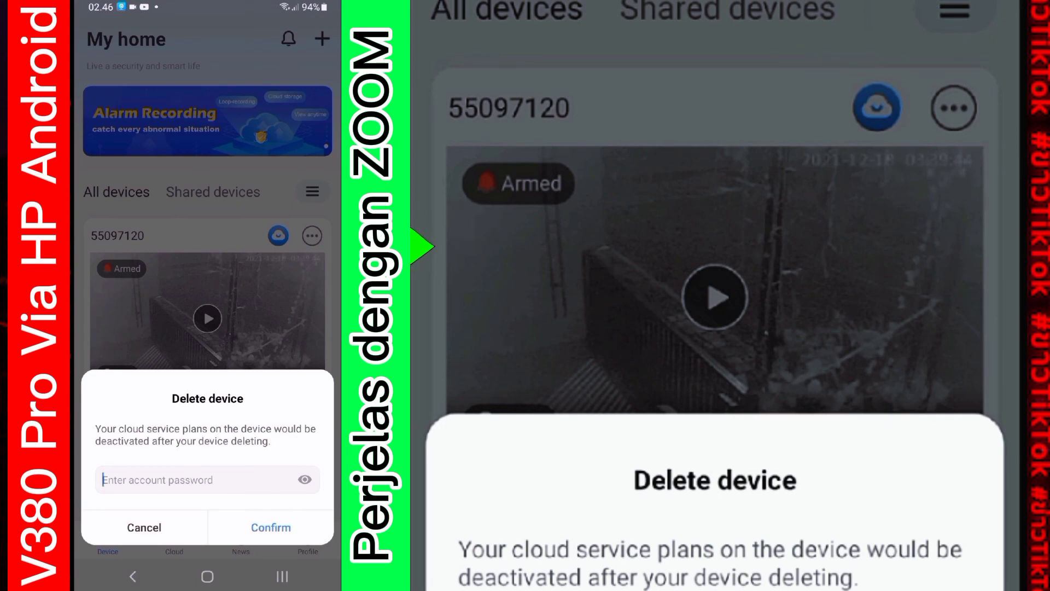
{"action": "left_click", "coordinate": [194, 479]}
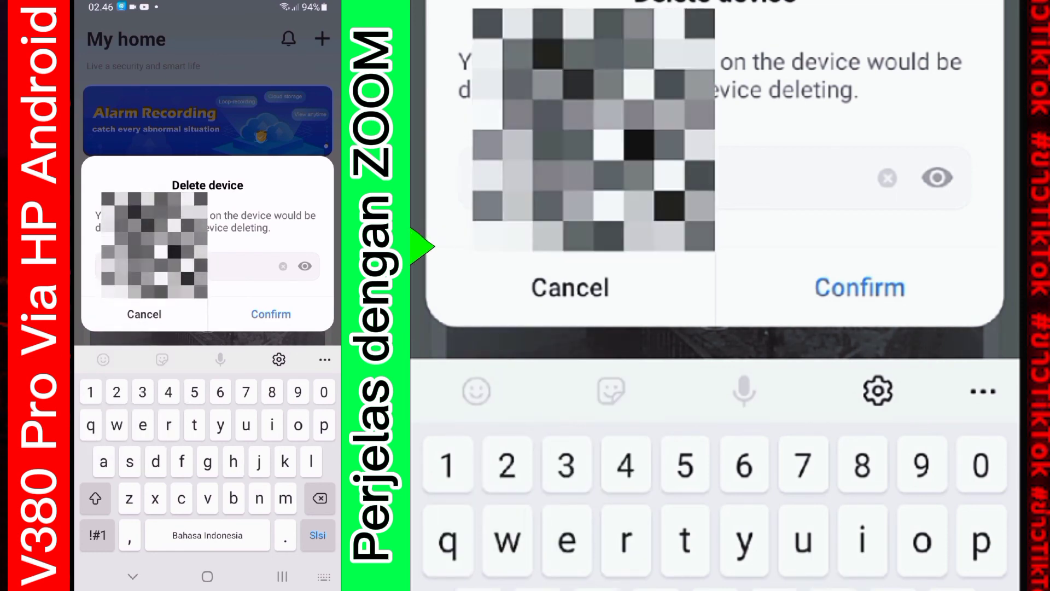
{"action": "left_click", "coordinate": [145, 315]}
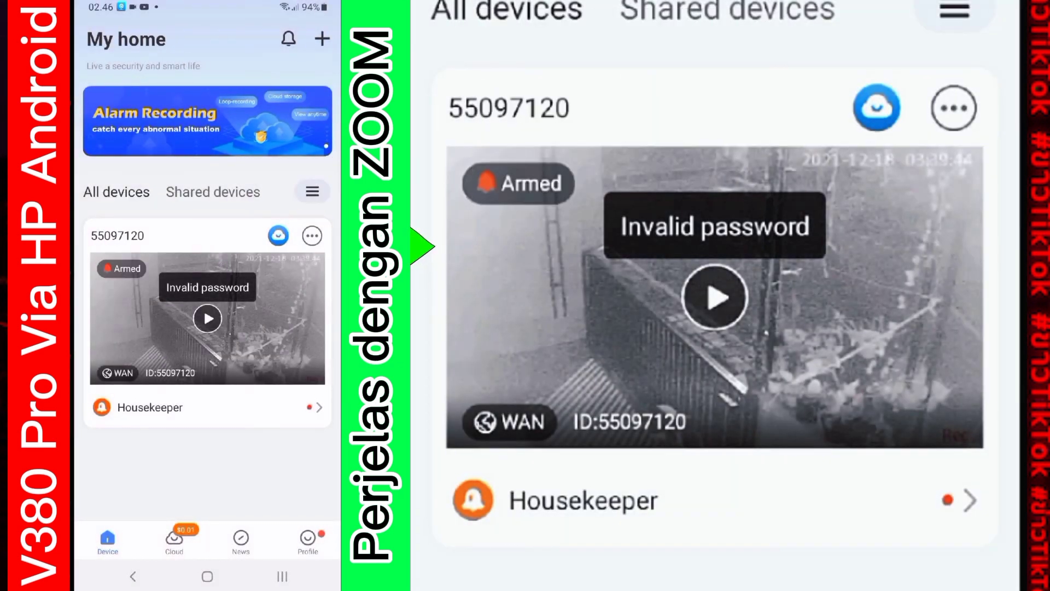
Retry after Invalid password, re-entering it and confirming so the camera is removed.
{"action": "left_click", "coordinate": [312, 235]}
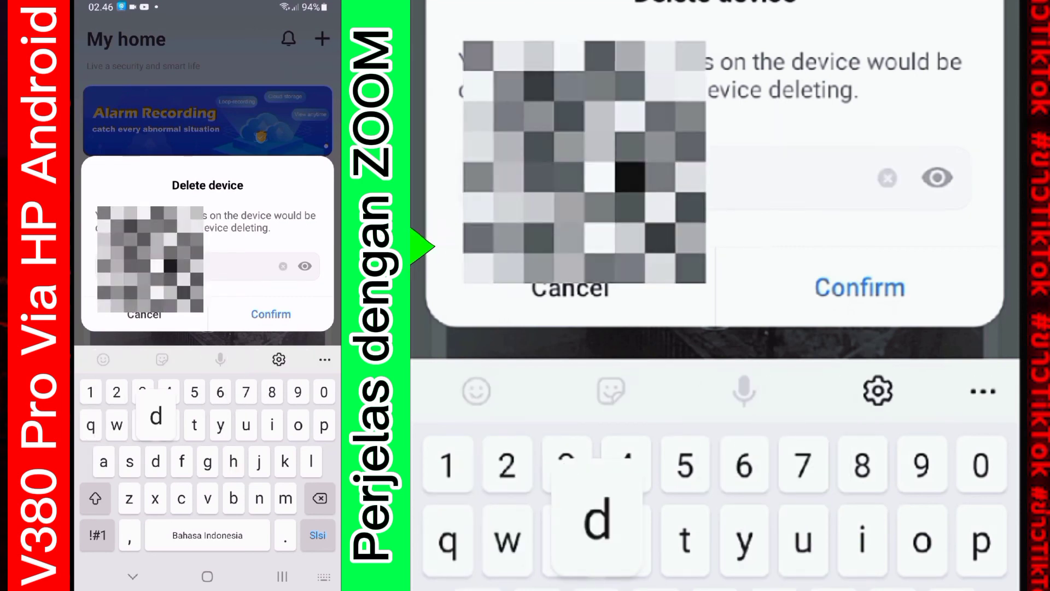
{"action": "left_click", "coordinate": [246, 392]}
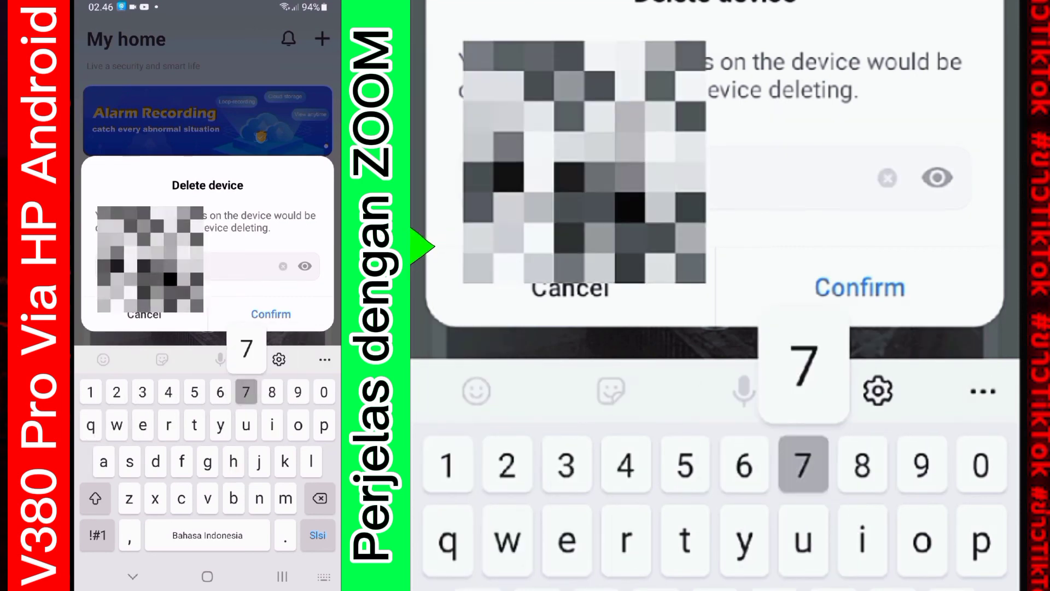
{"action": "left_click", "coordinate": [270, 314]}
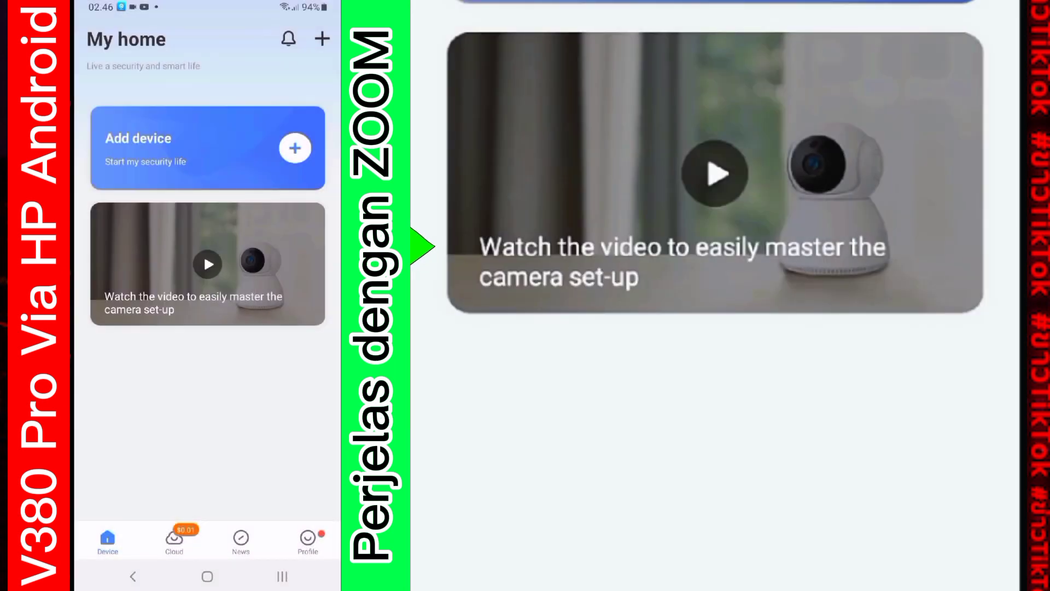